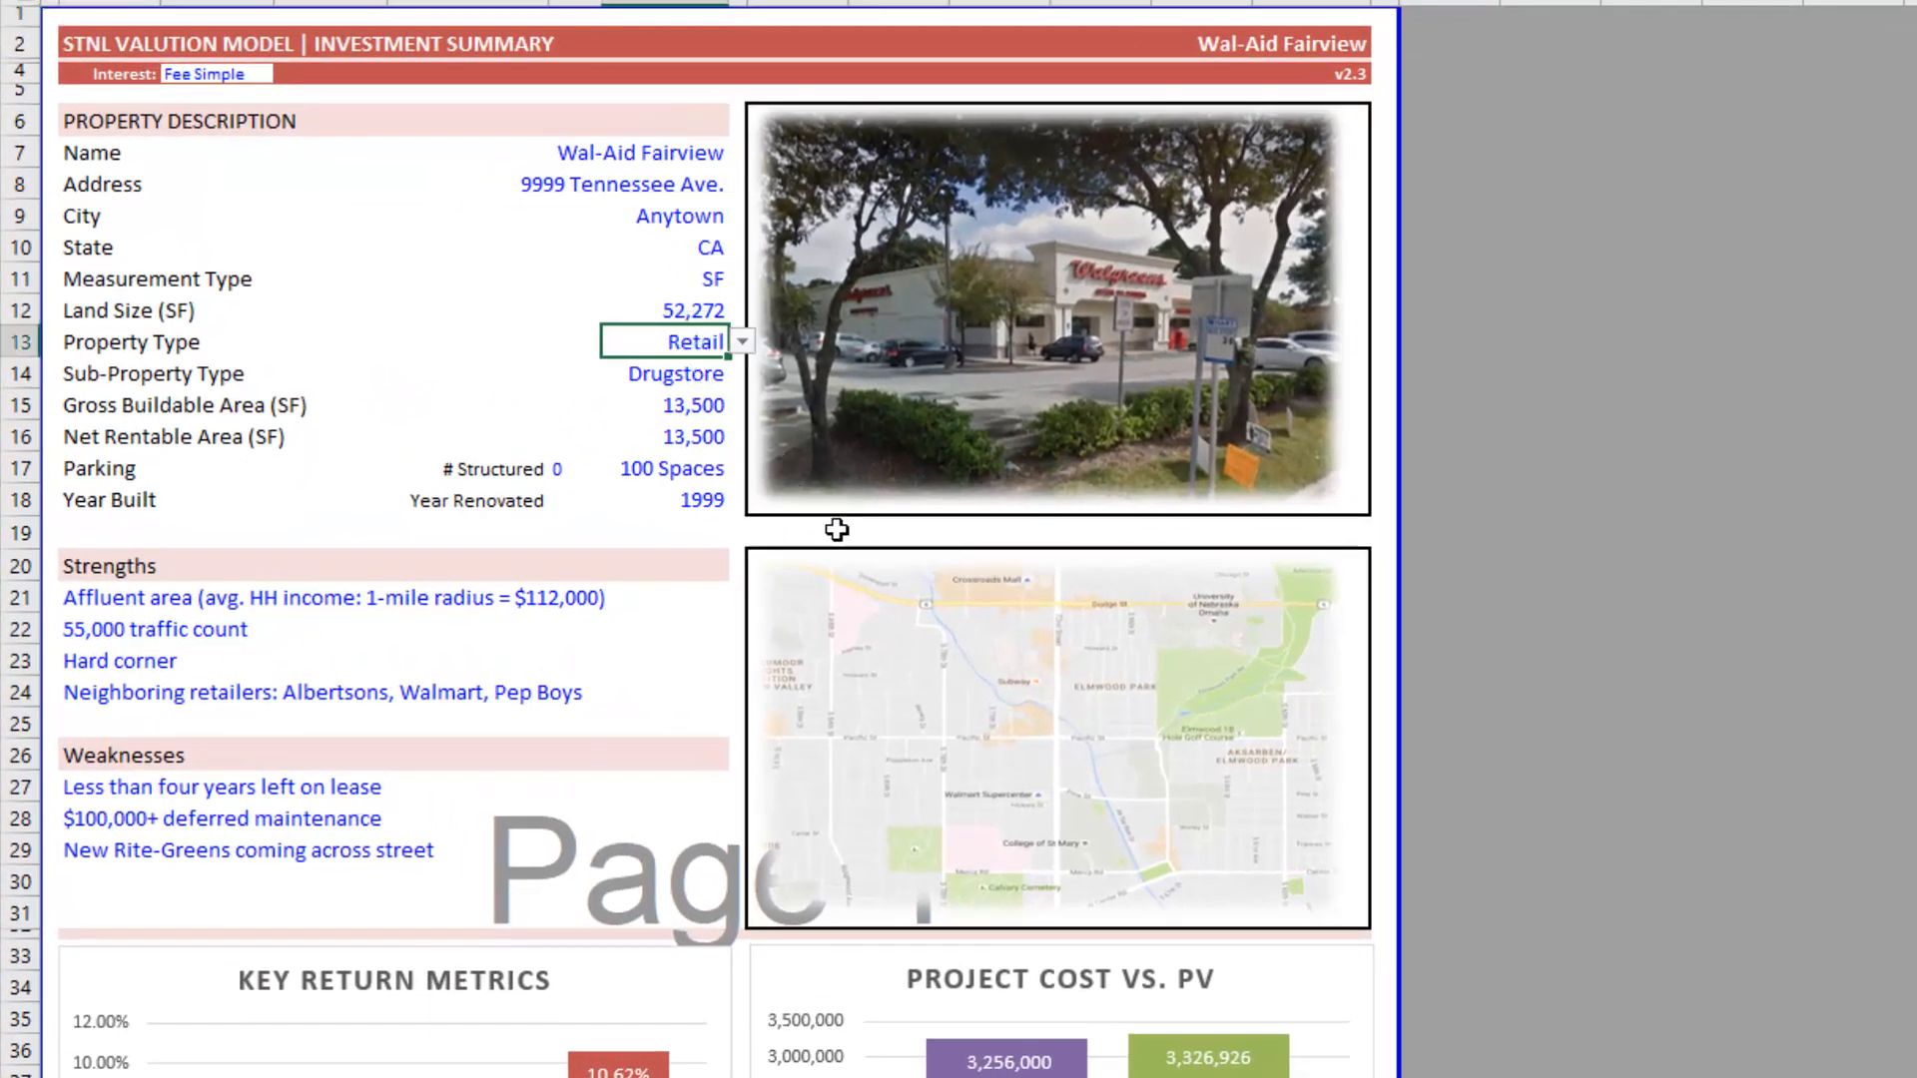
mouse_move(812, 474)
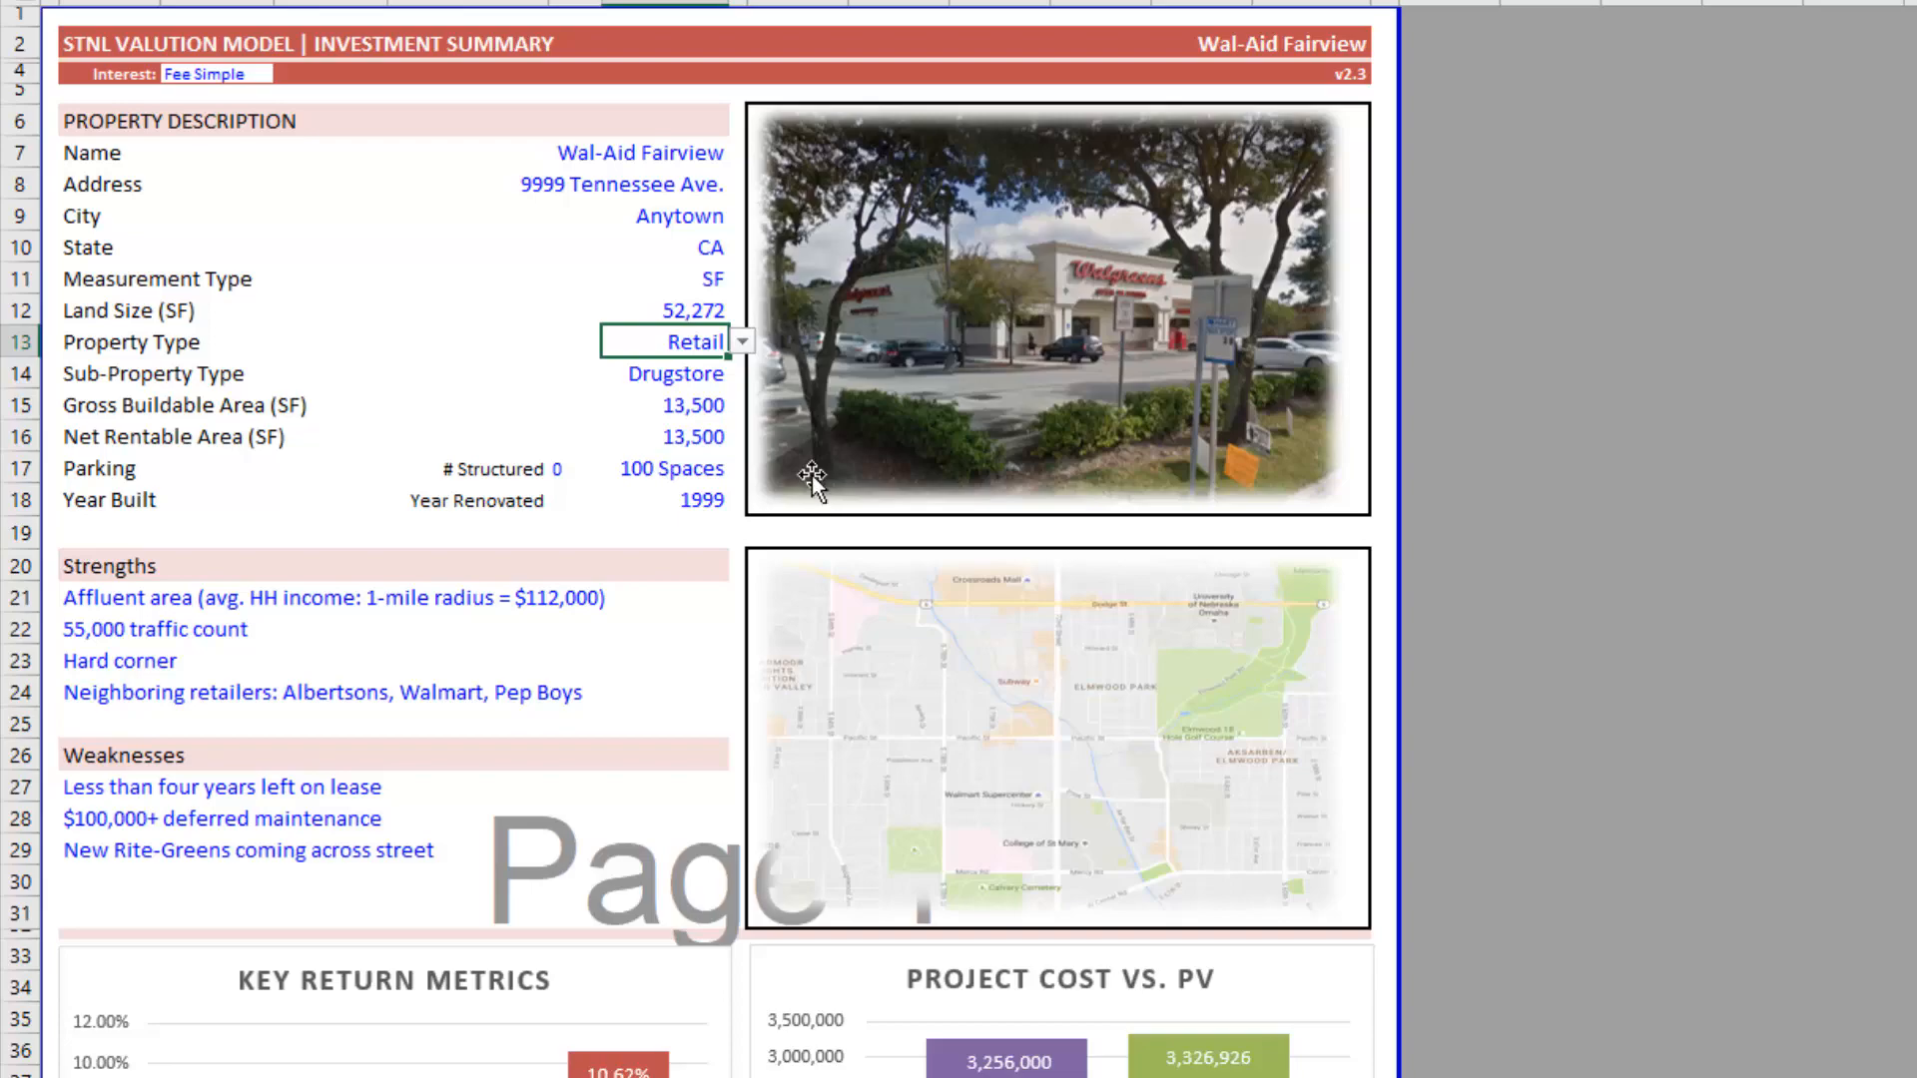
mouse_move(691, 370)
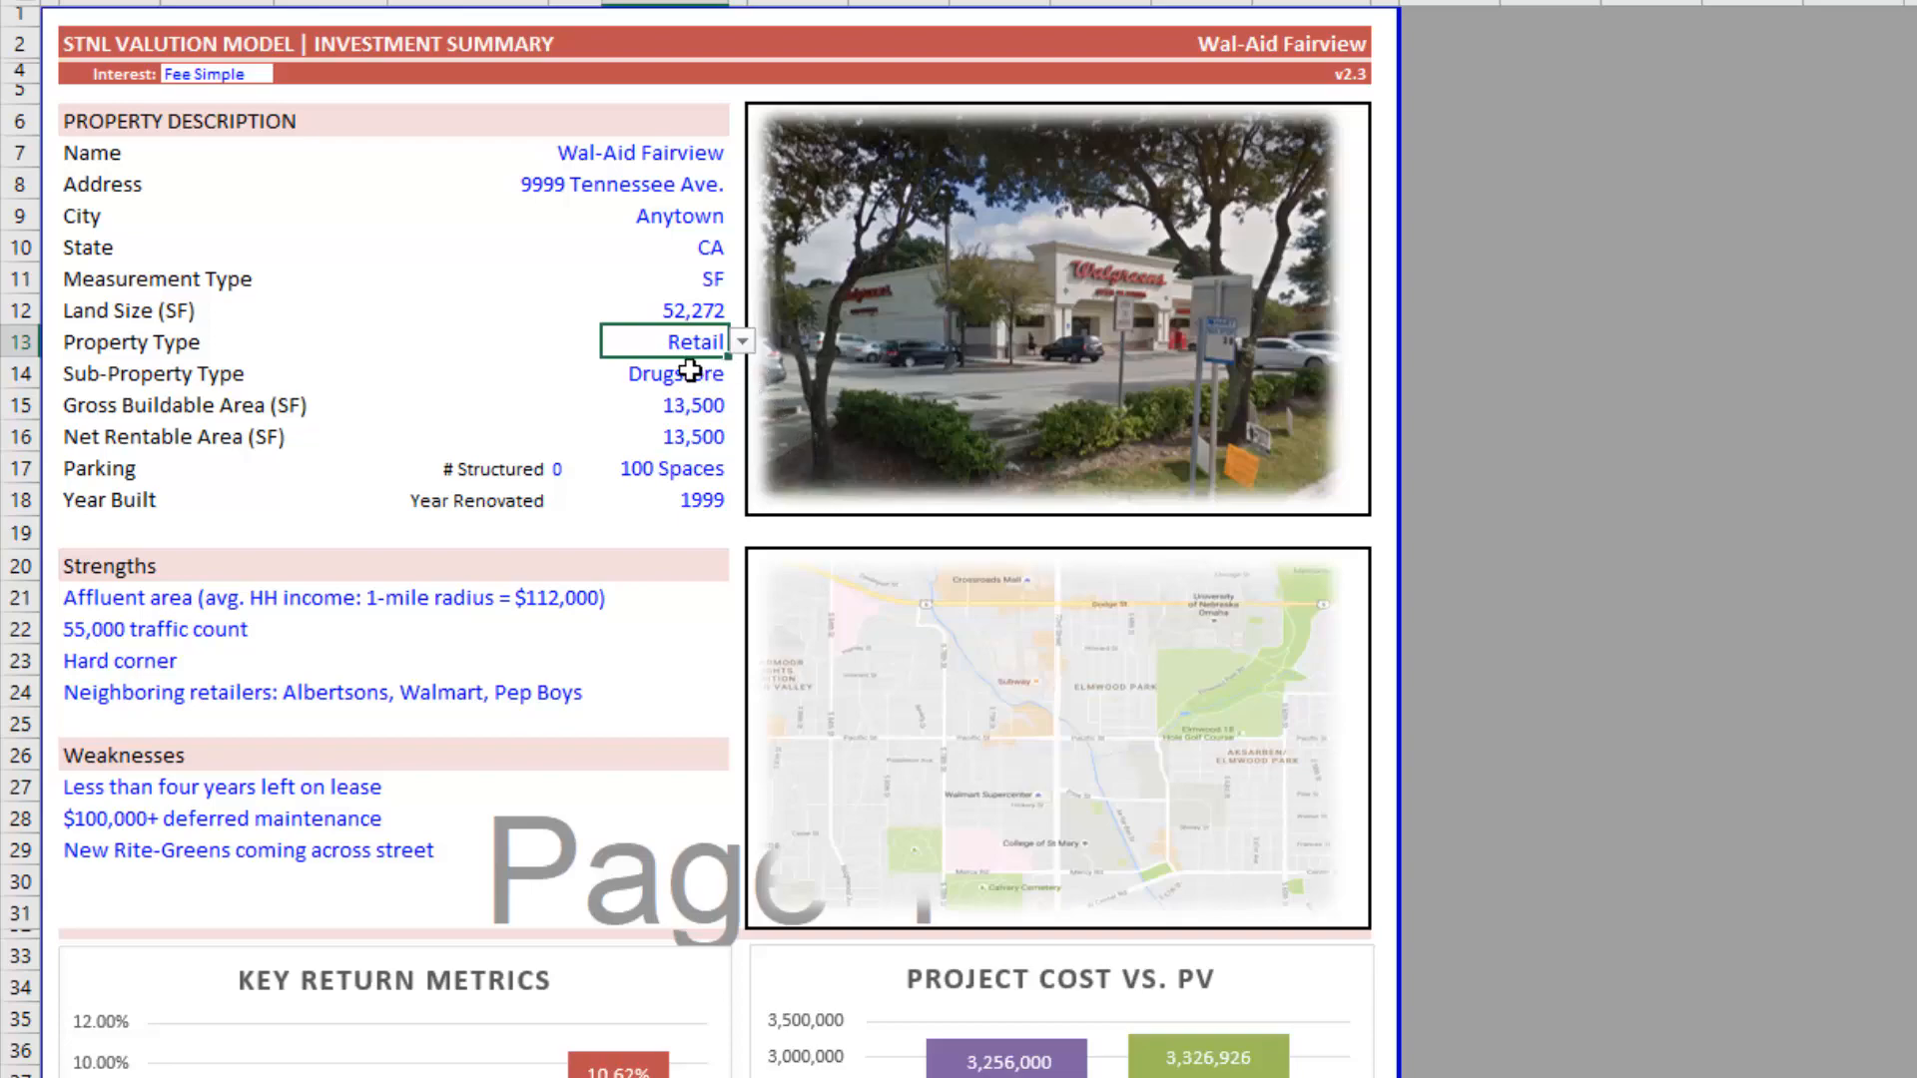
- Inspect the Property Type dropdown choices, leaving Retail selected
click(675, 372)
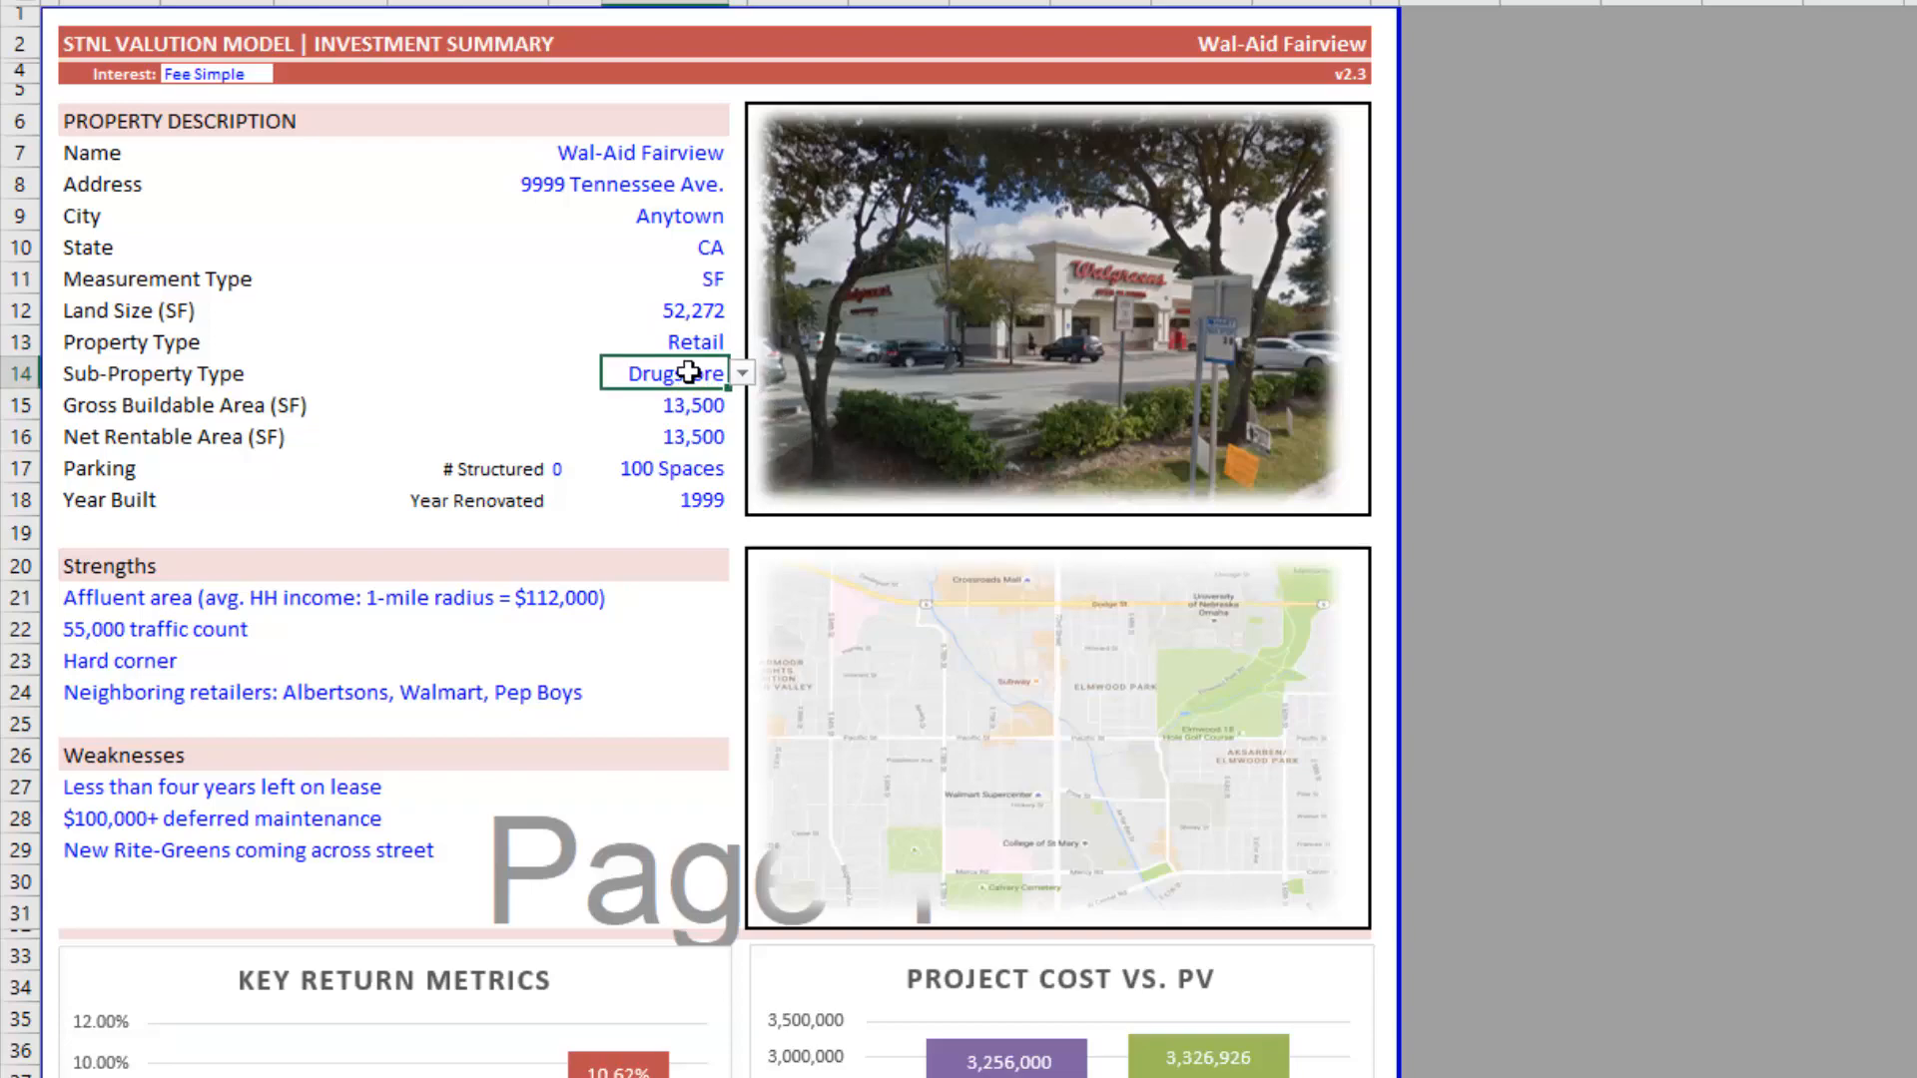
click(693, 342)
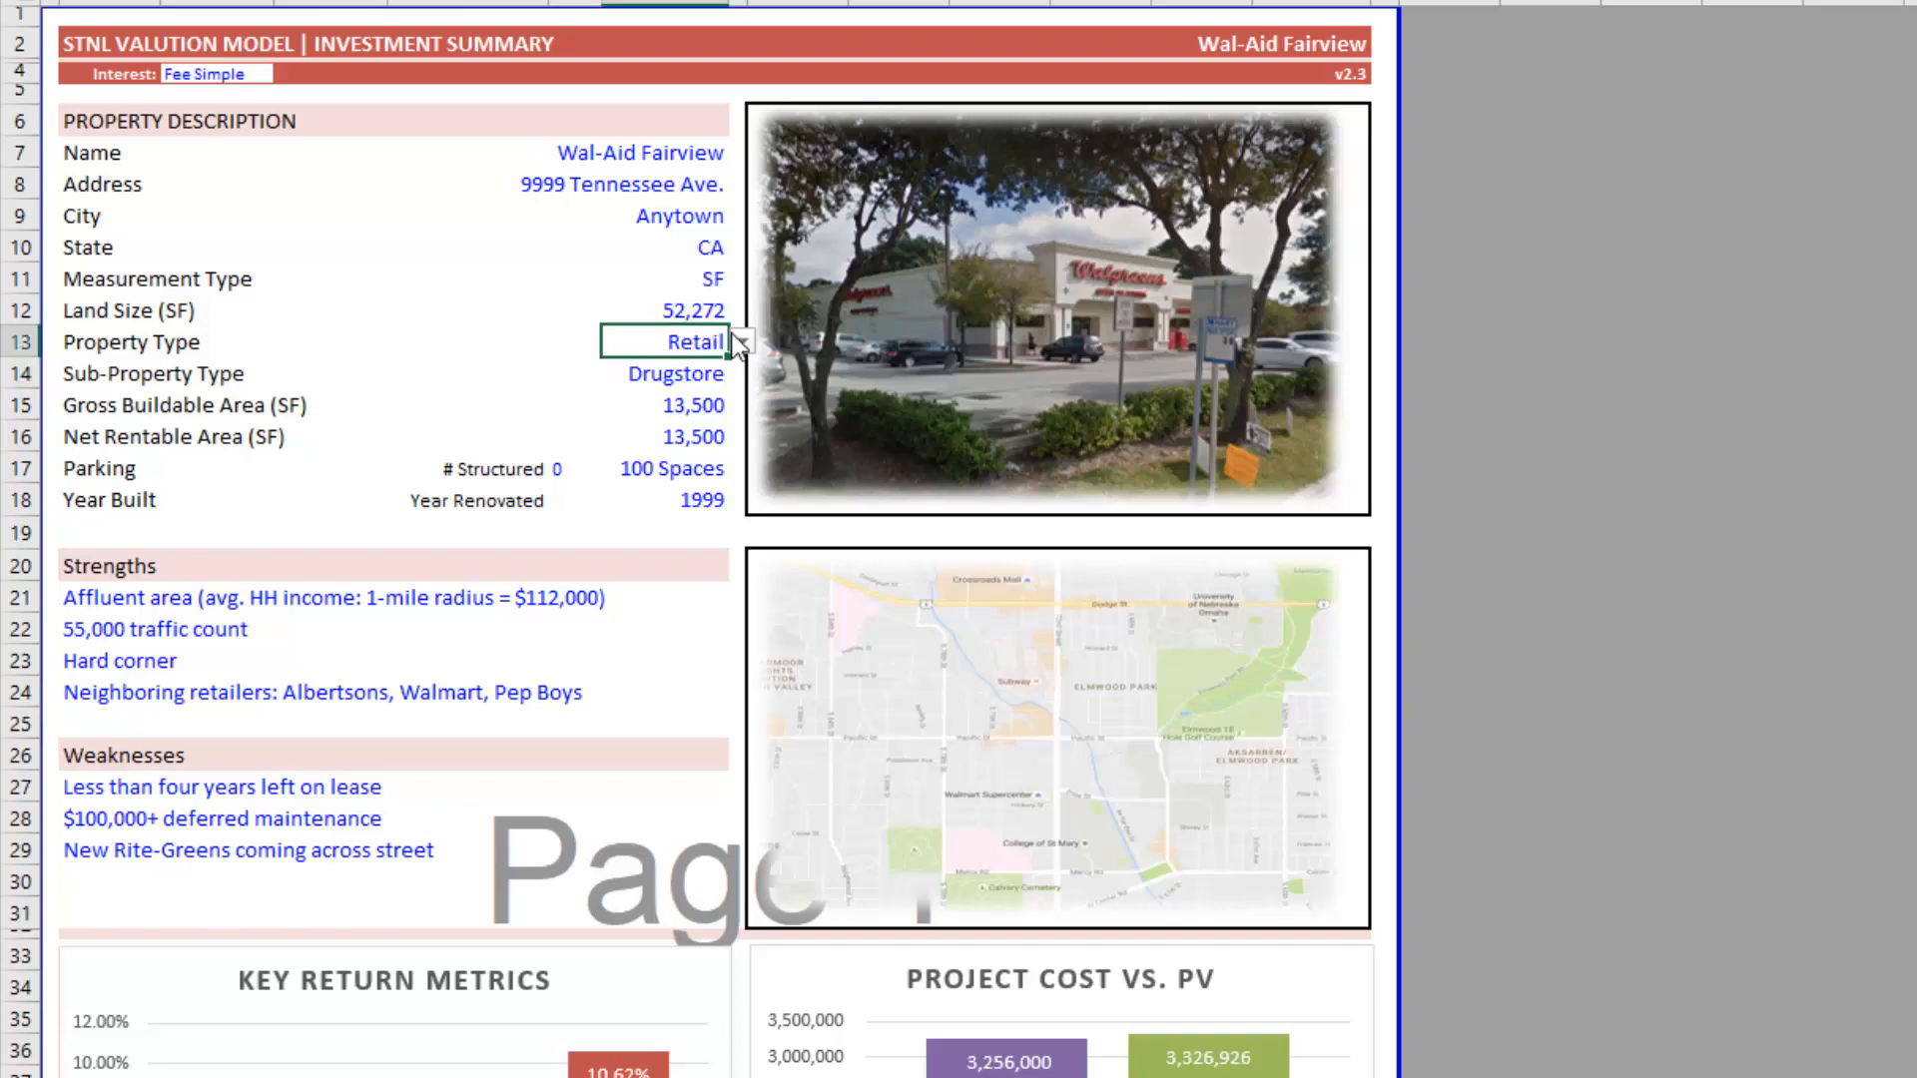
click(742, 342)
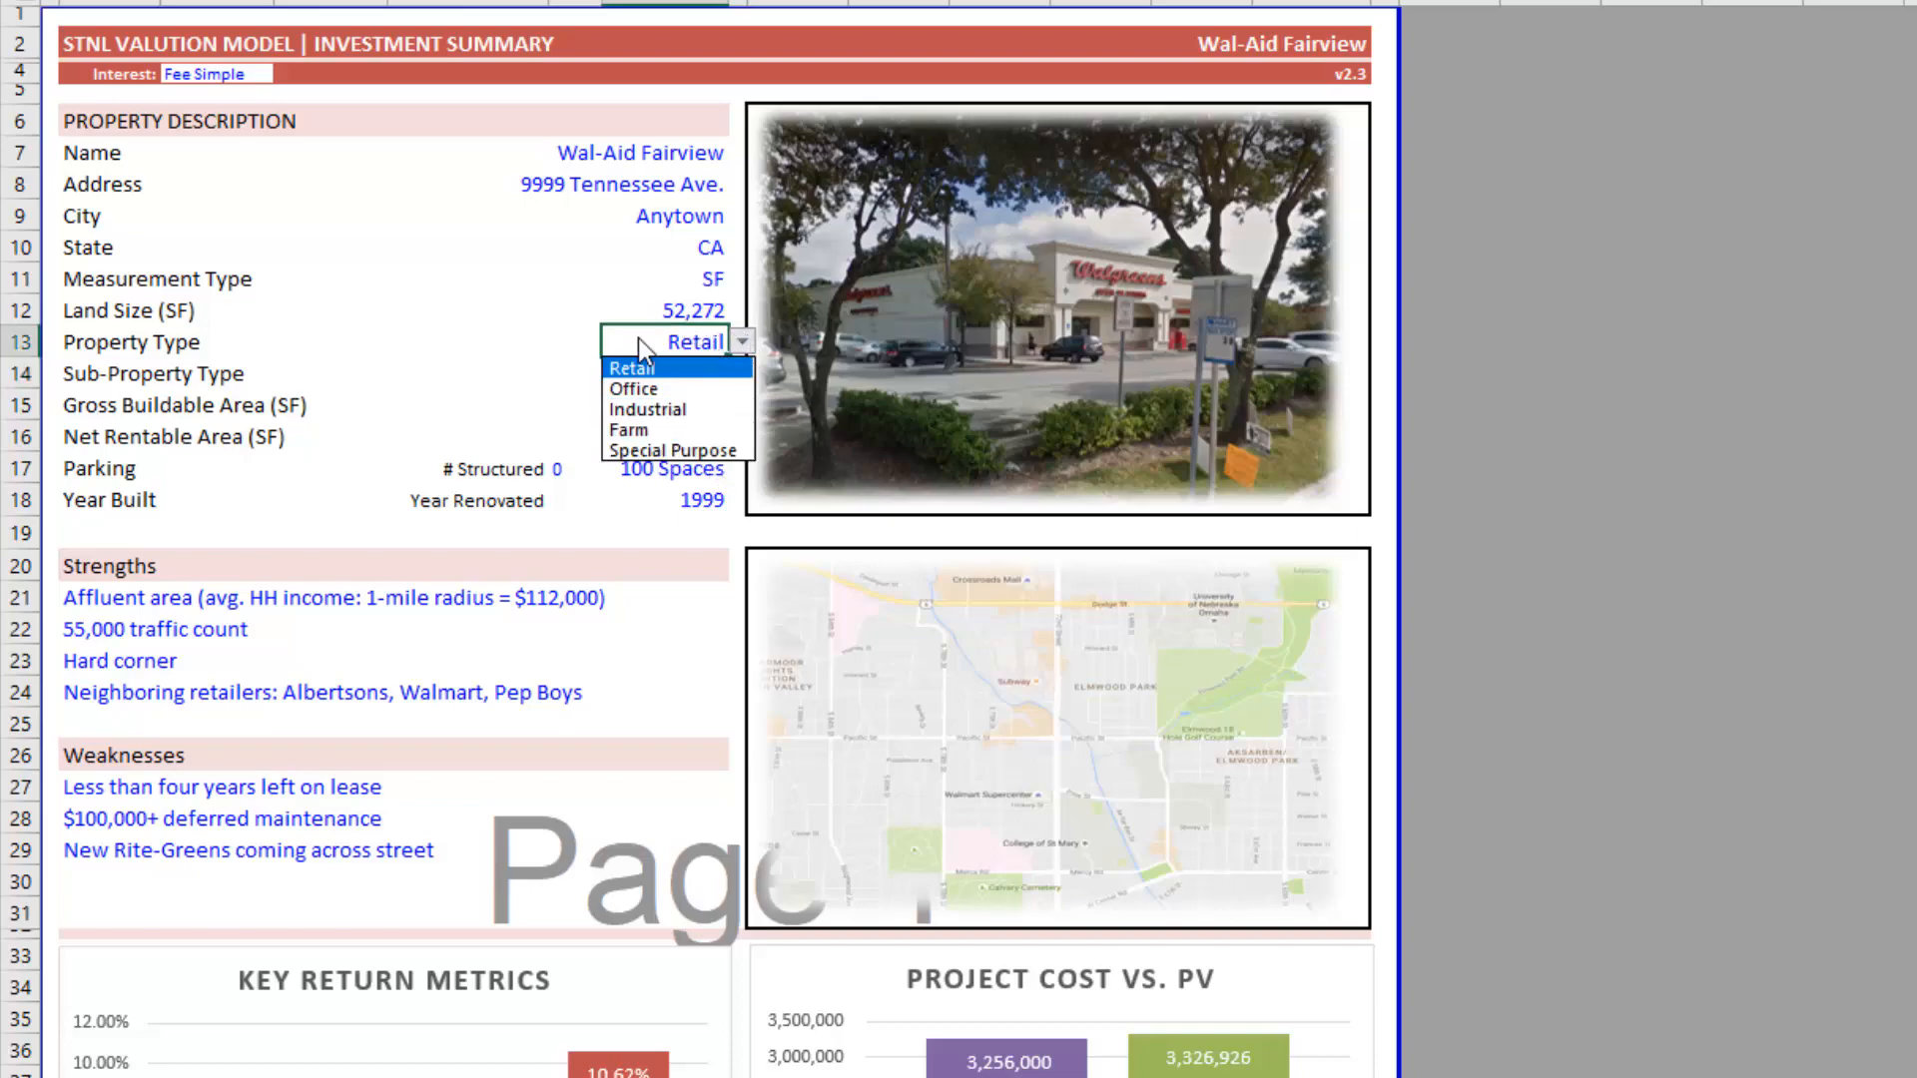
click(632, 367)
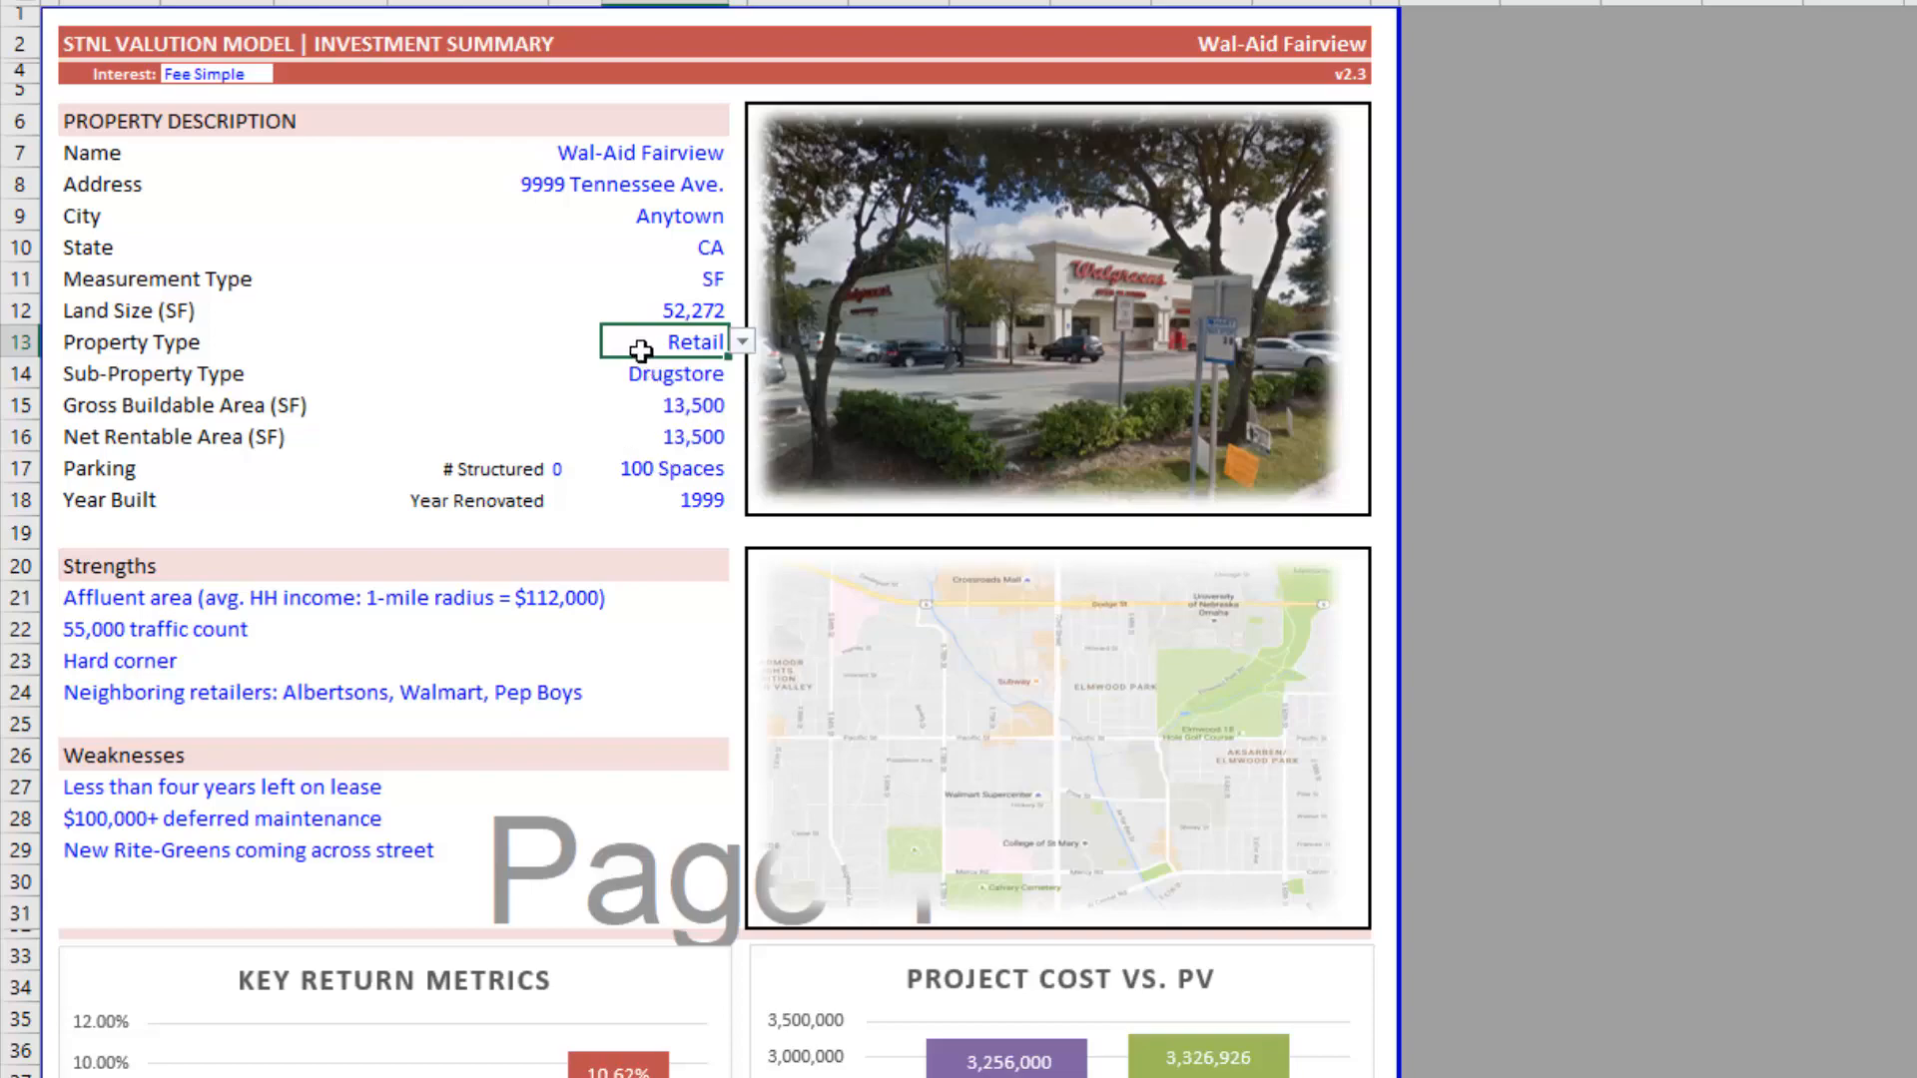
mouse_move(601, 355)
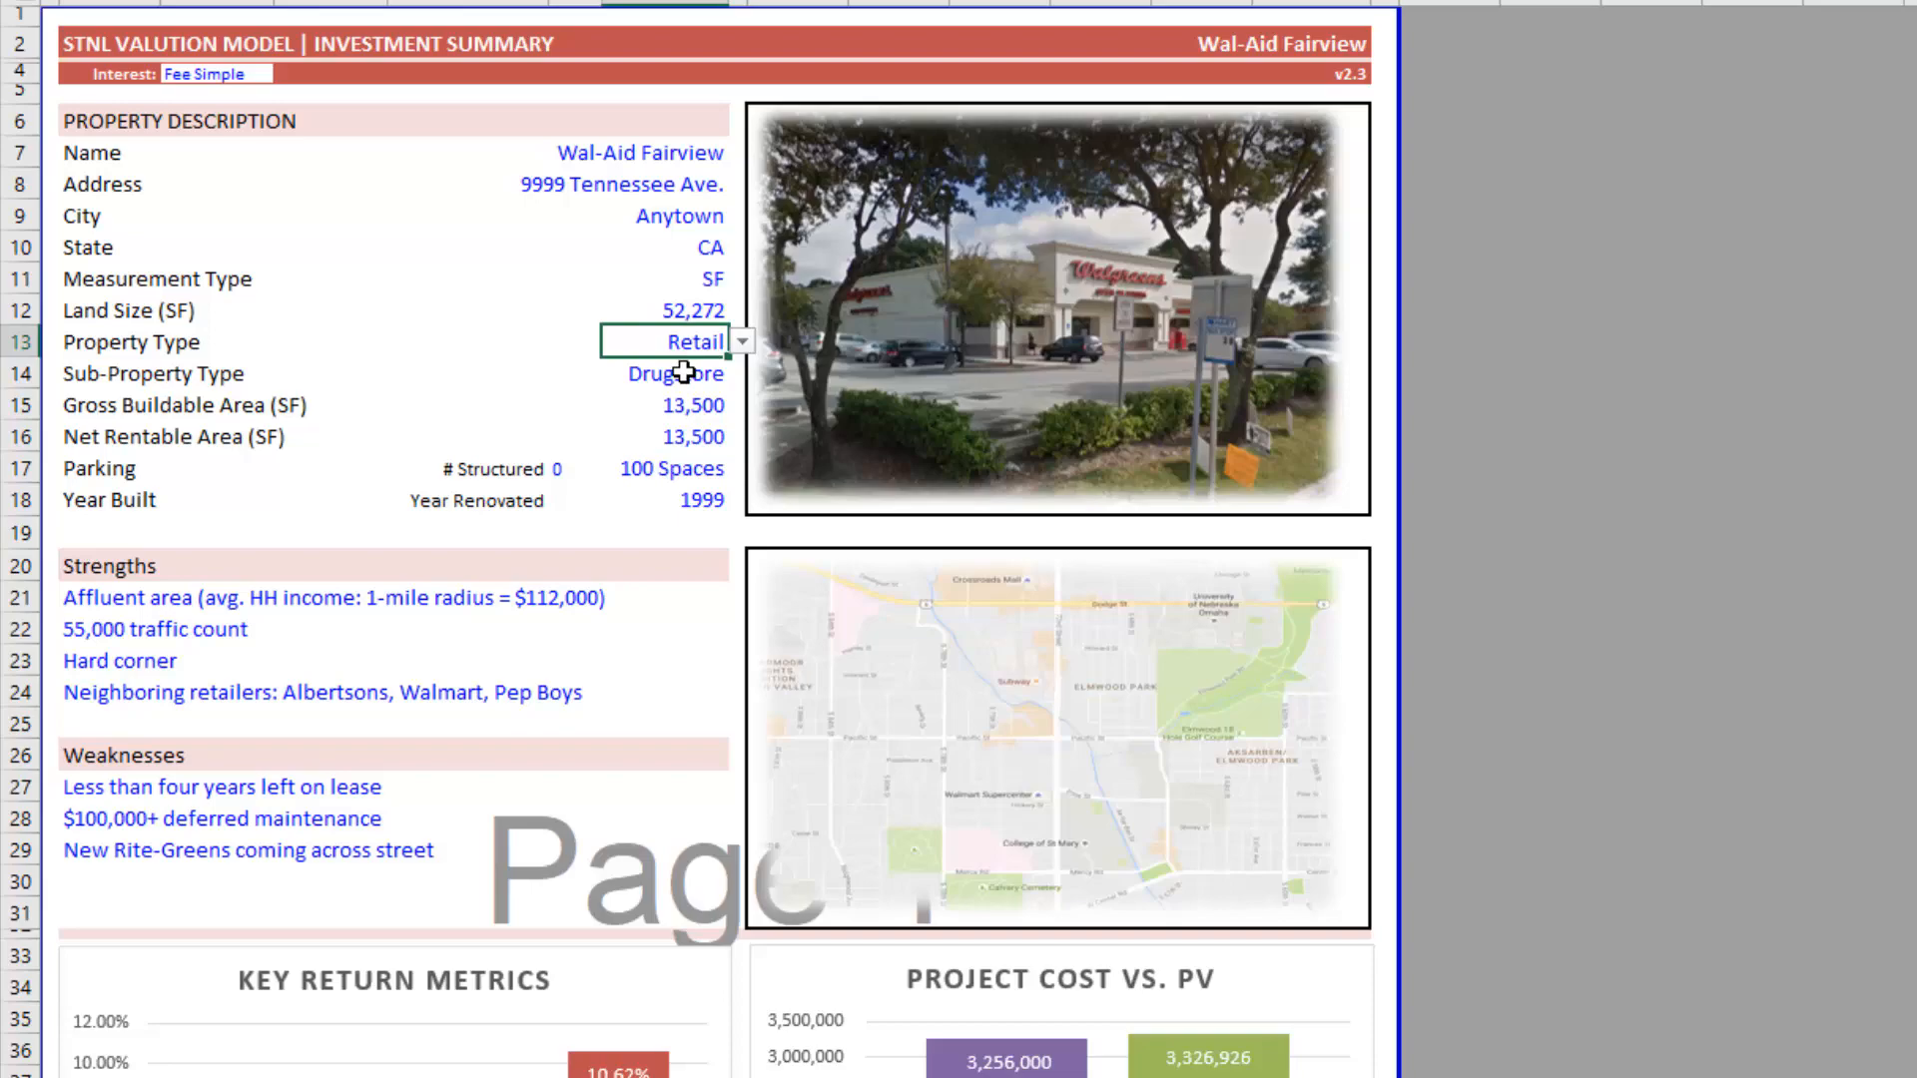
- Set Property Type to Office and Sub-Property Type to General Office
click(741, 373)
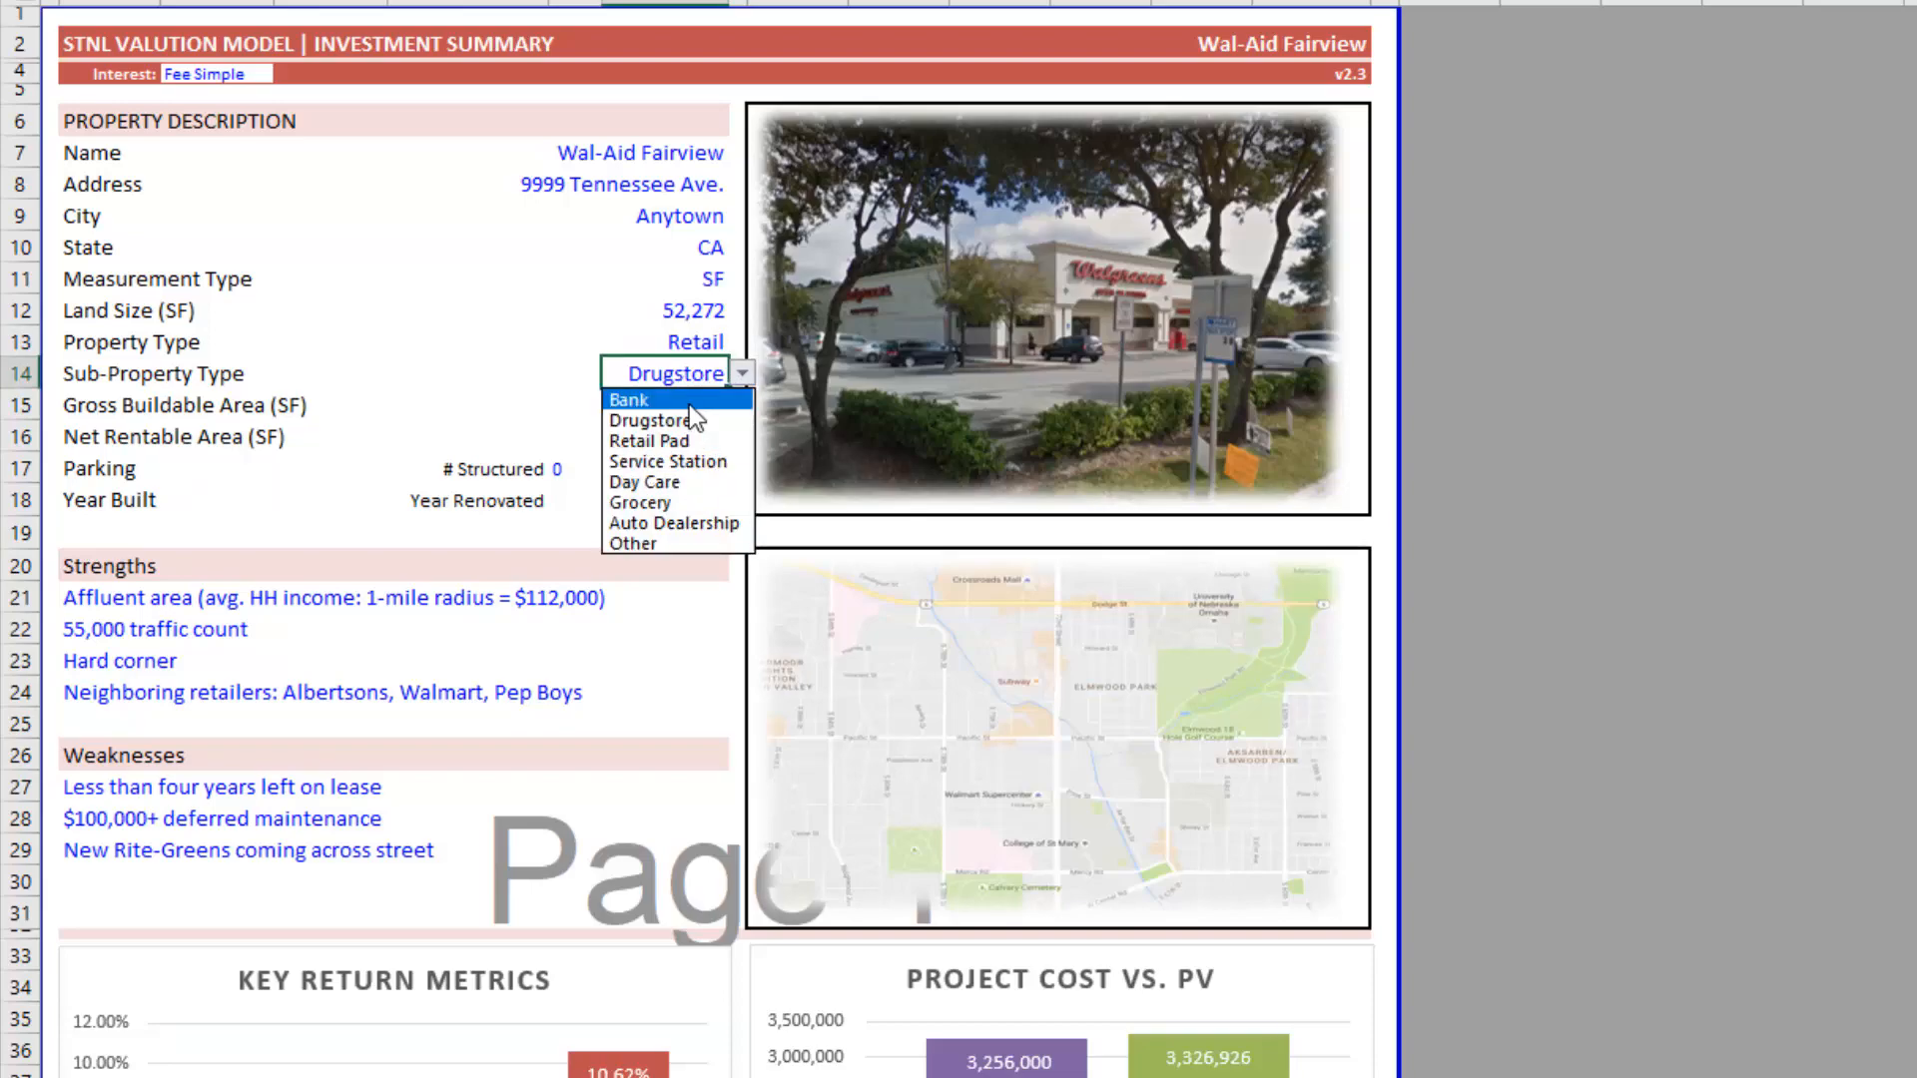
click(741, 342)
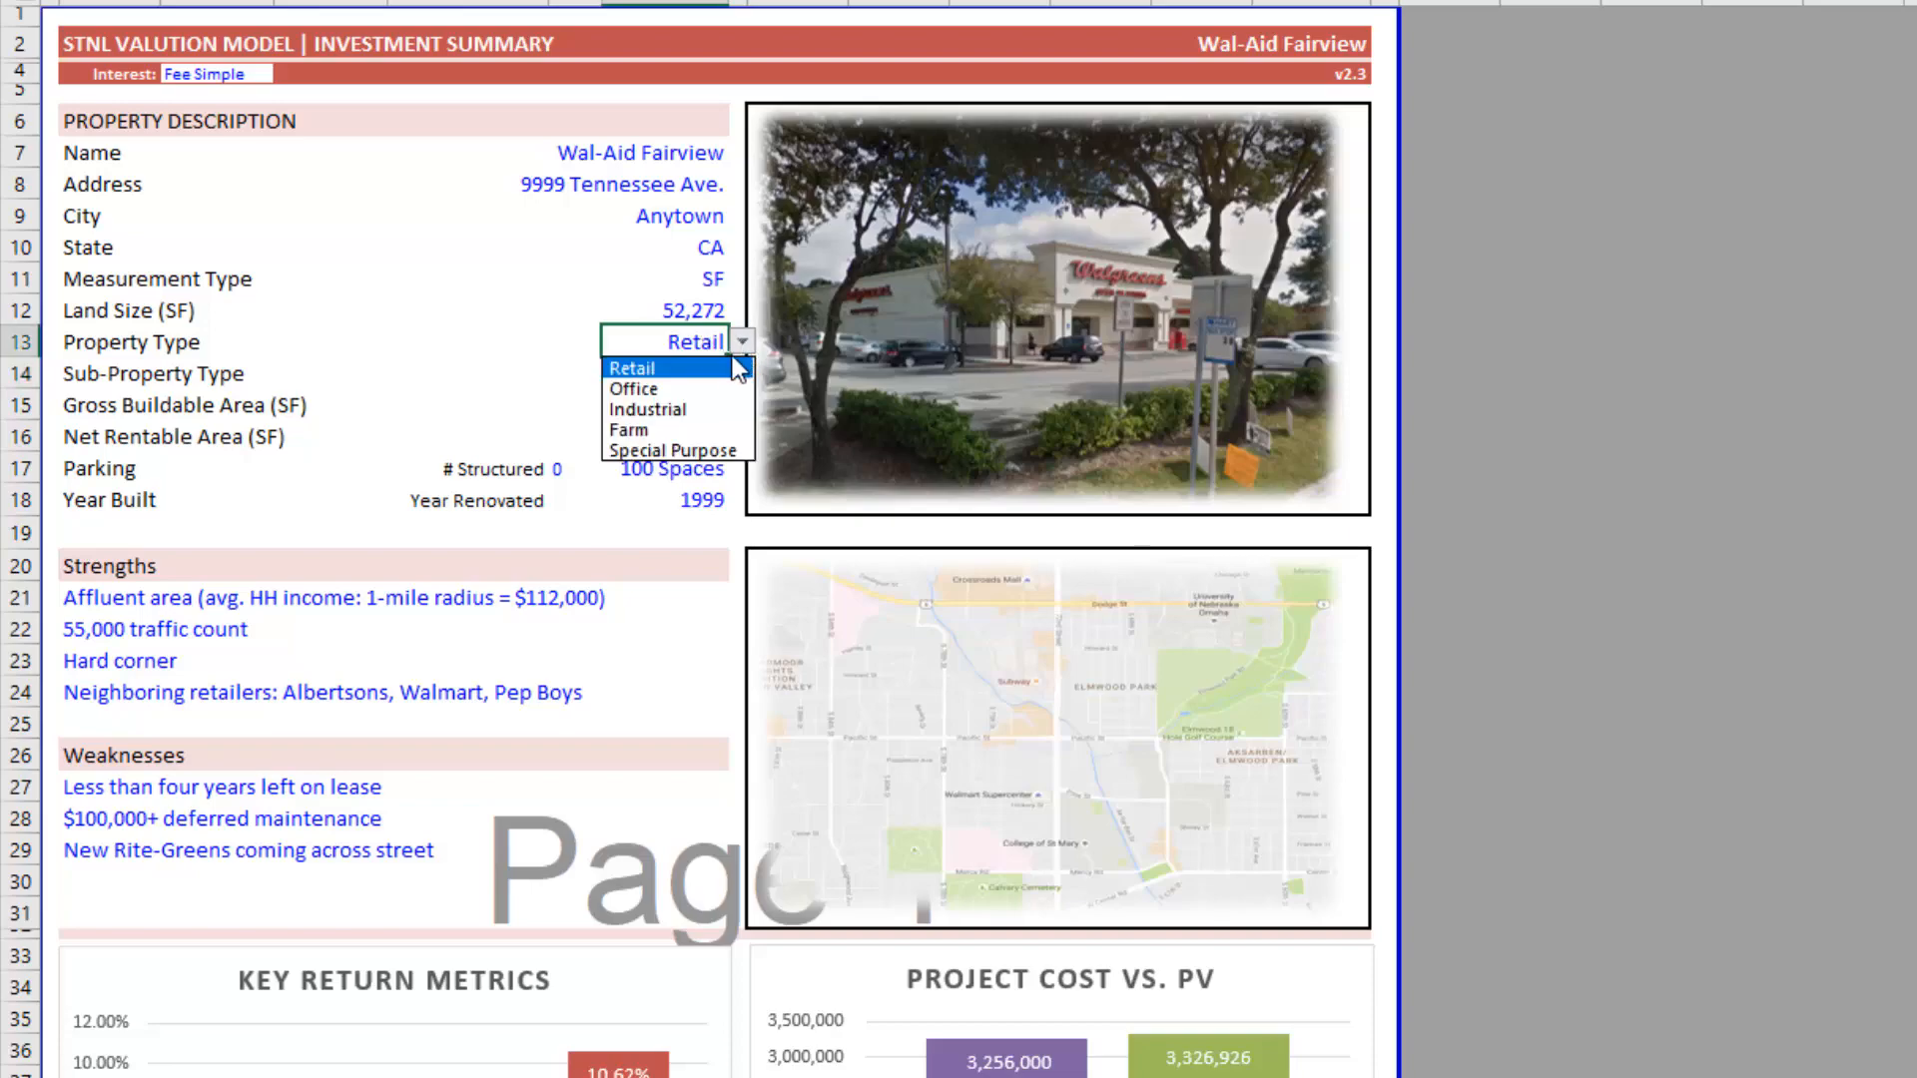
click(633, 388)
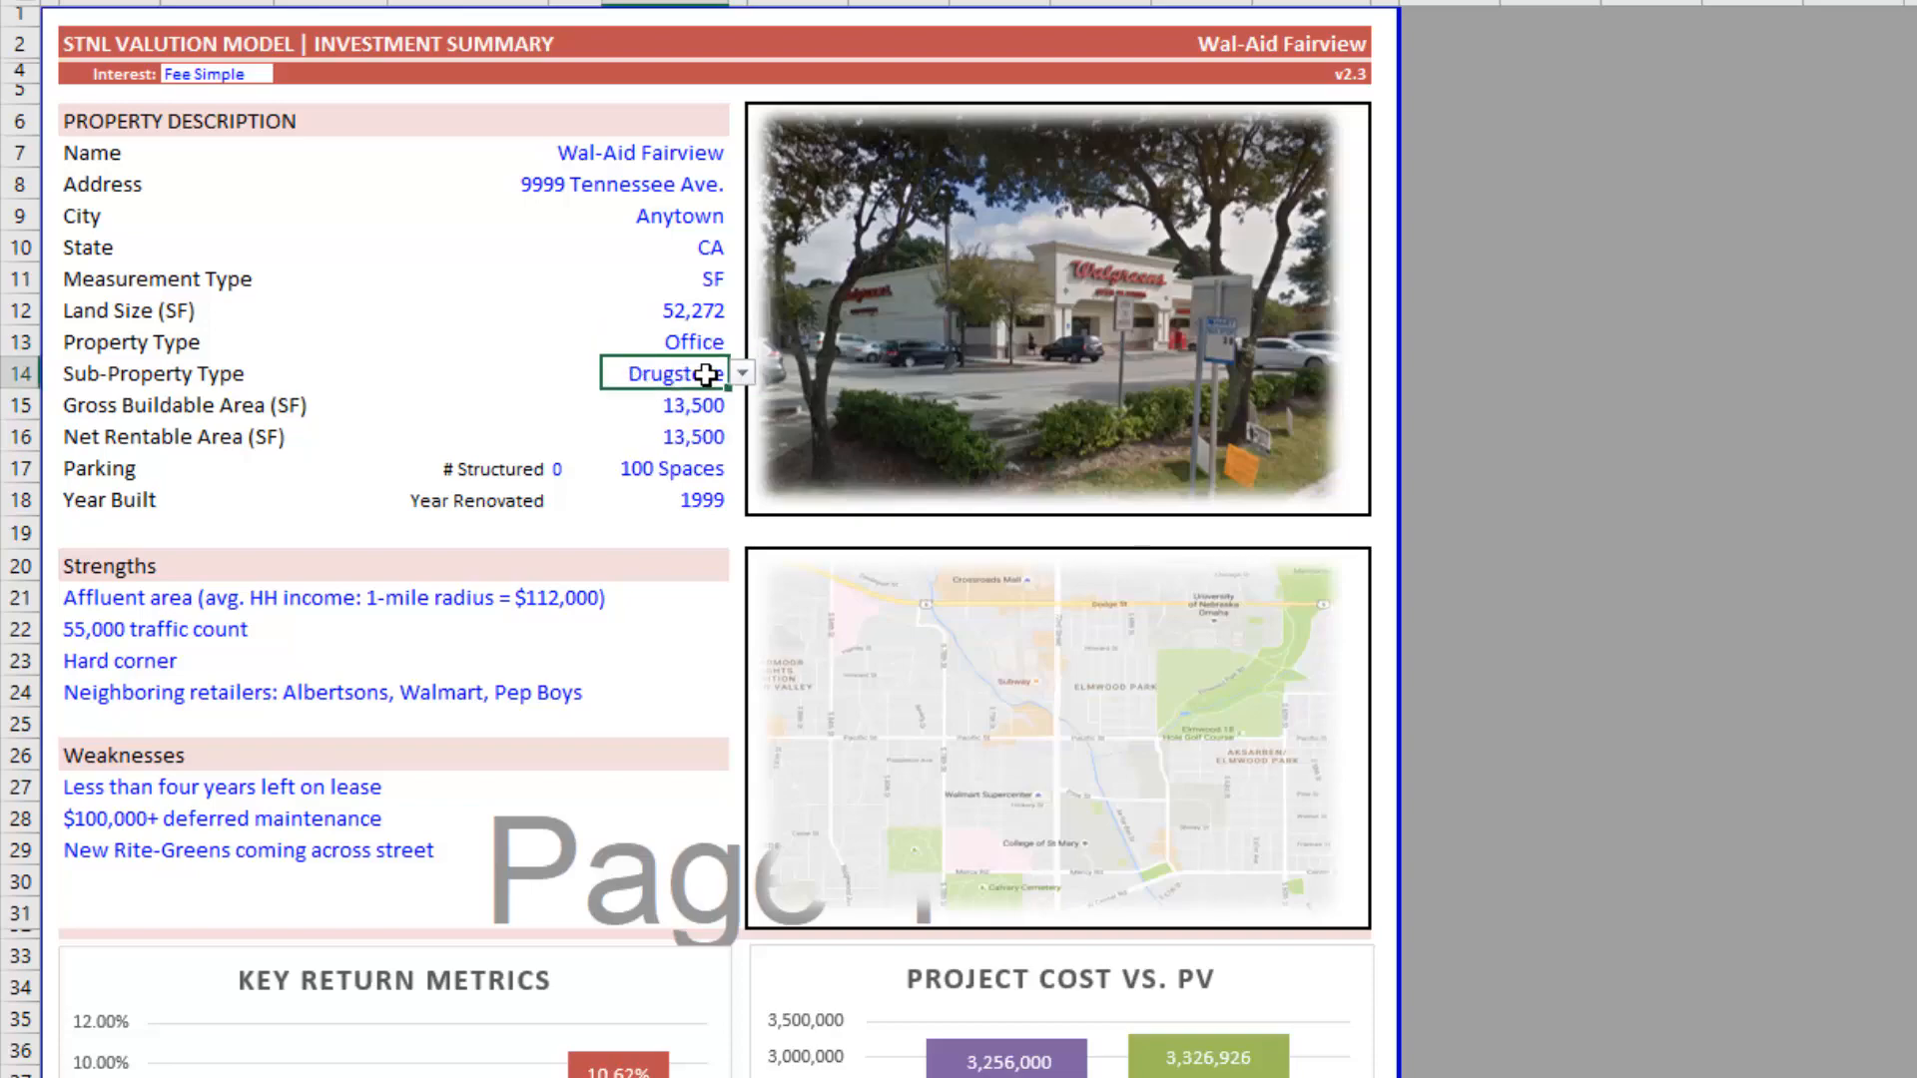
click(741, 372)
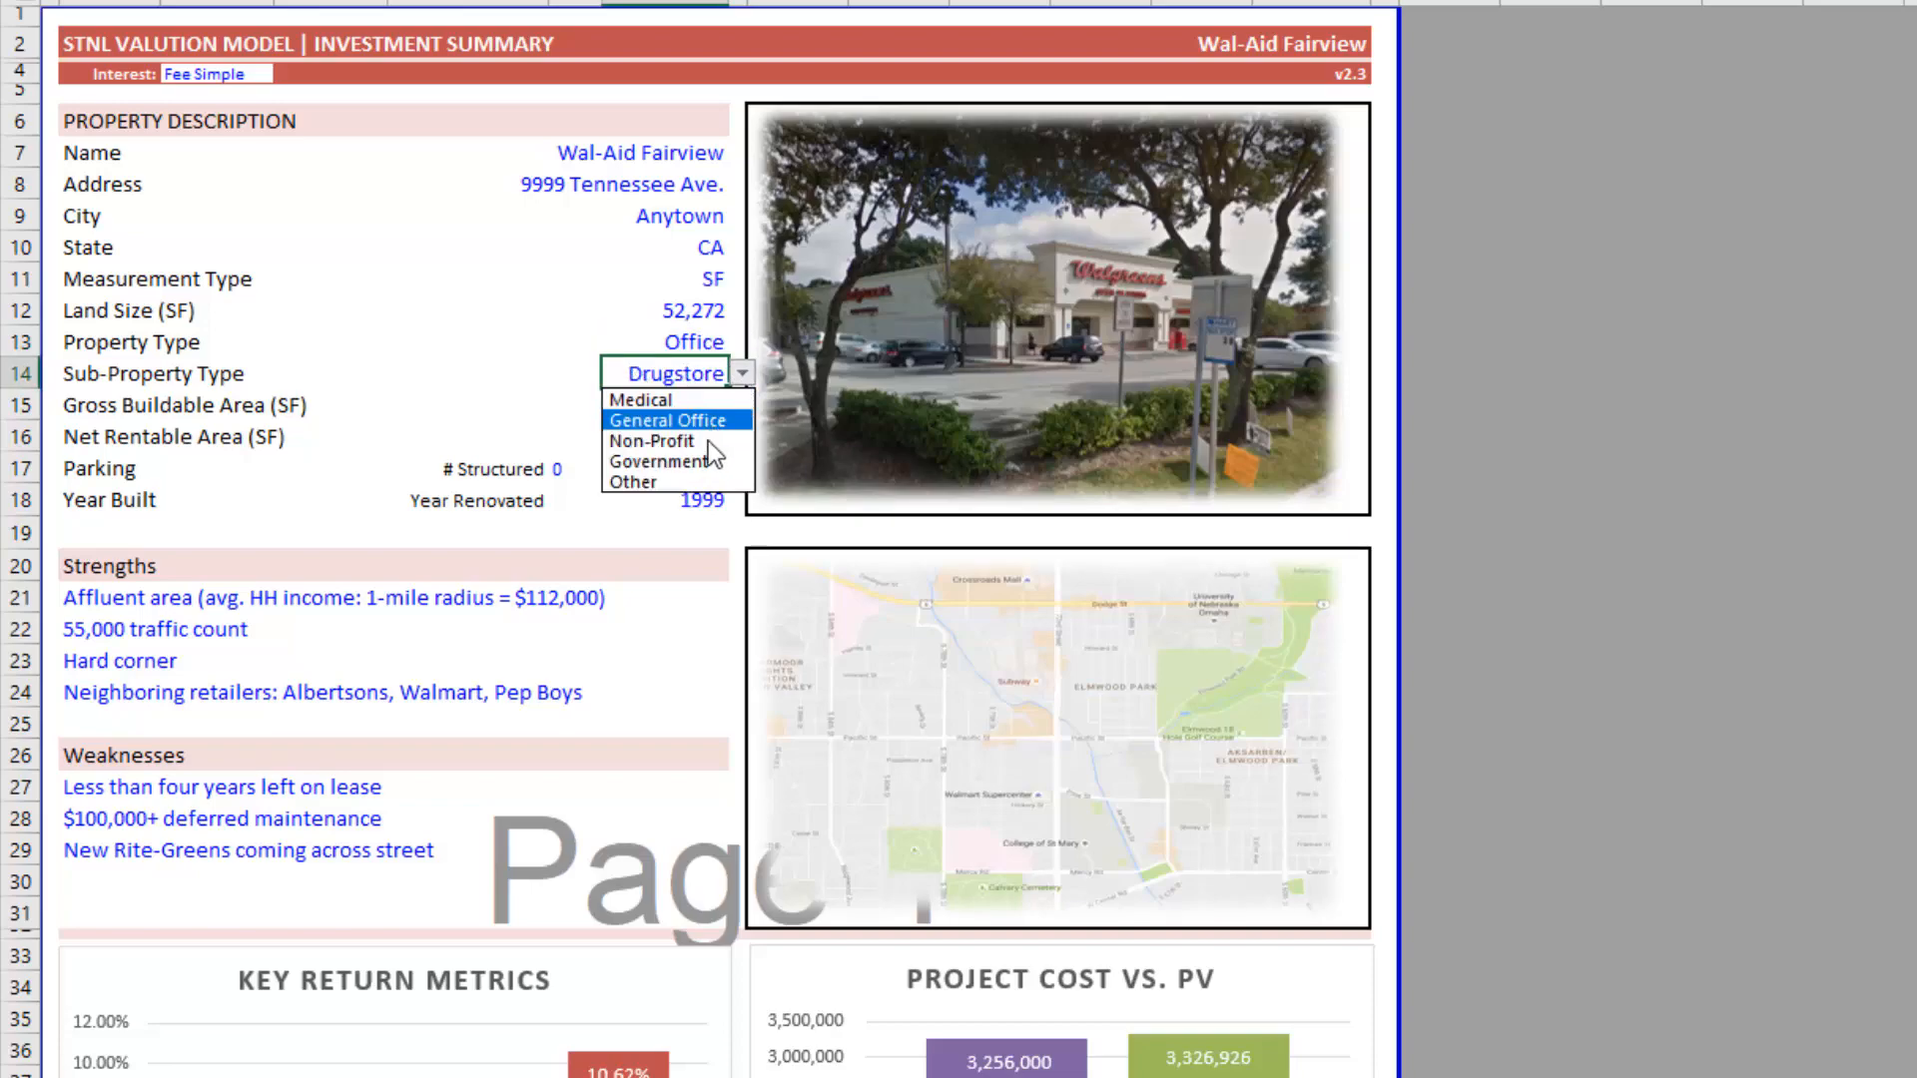
click(666, 419)
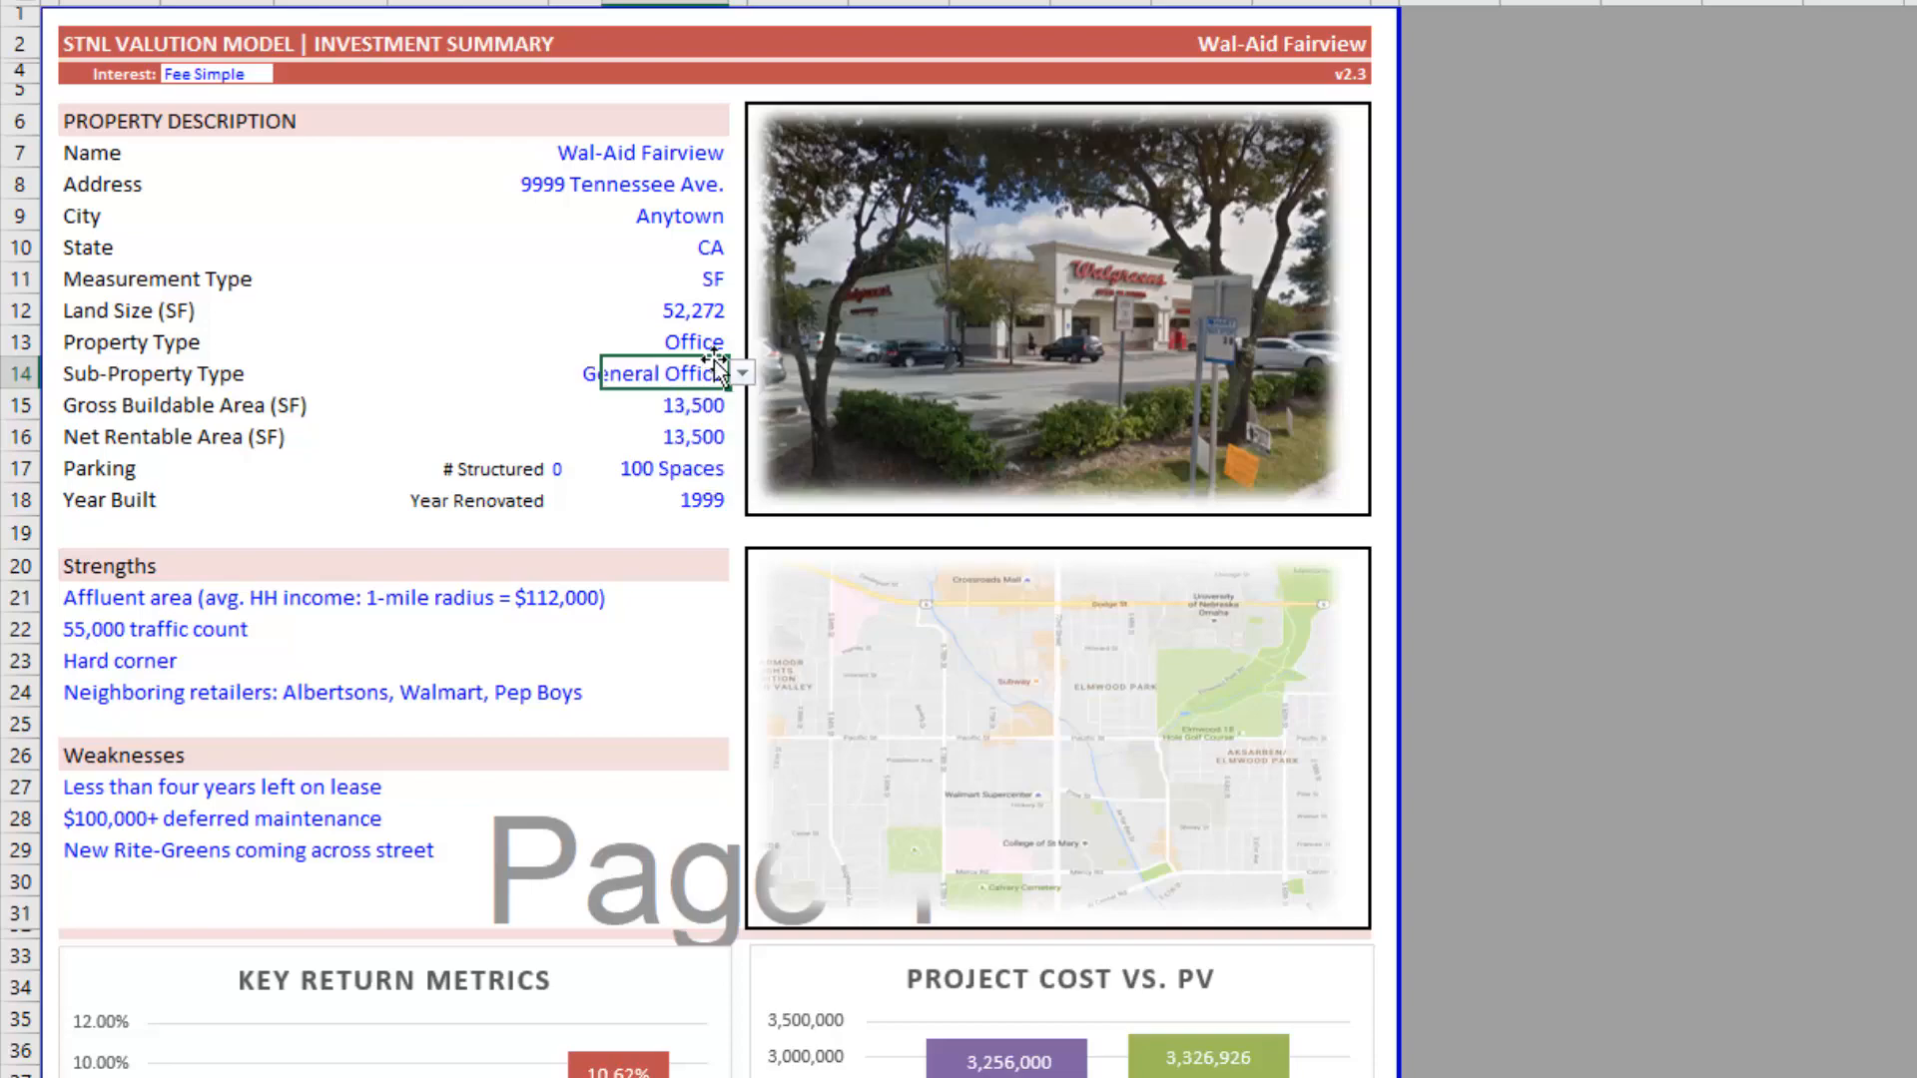
- Switch Property Type to Industrial and scroll to its matching sub-property types
click(740, 341)
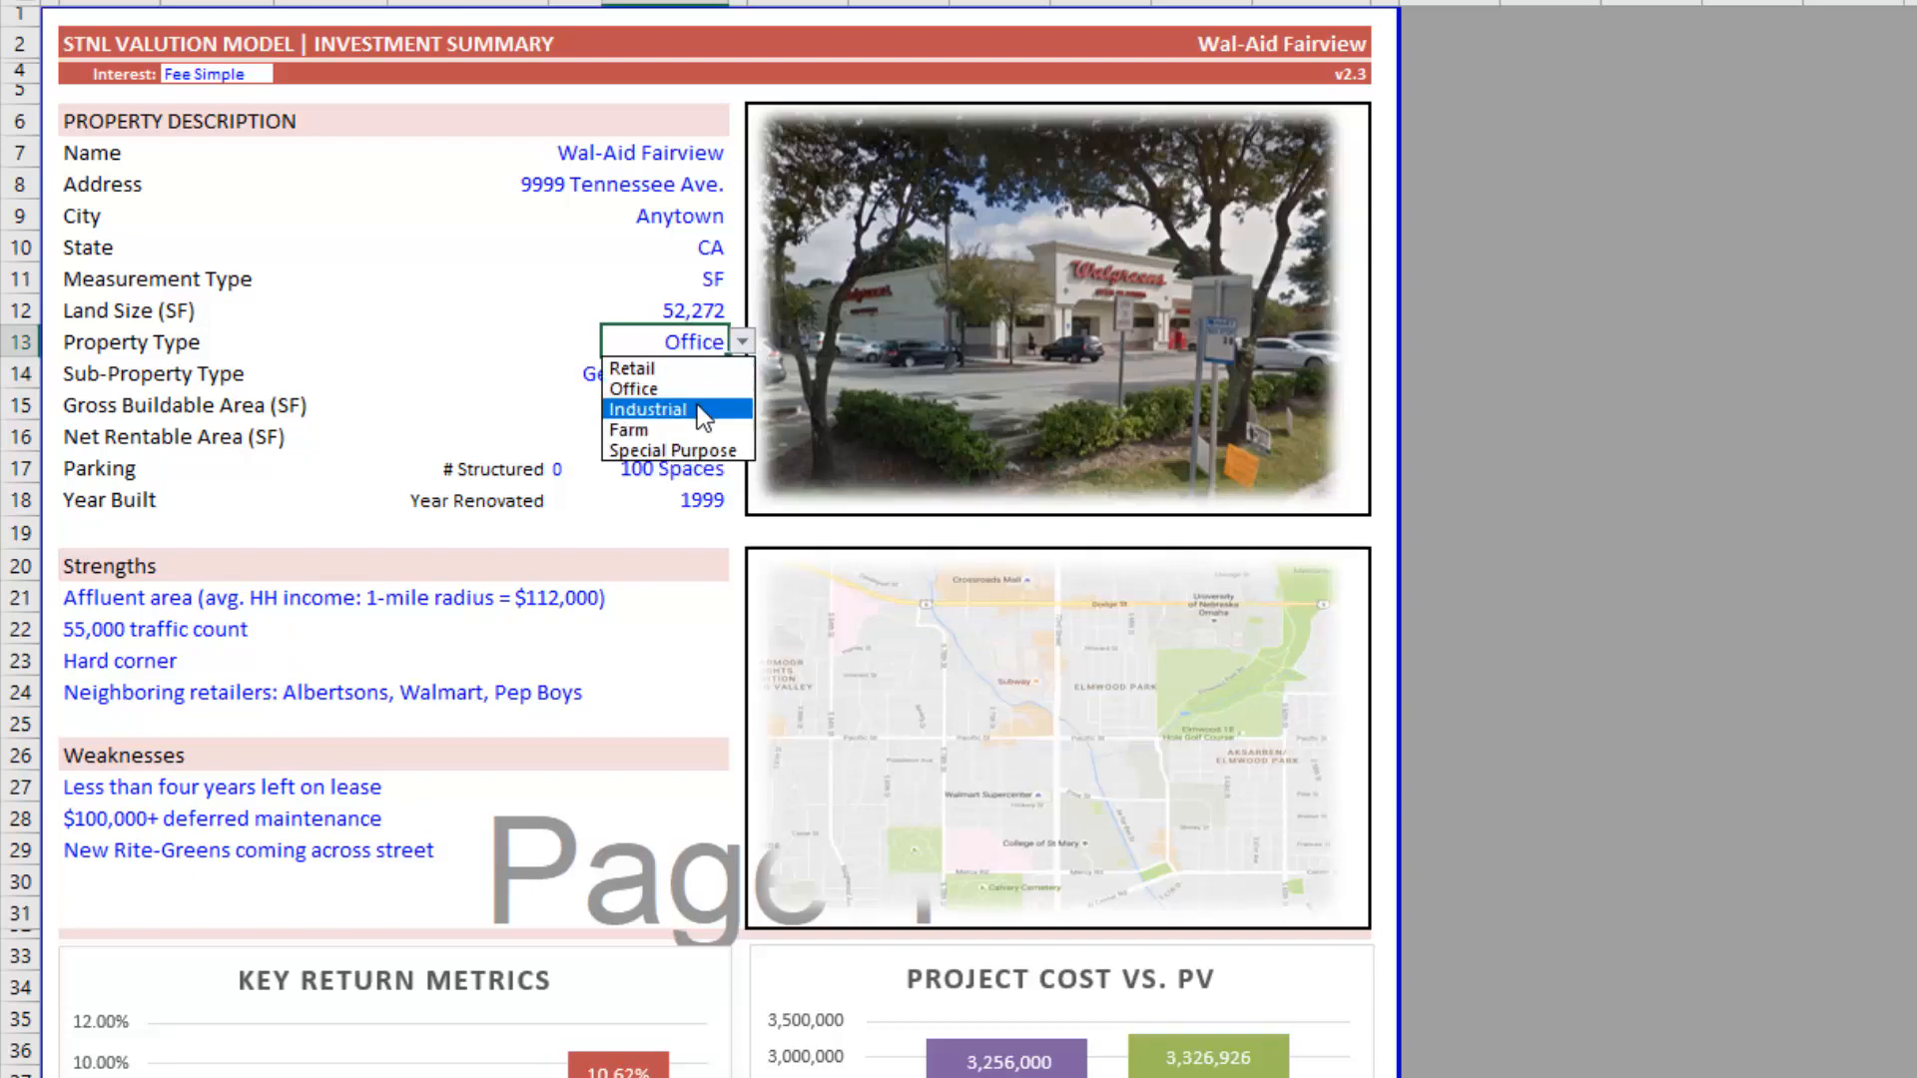
click(648, 409)
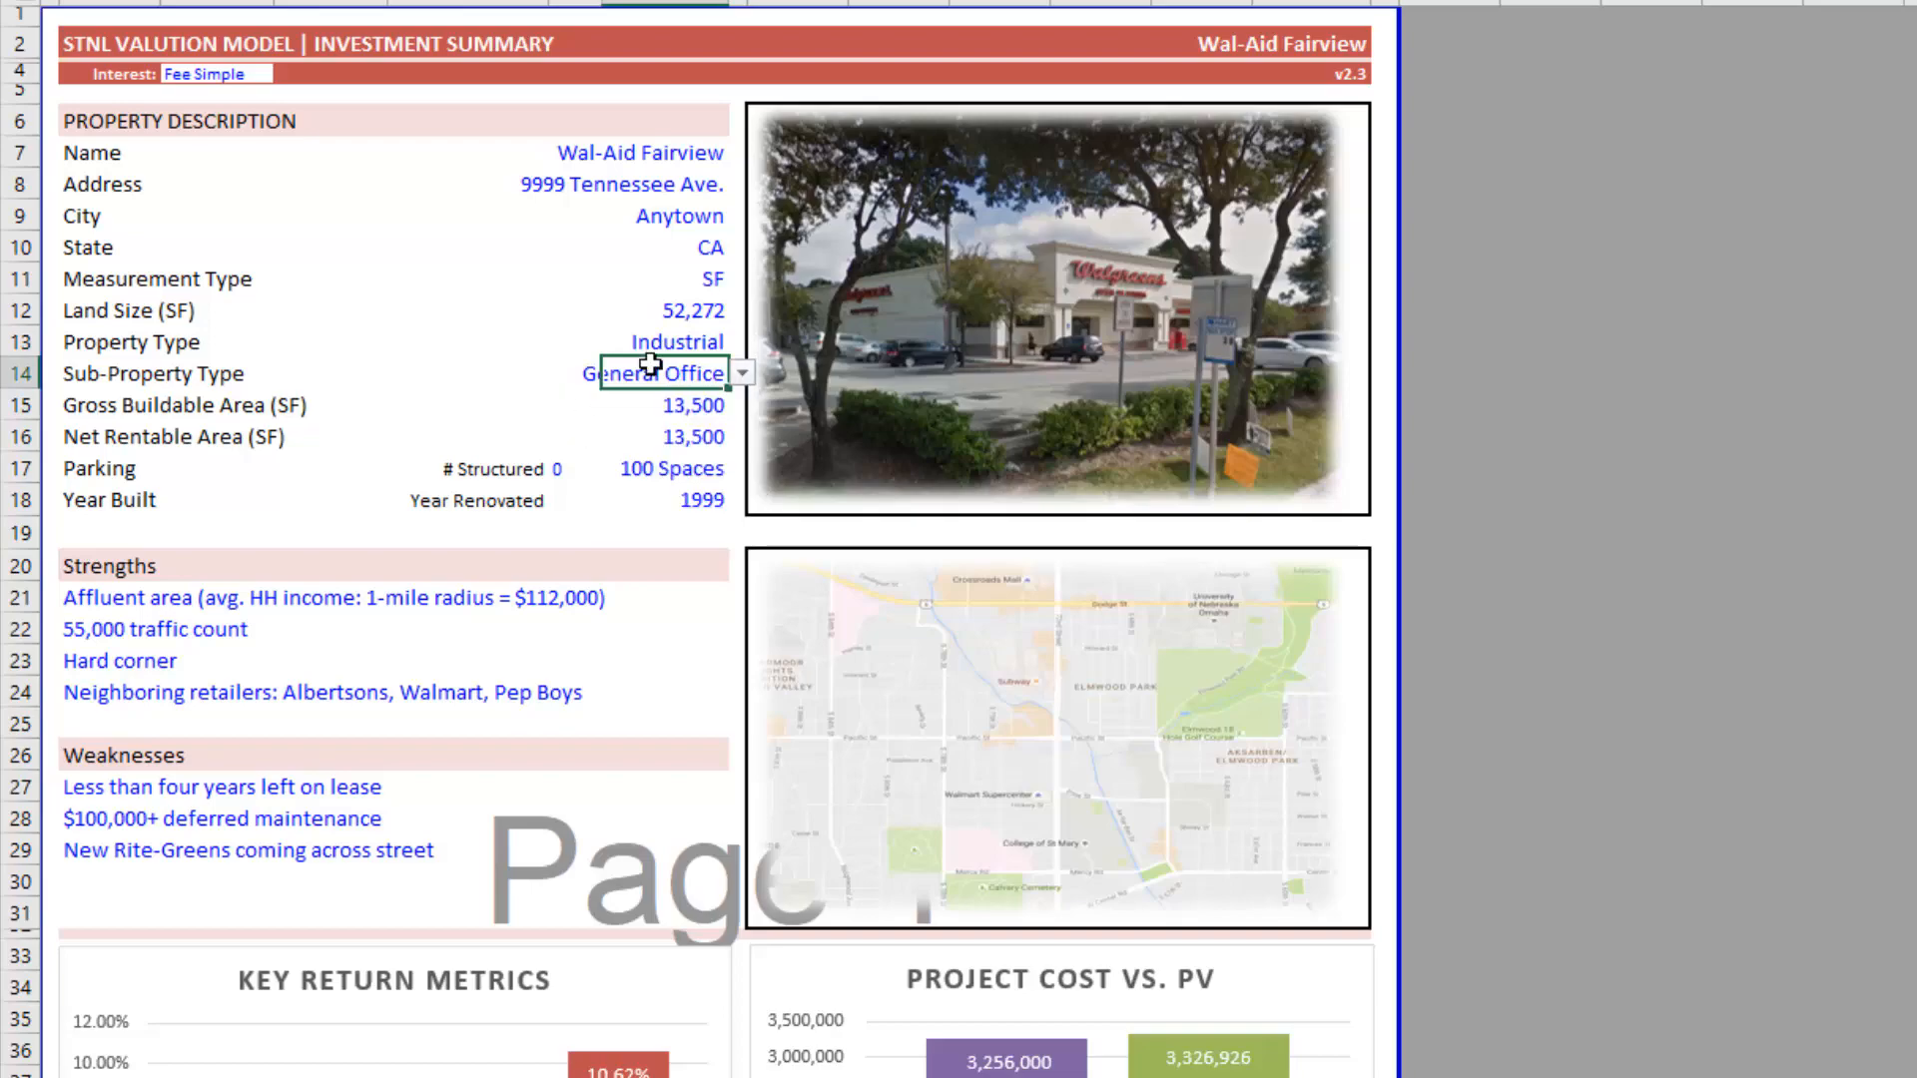
scroll(down, 3)
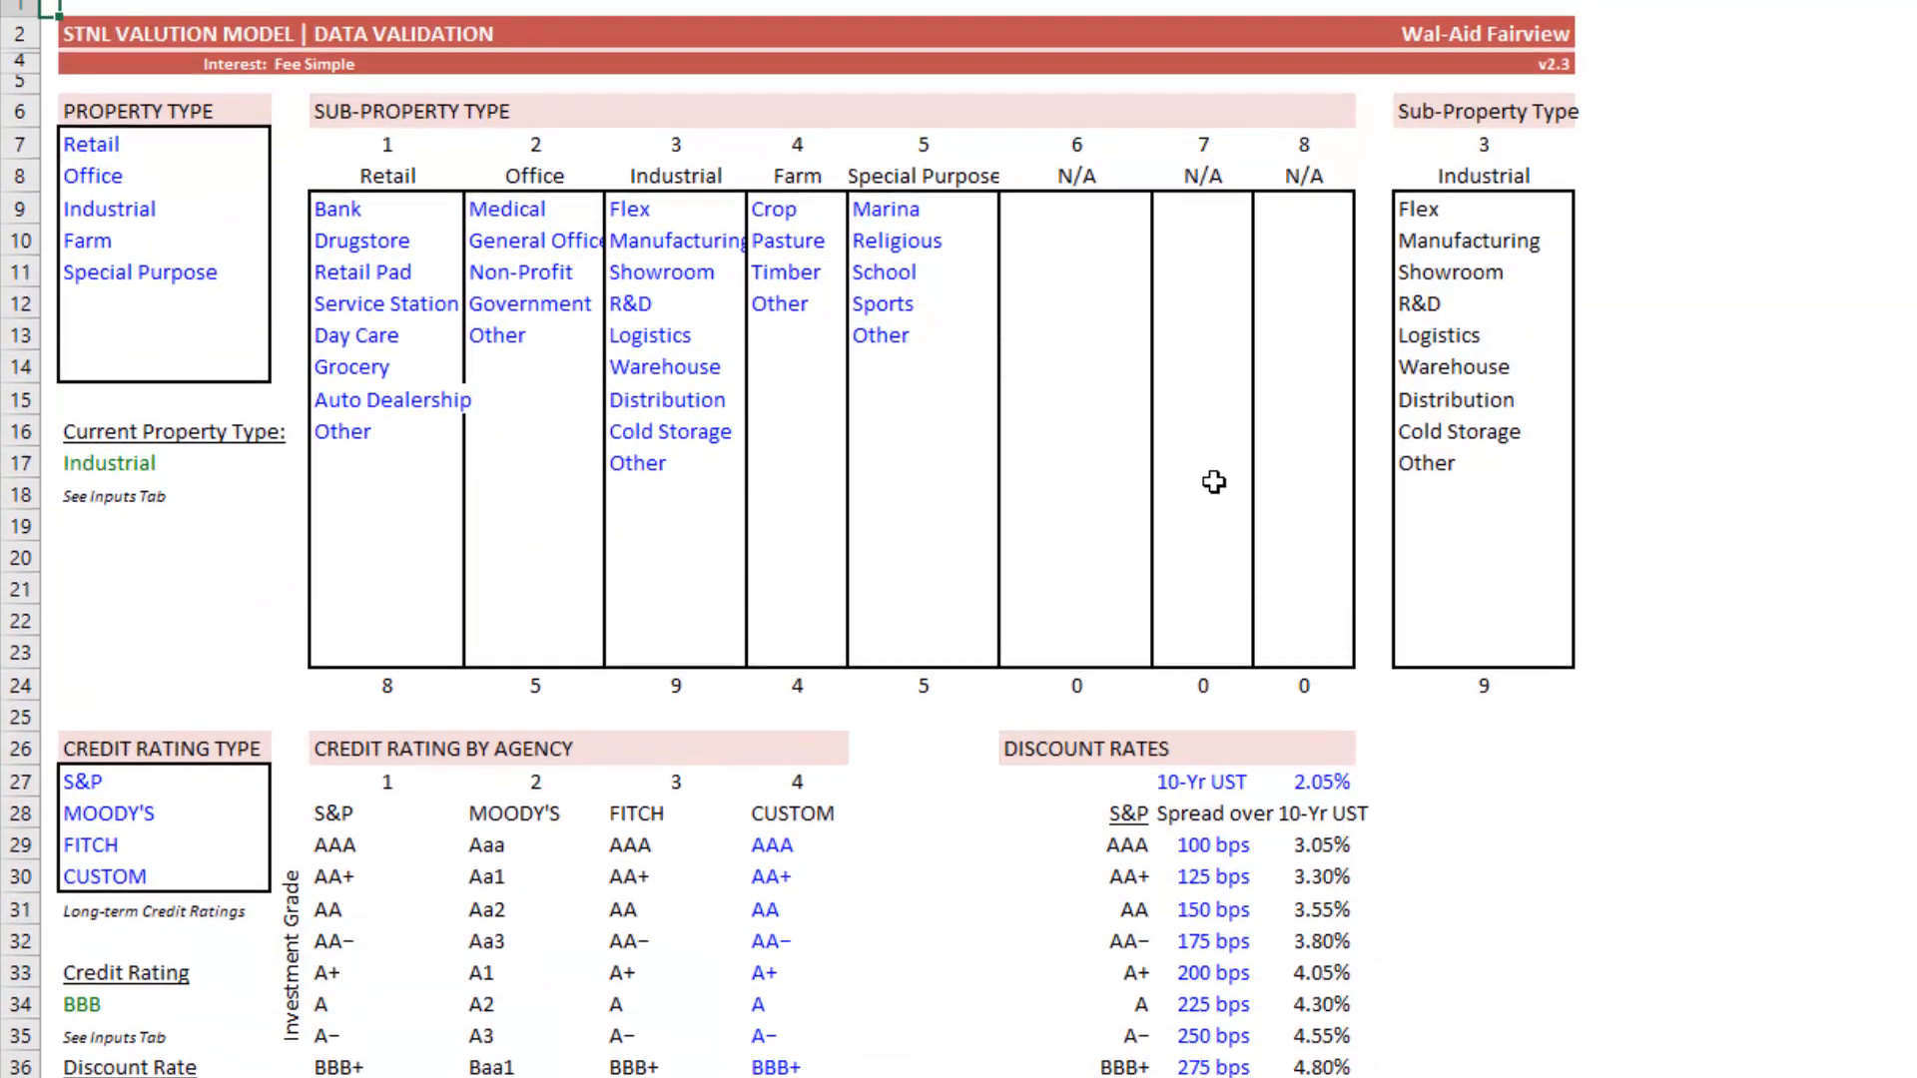
- Type Hotel into the empty cell below Special Purpose on the Data sheet
scroll(up, 3)
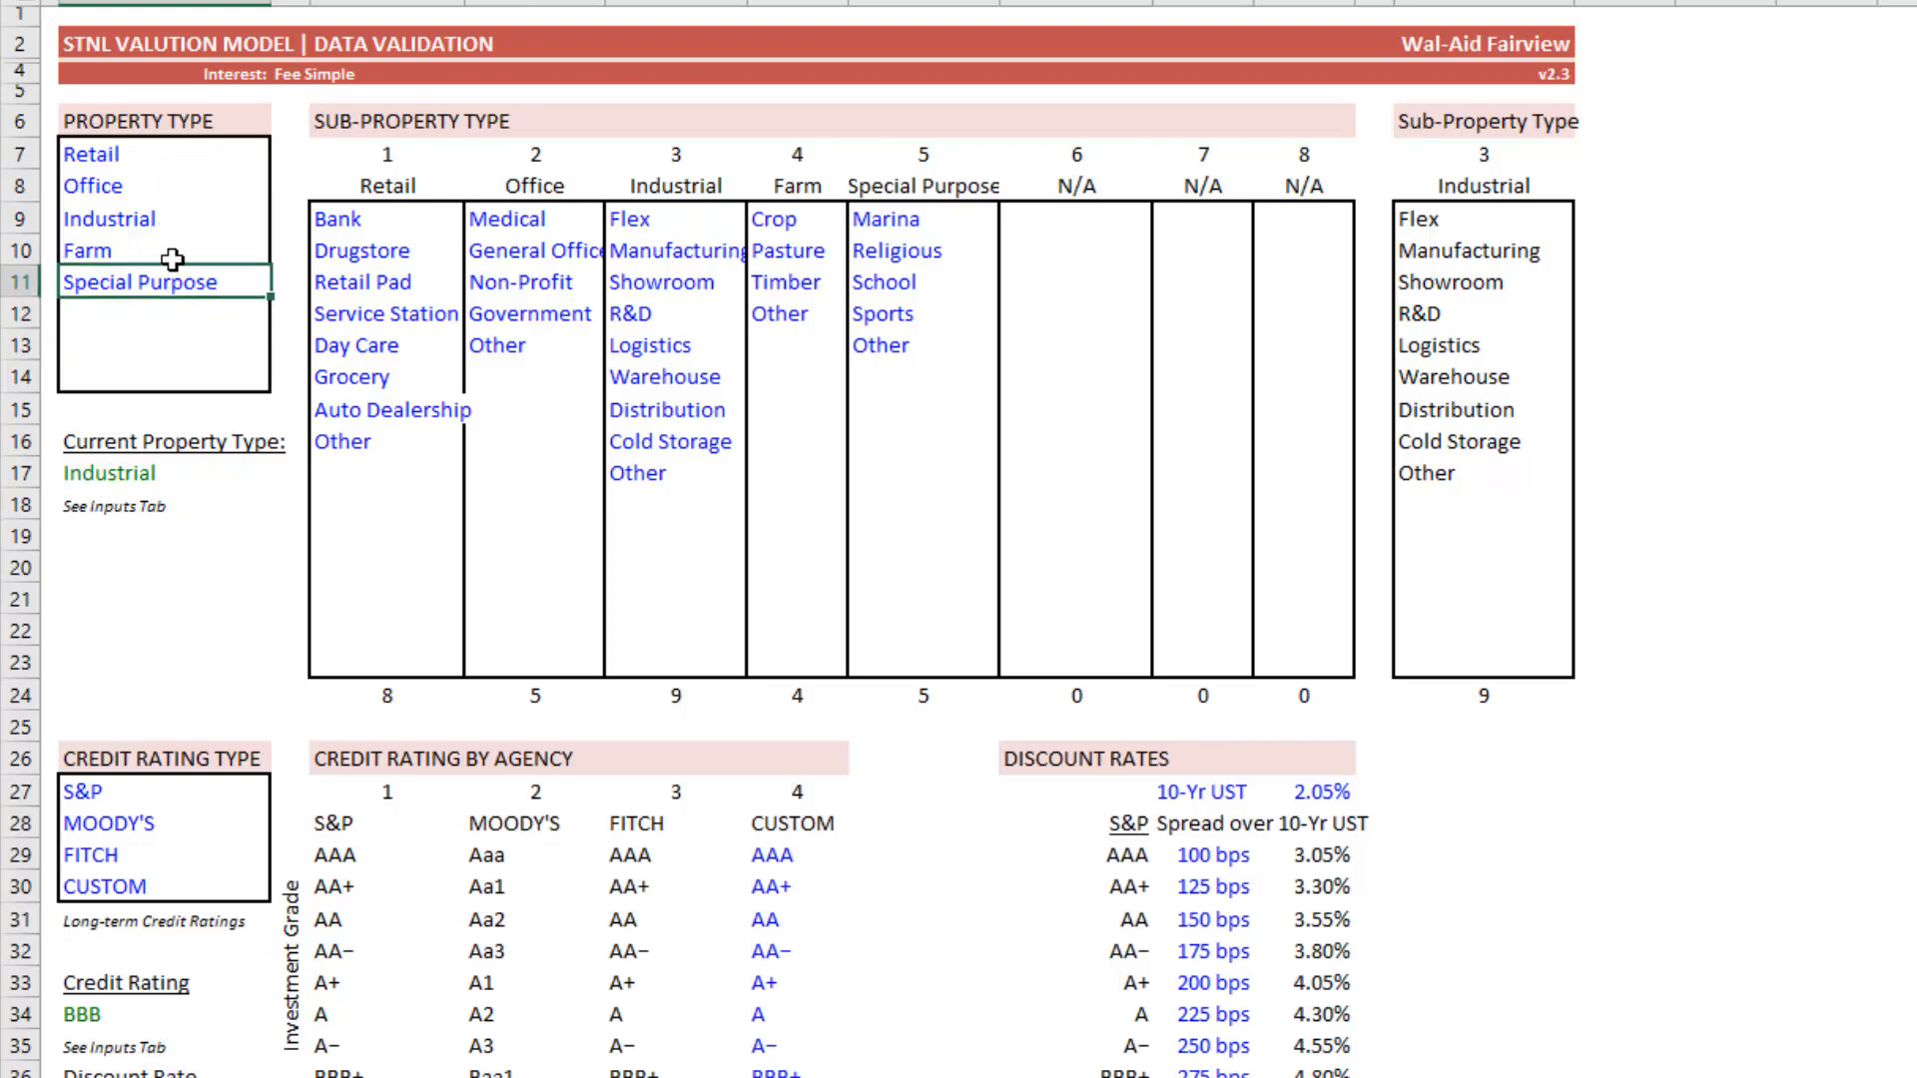
click(164, 313)
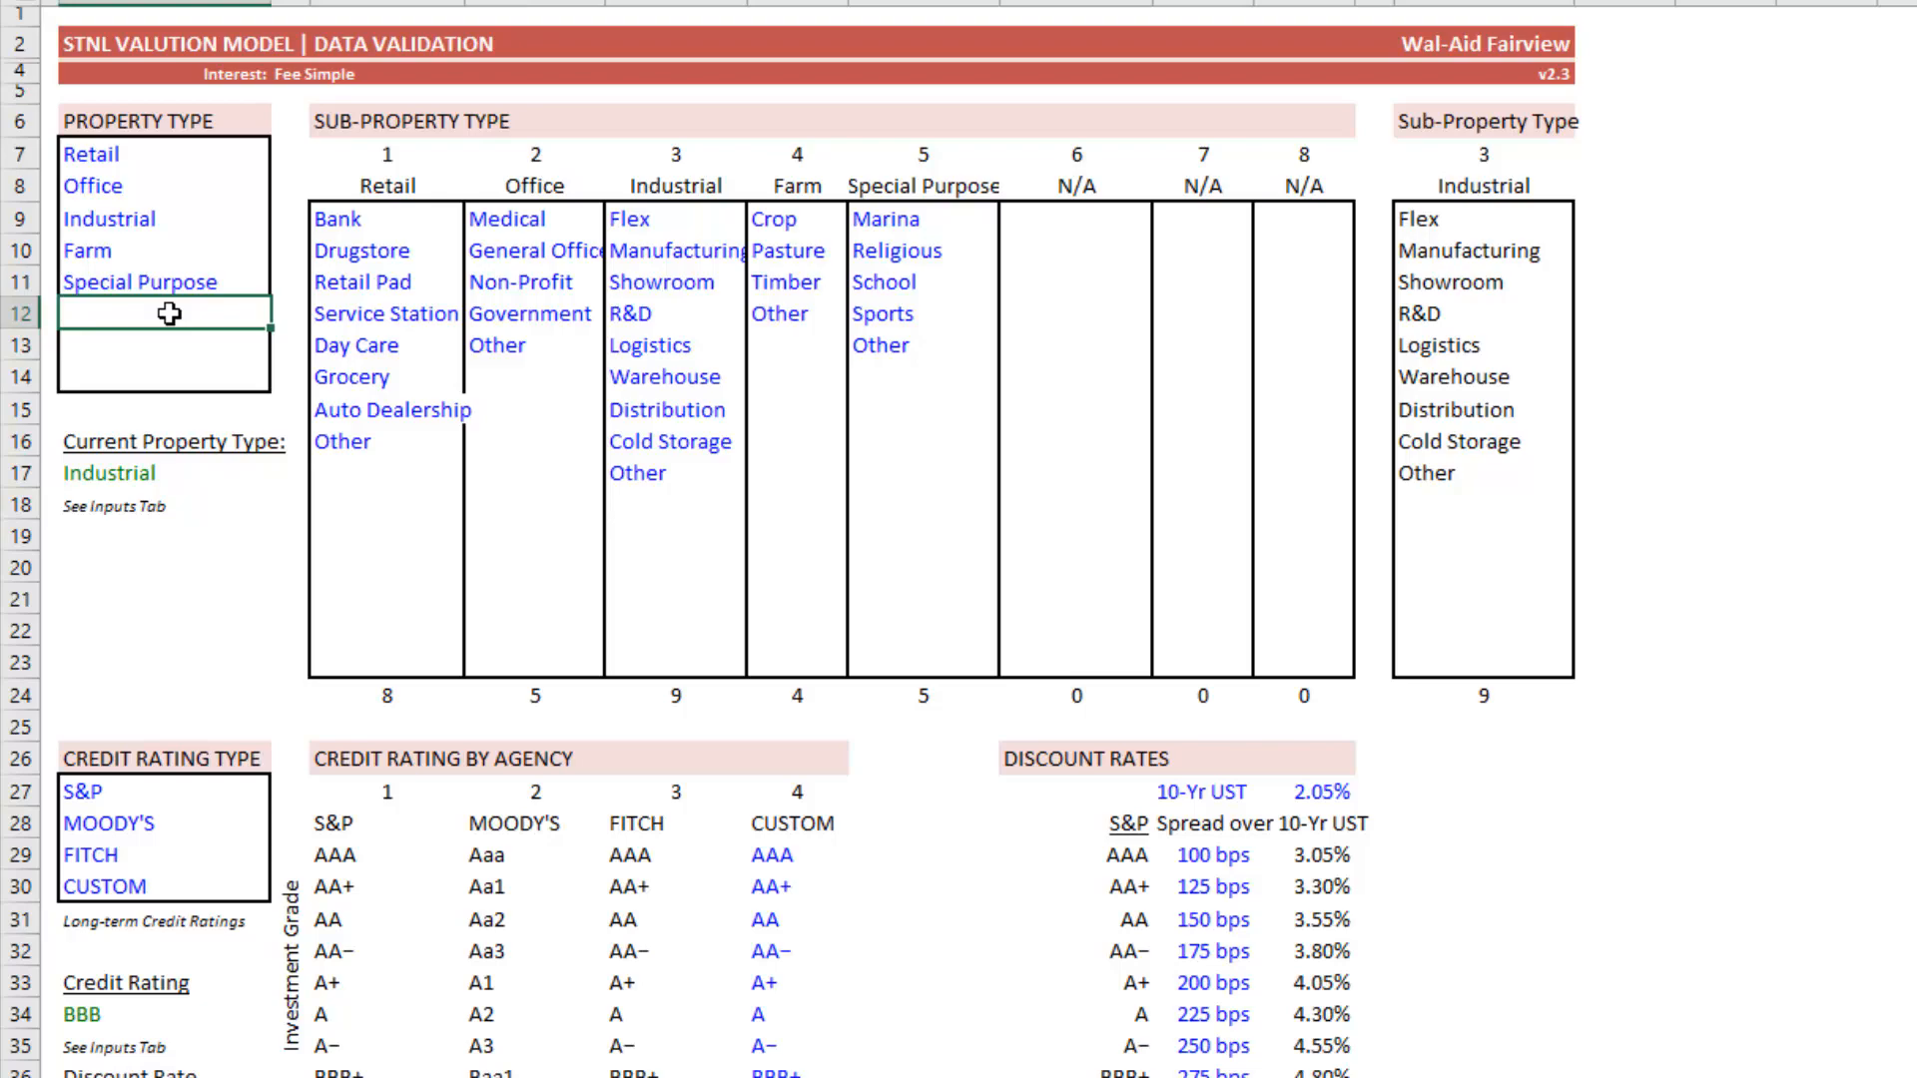
text(Hotel)
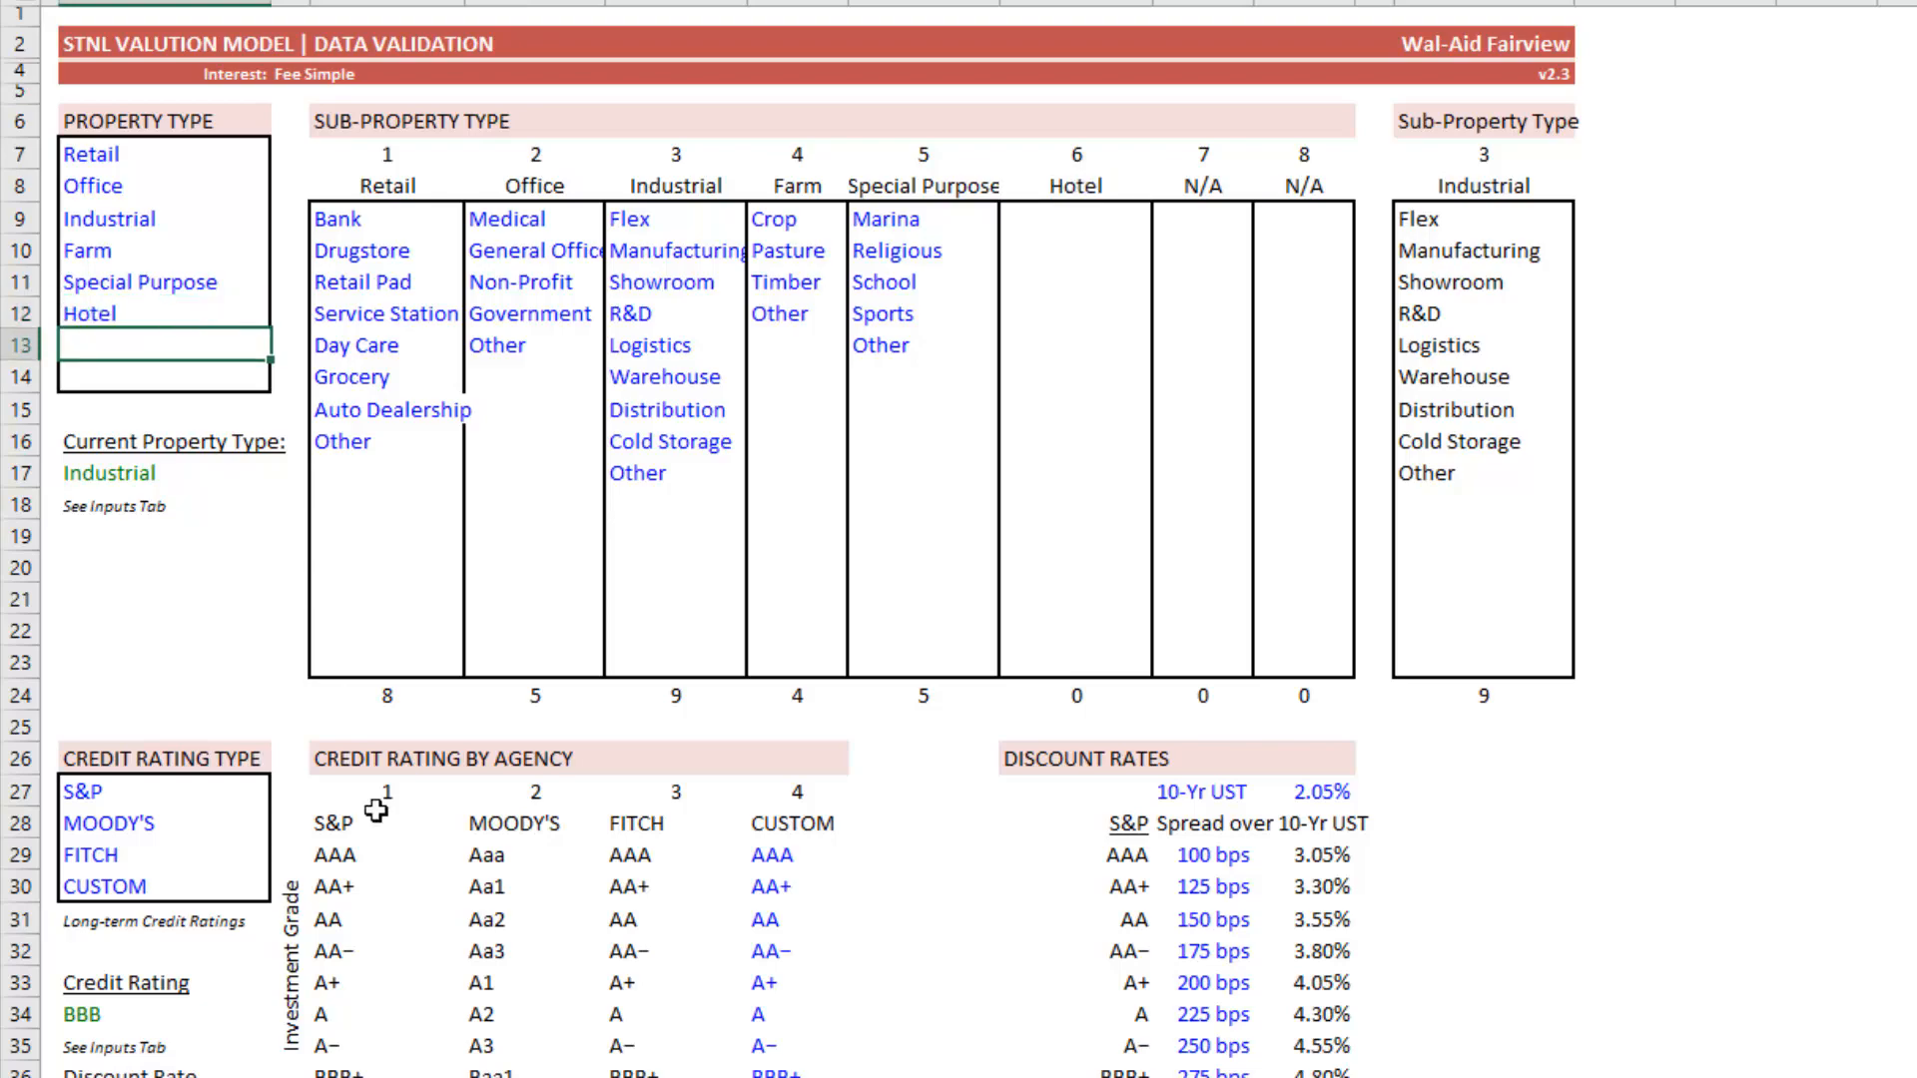
scroll(down, 3)
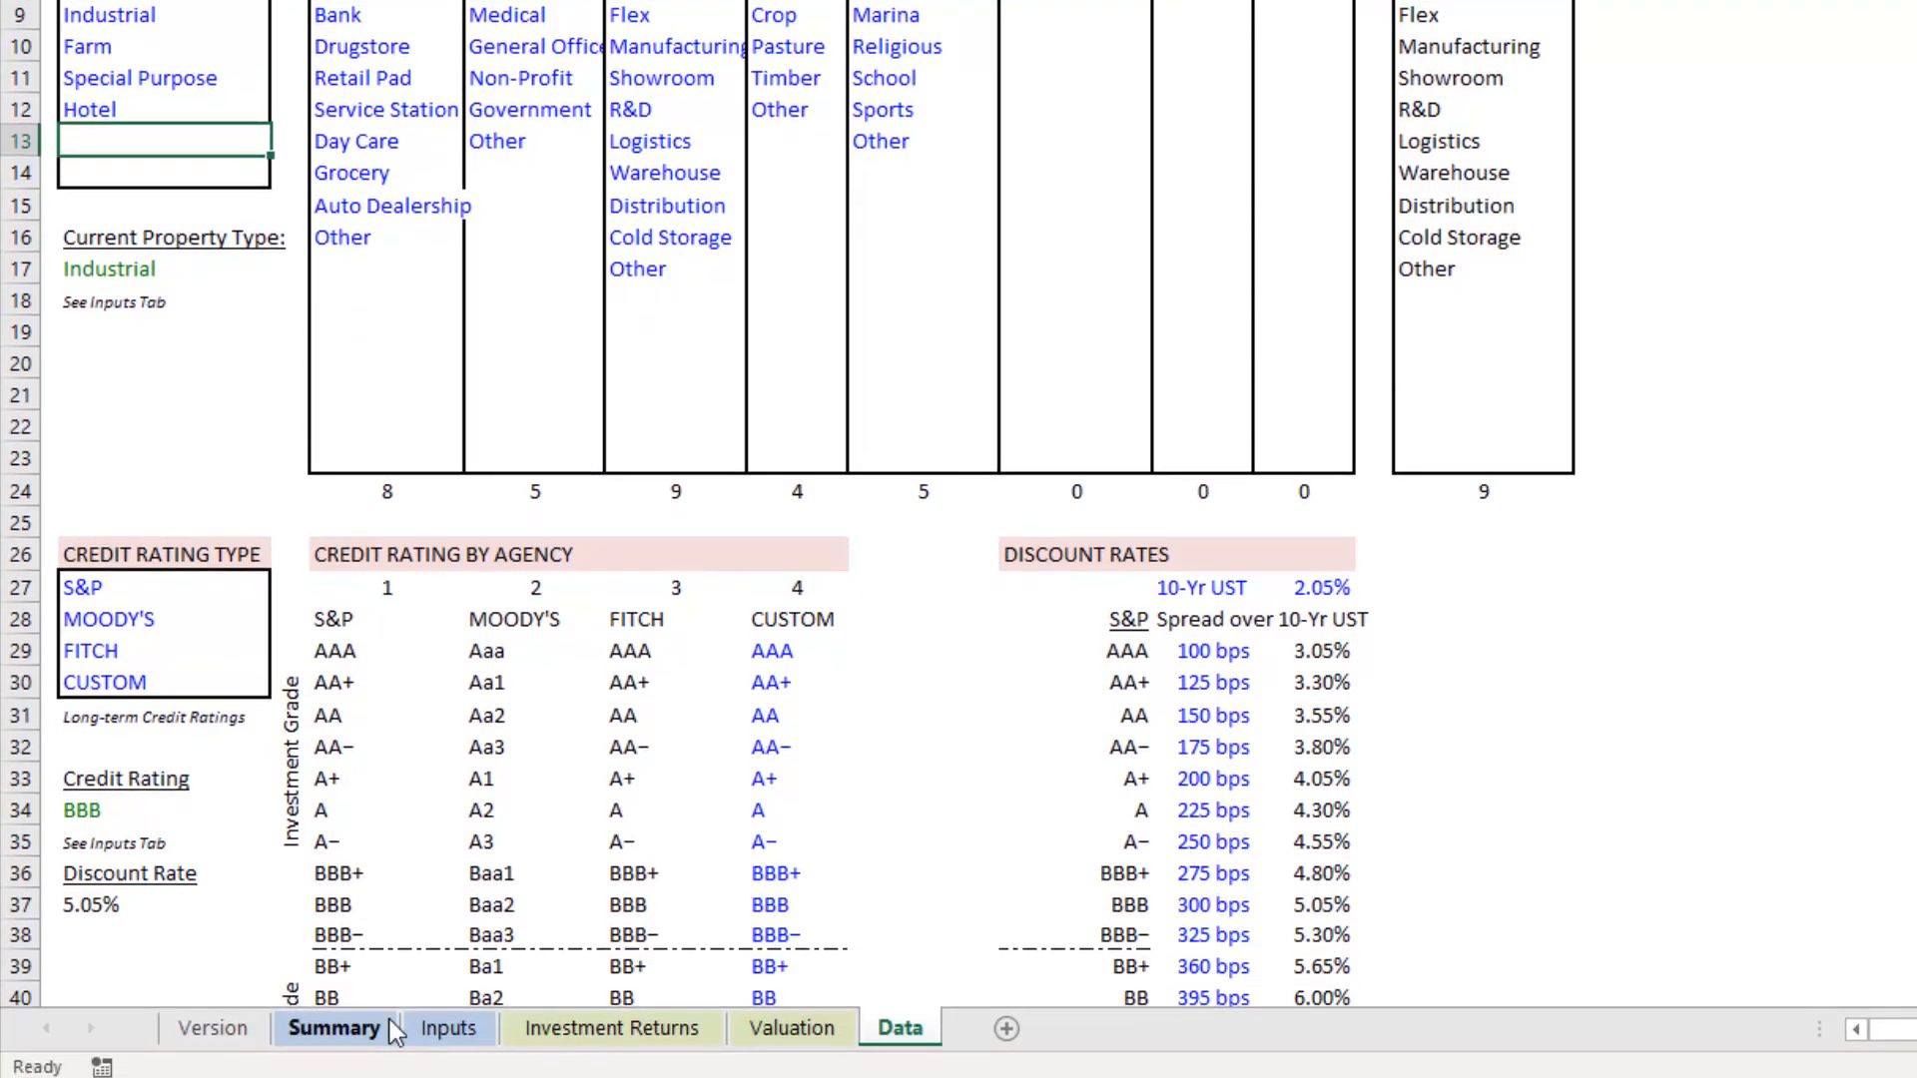
- Choose Hotel from the Summary sheet's Property Type dropdown
click(332, 1027)
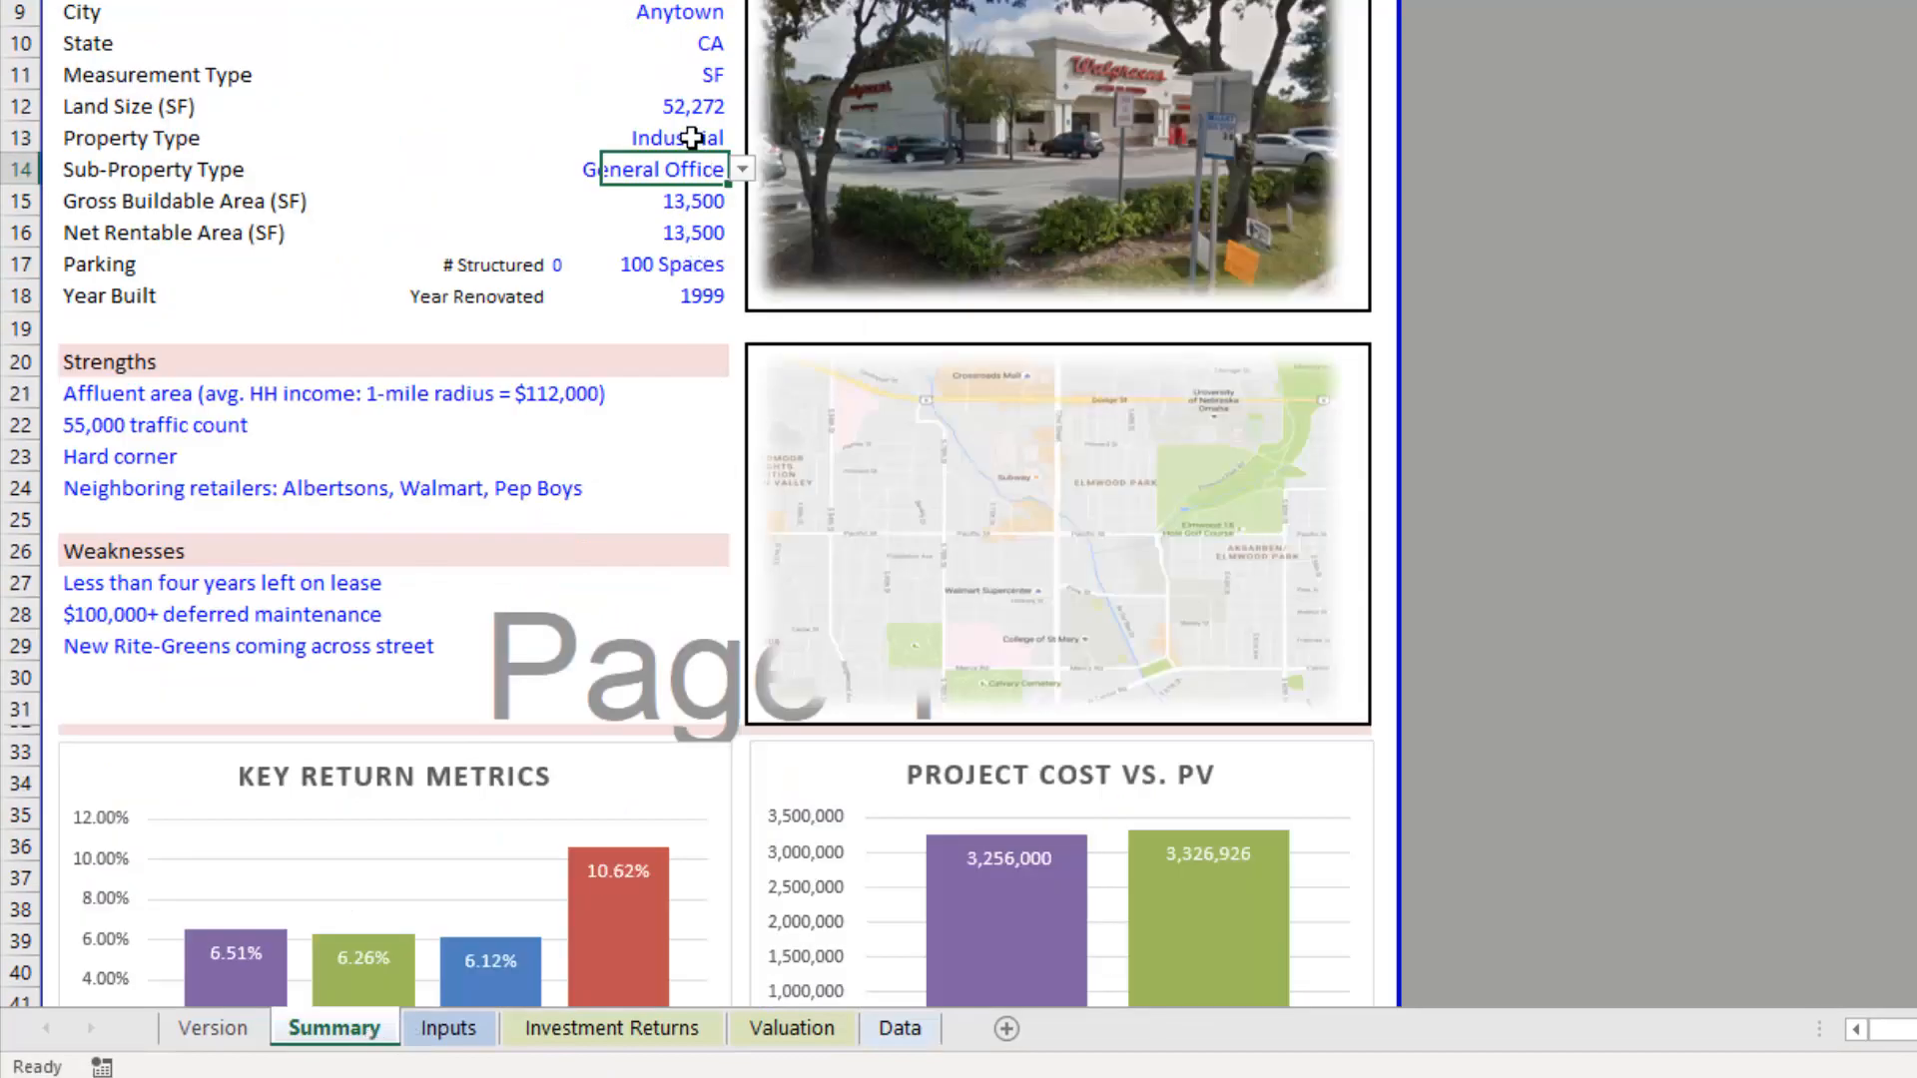
click(740, 137)
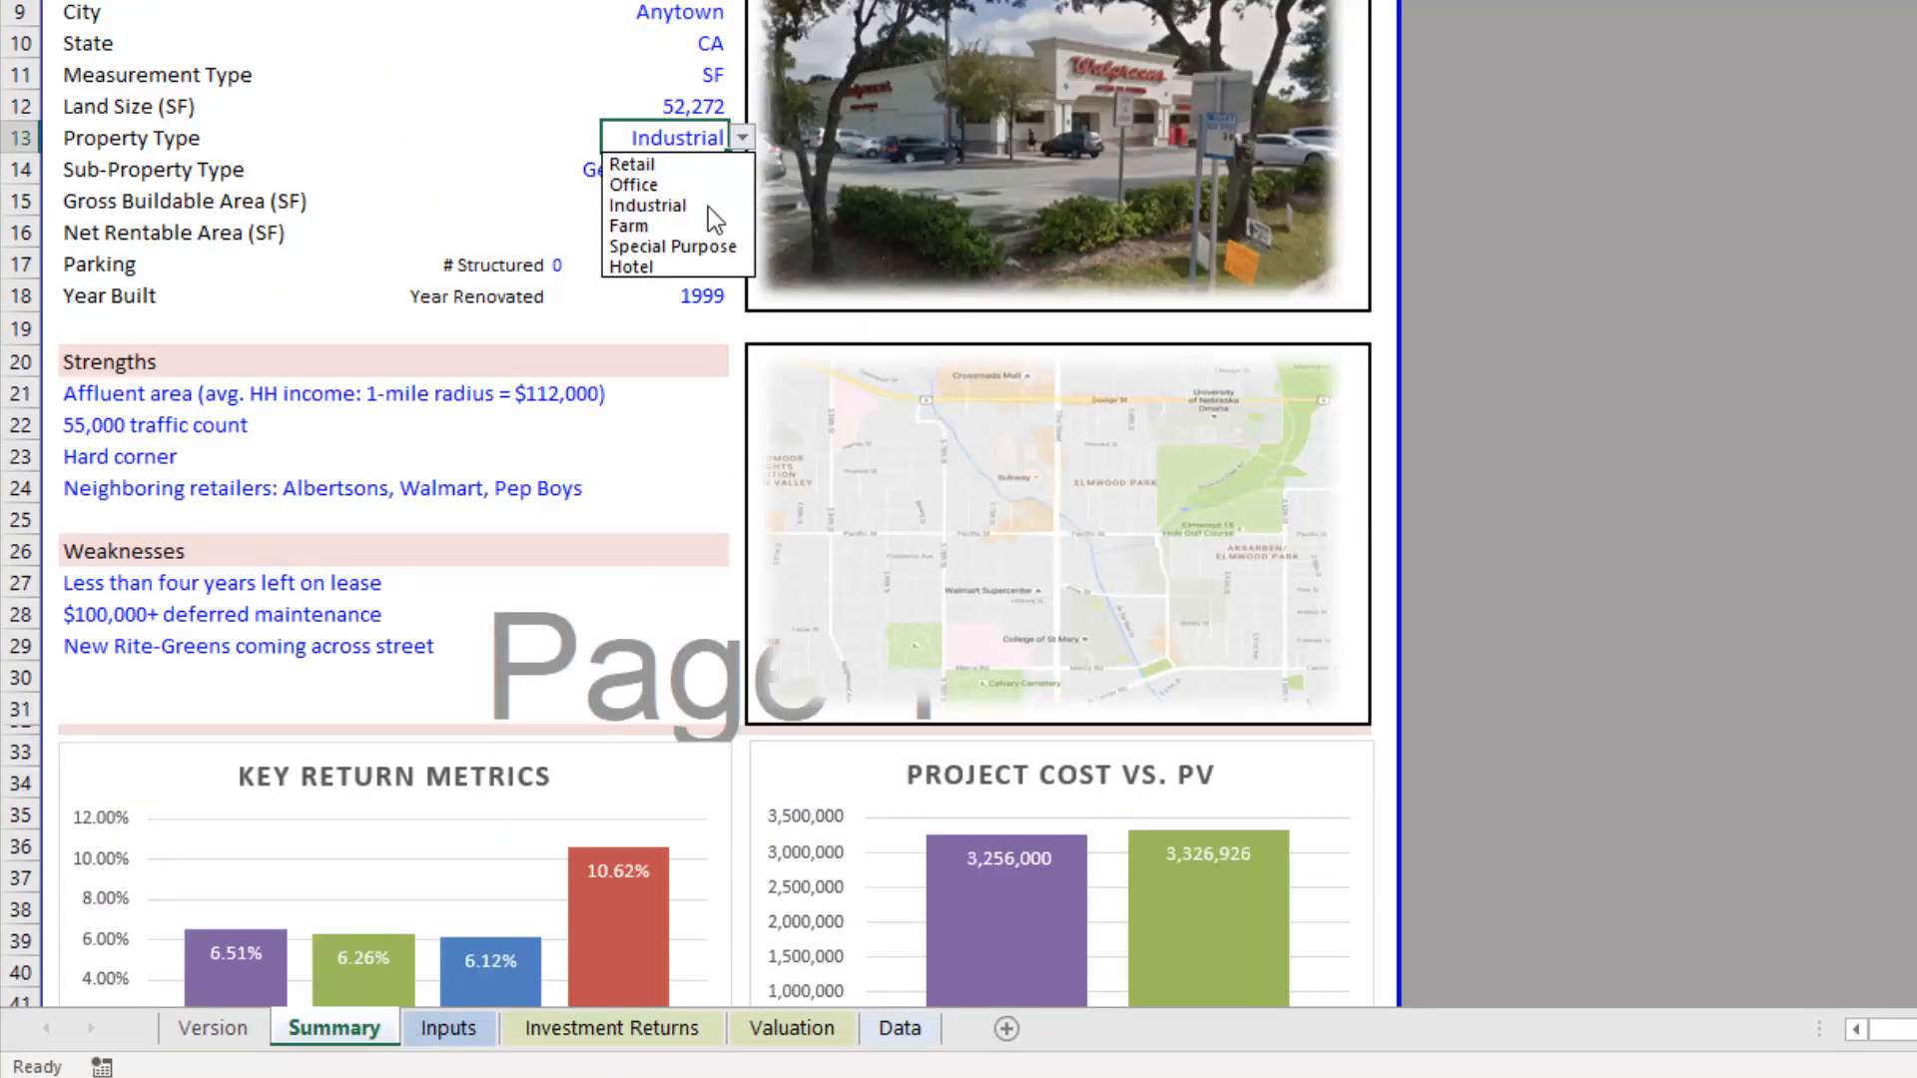
click(630, 266)
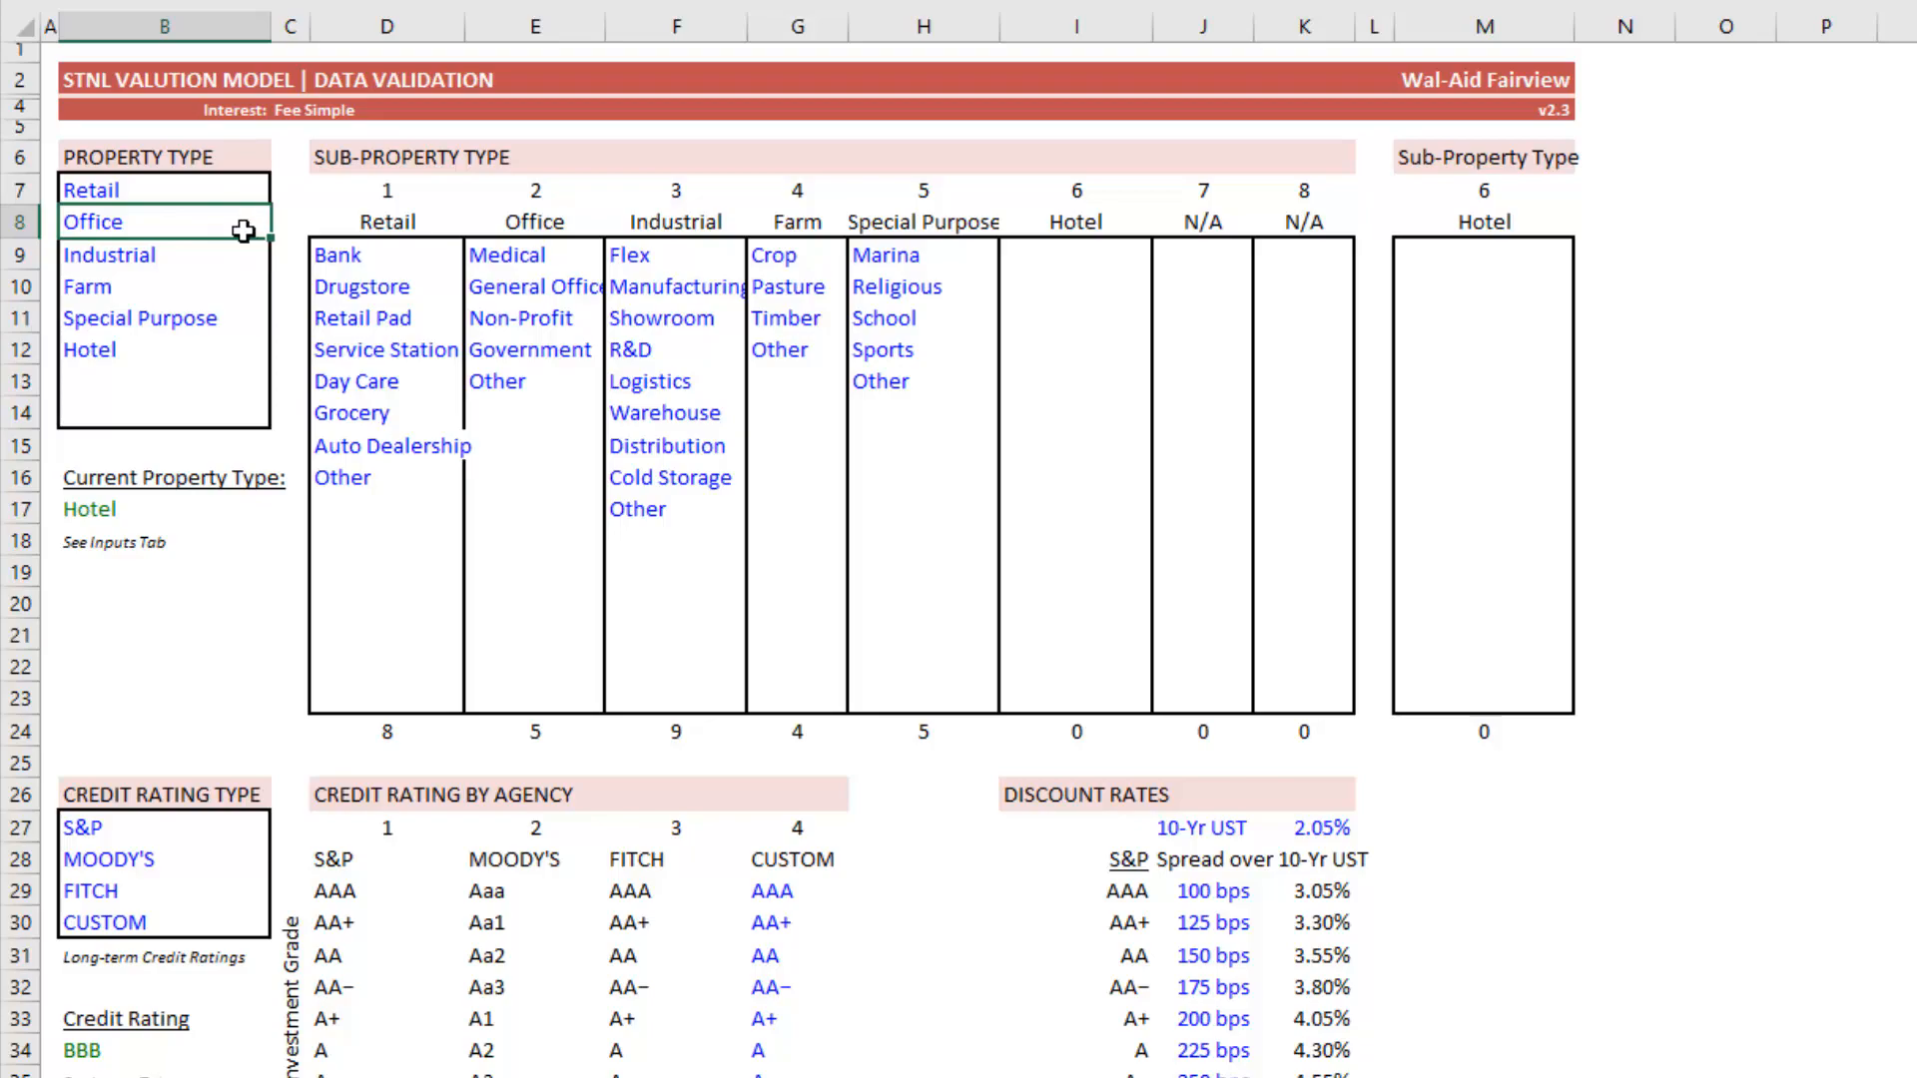
mouse_move(162, 213)
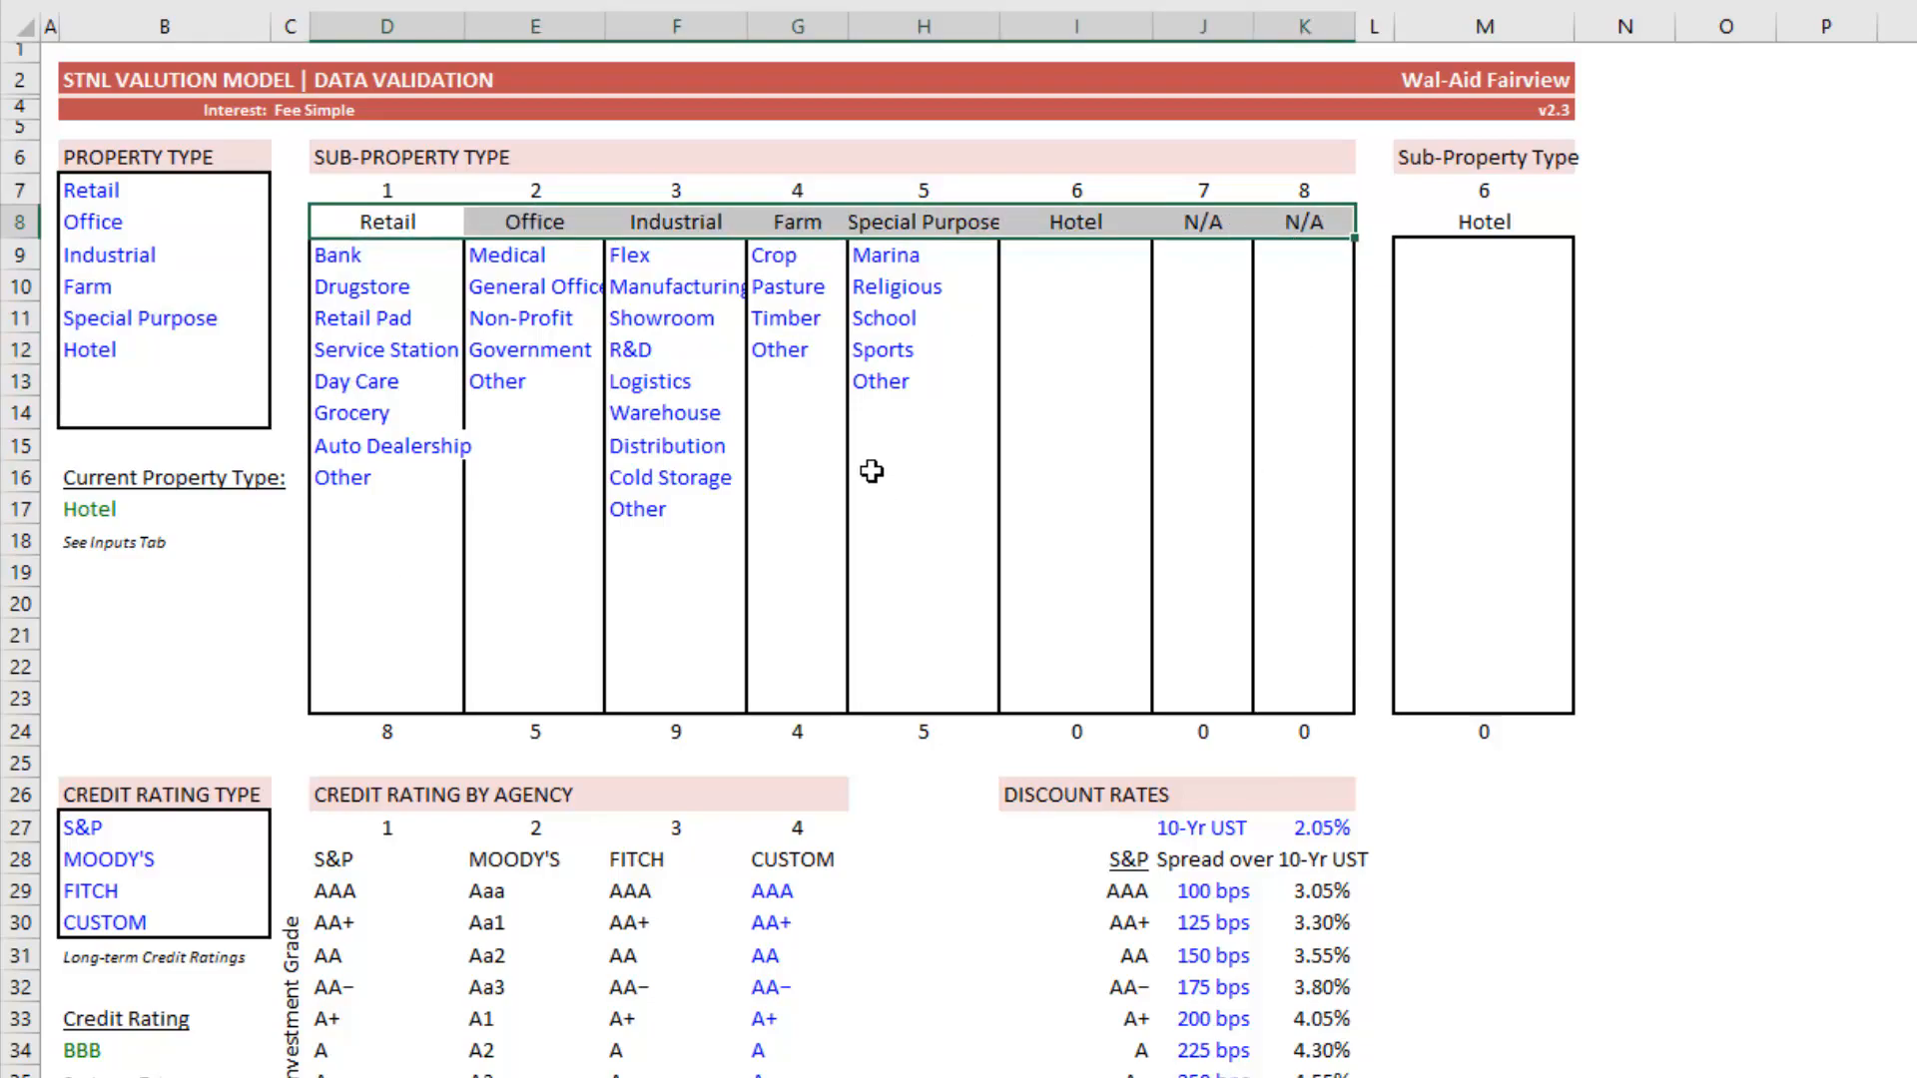
mouse_move(428, 283)
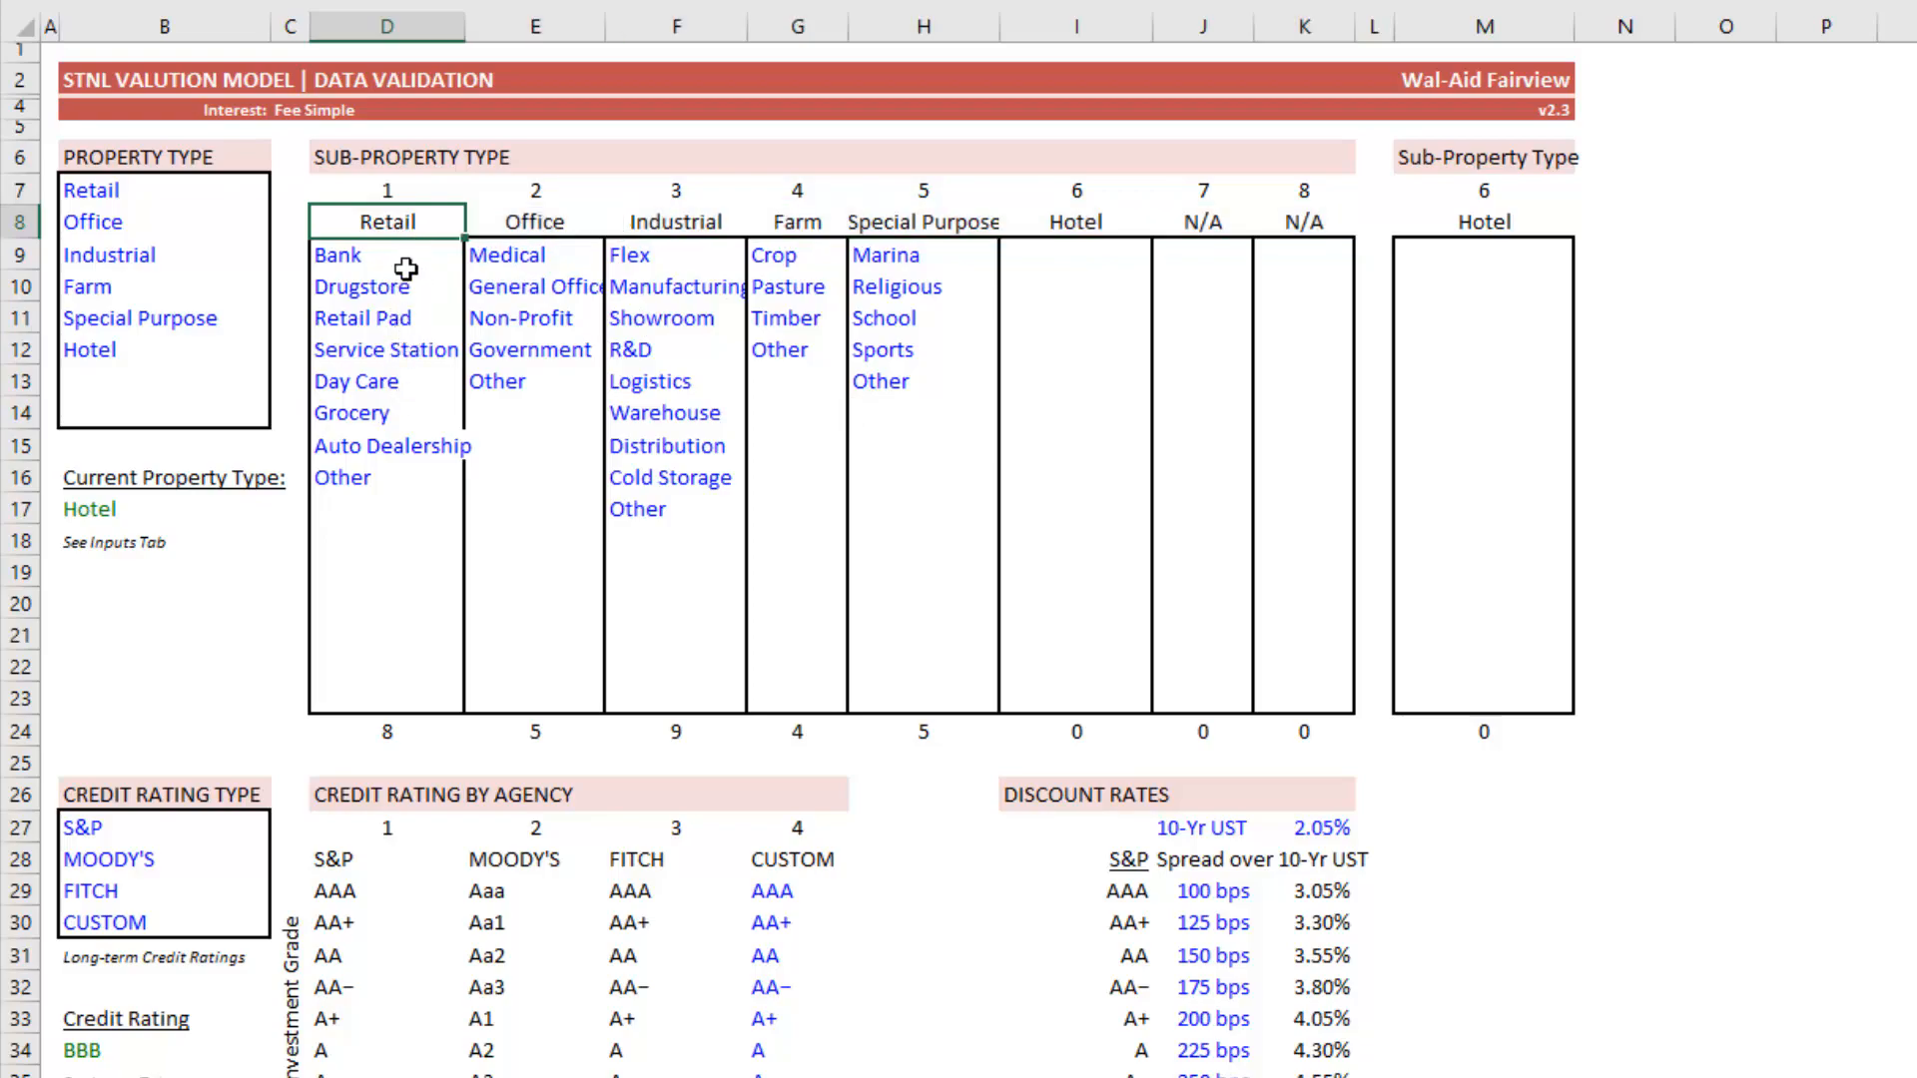
- Type Limited Service into the first empty Hotel sub-type cell
click(355, 380)
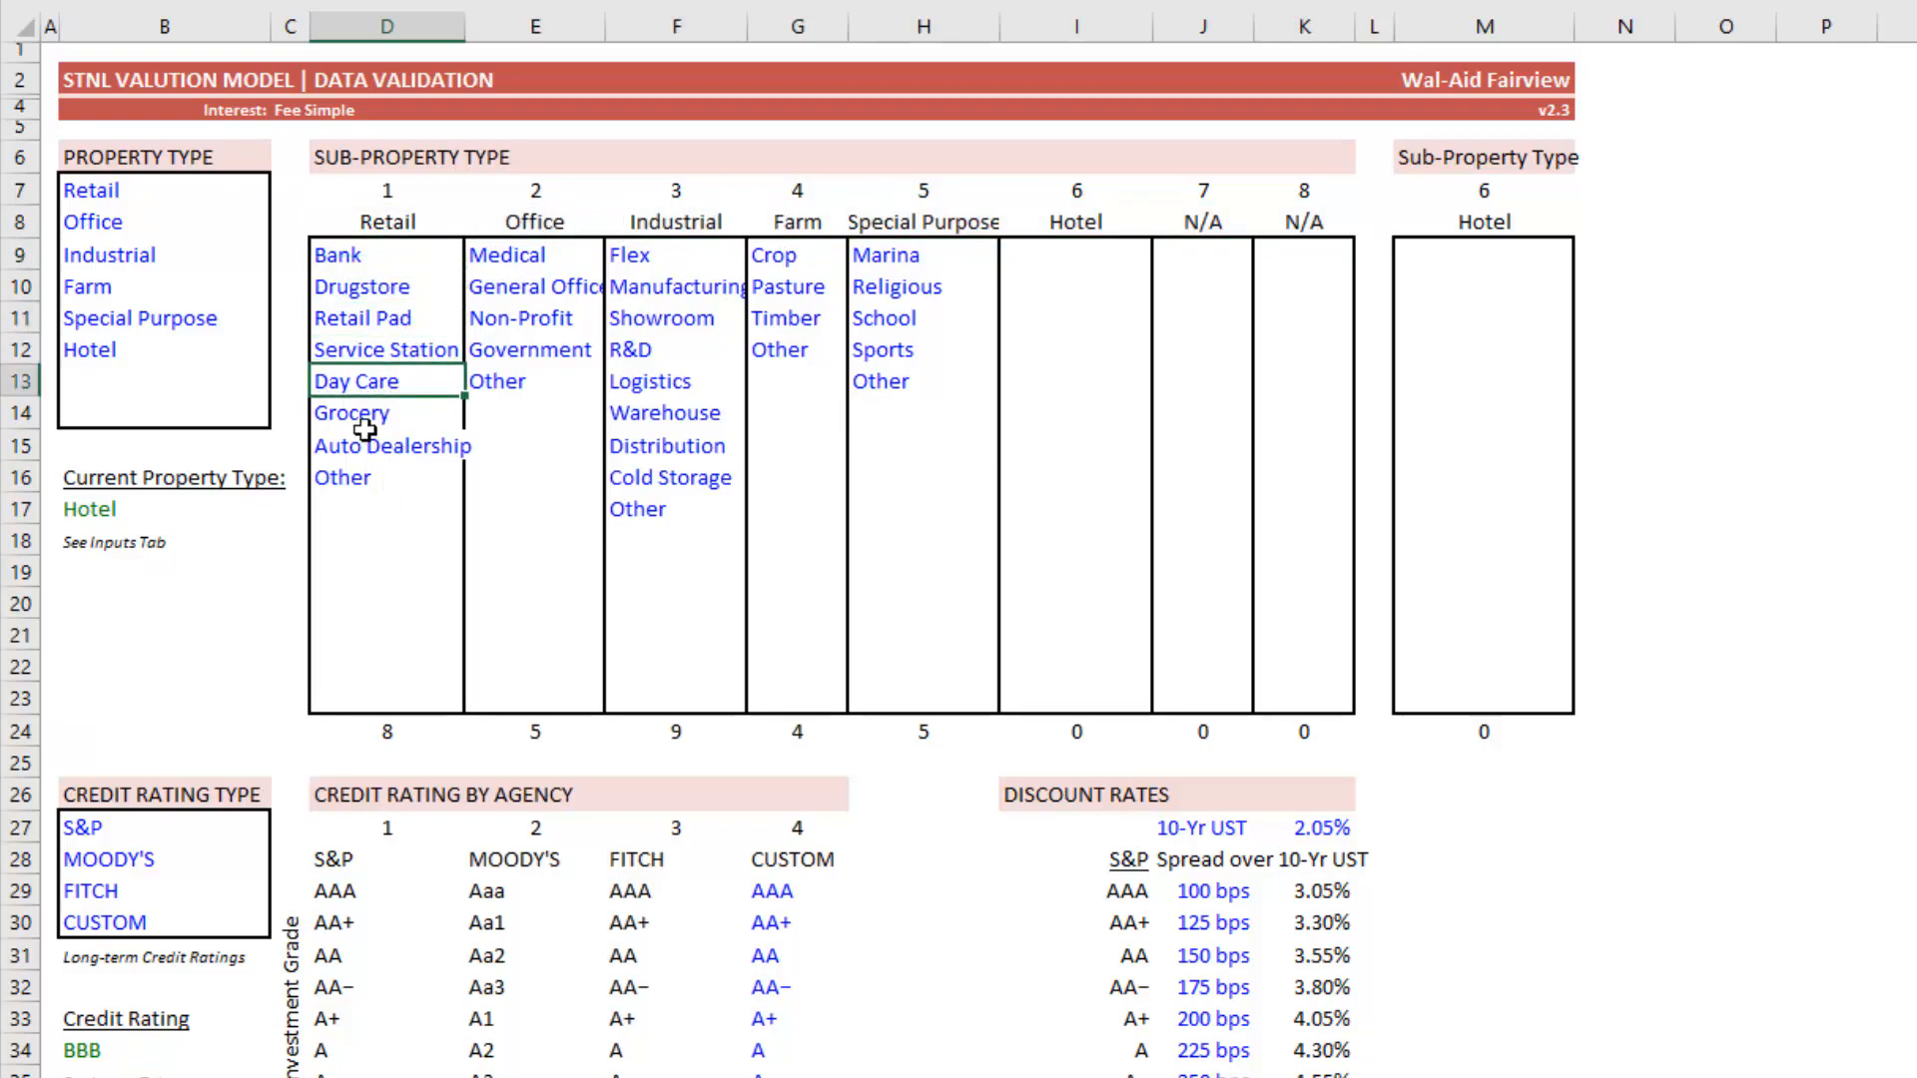
mouse_move(942, 269)
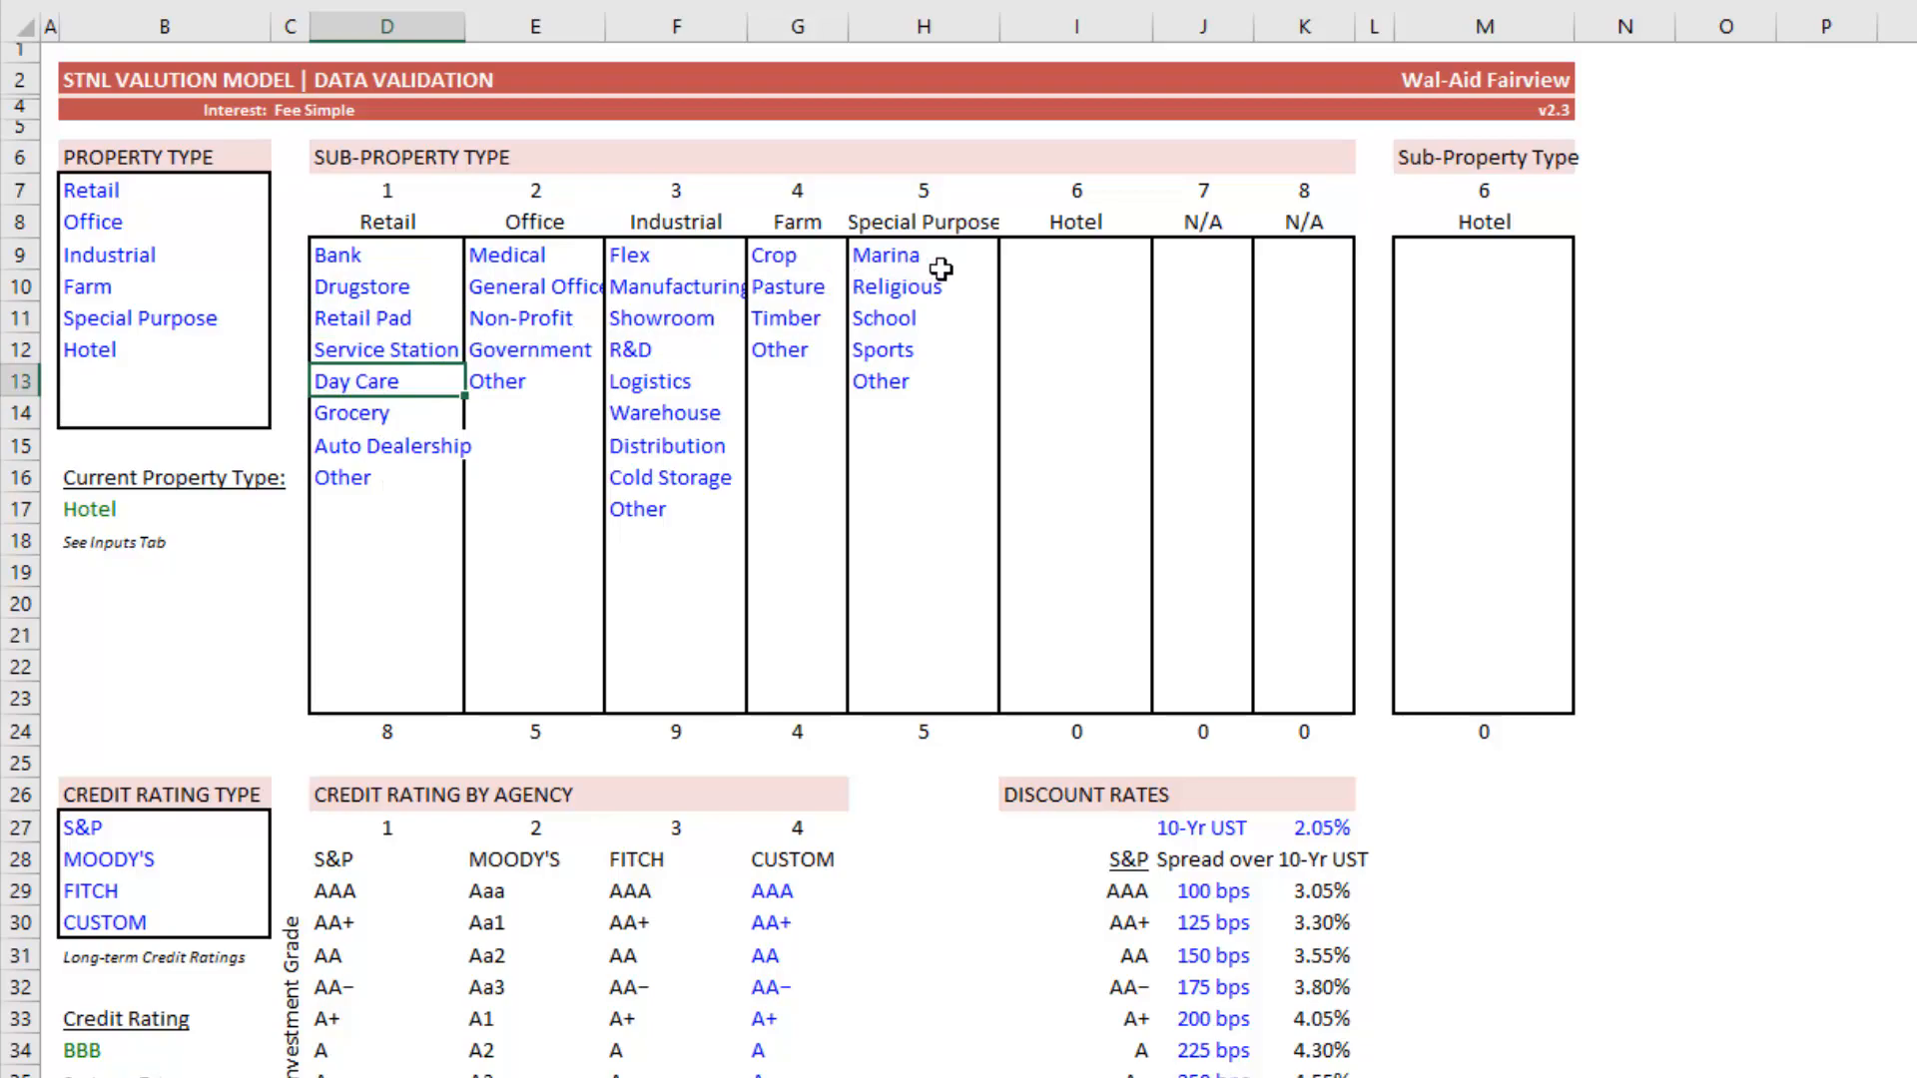
click(1073, 257)
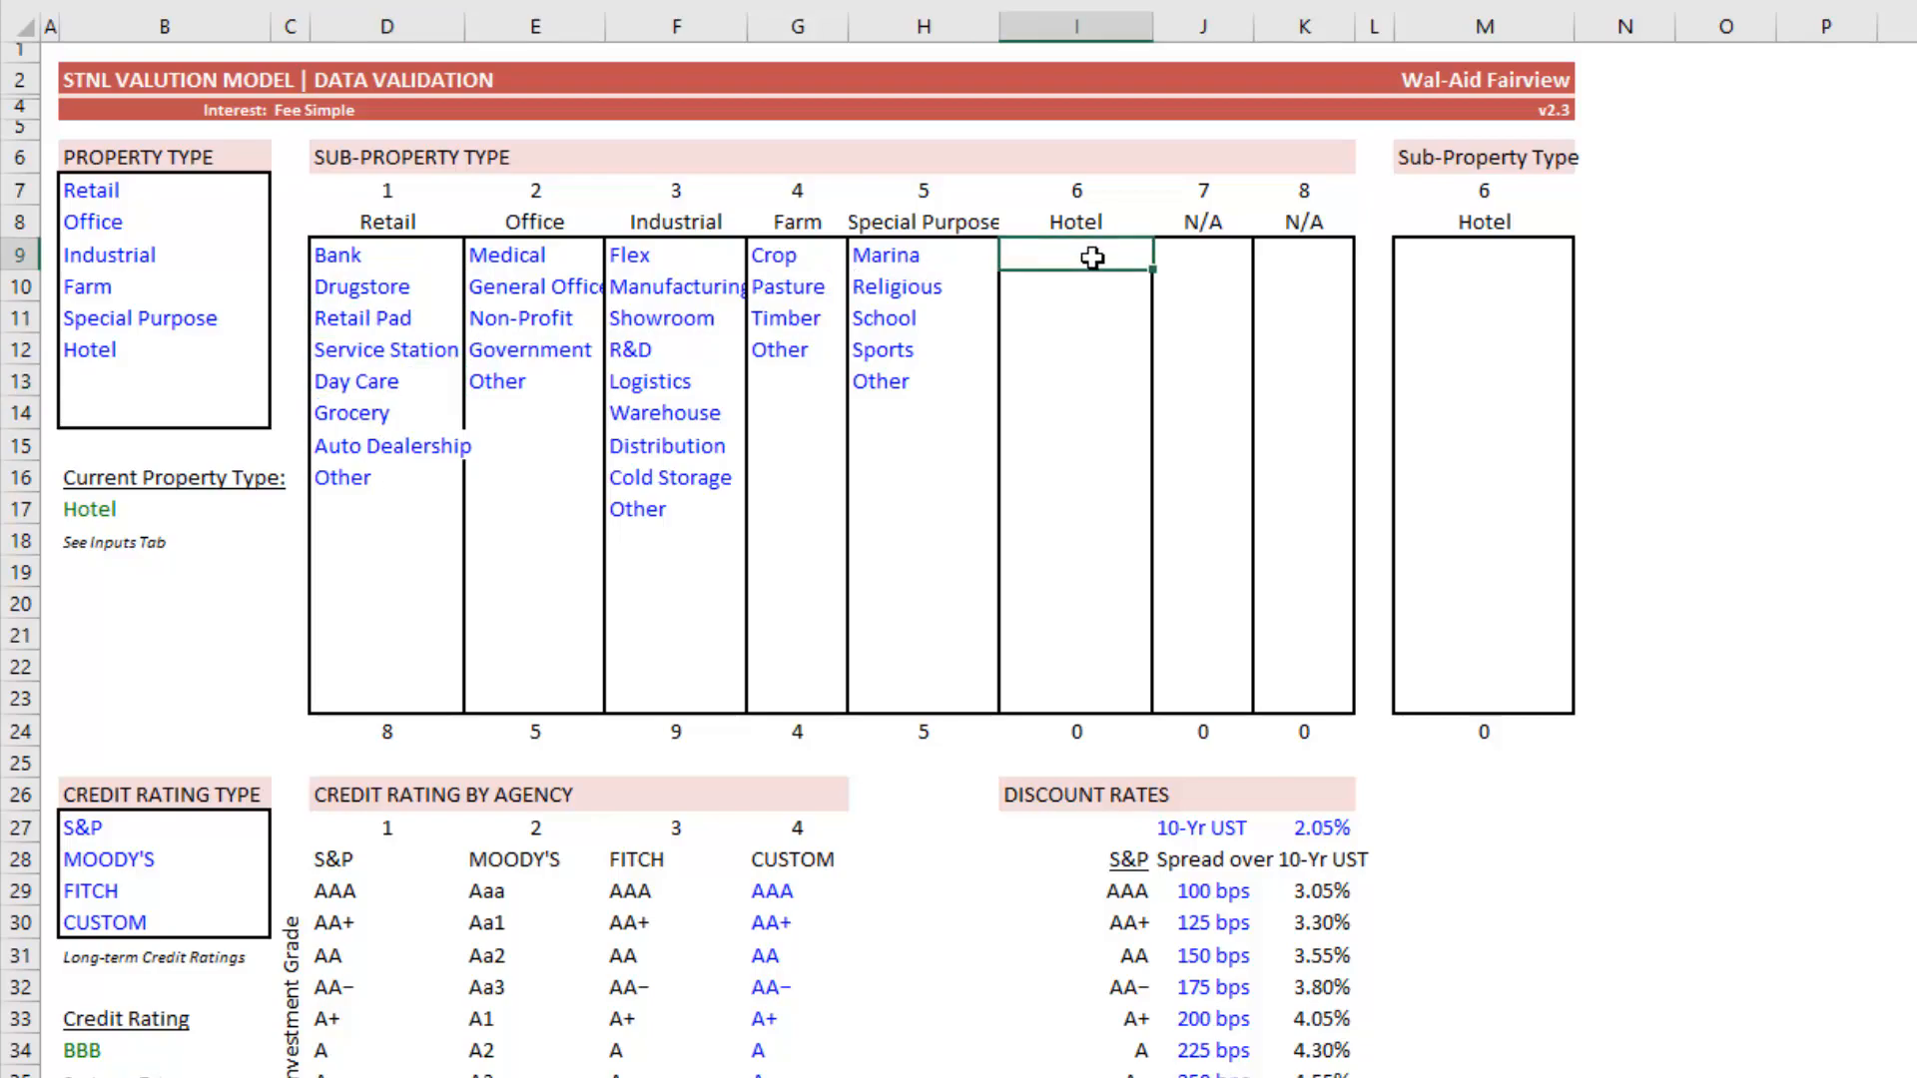
text(Limited Service)
click(1076, 286)
text(Full Service)
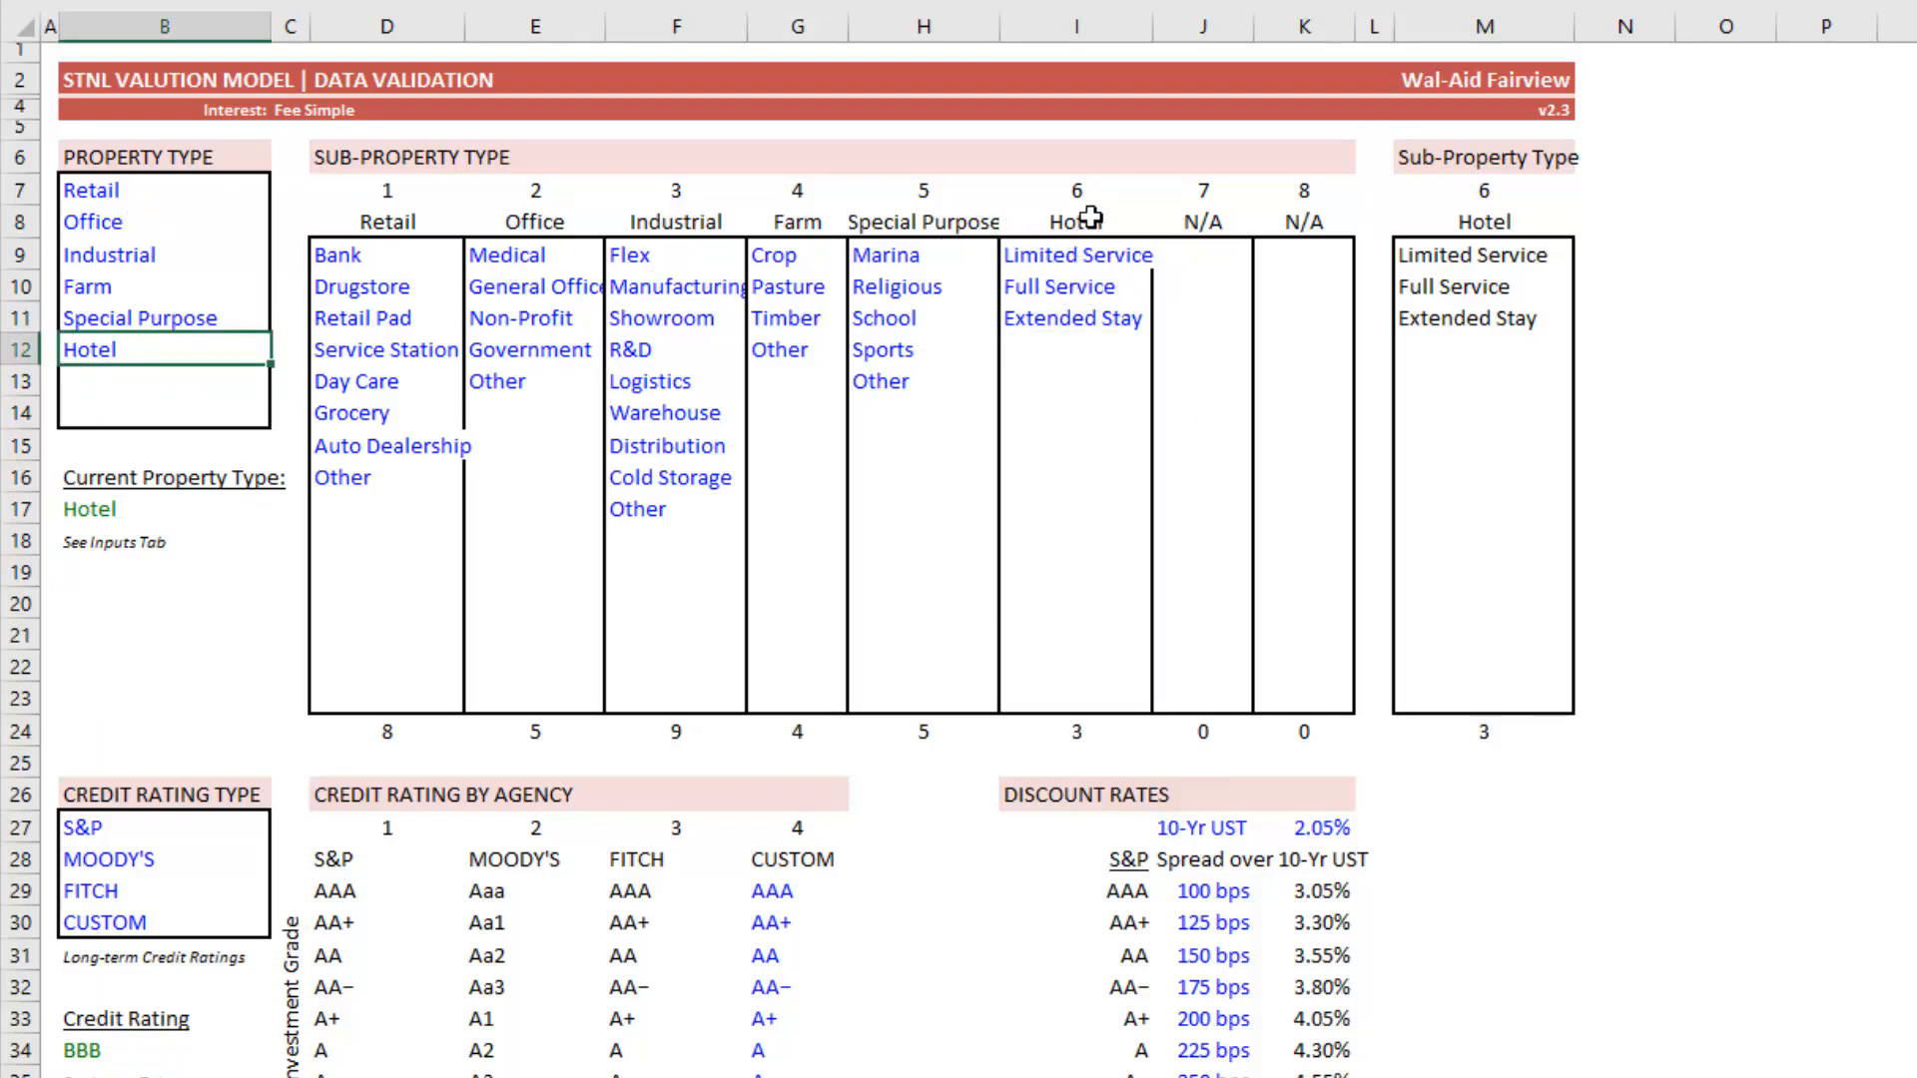
scroll(down, 3)
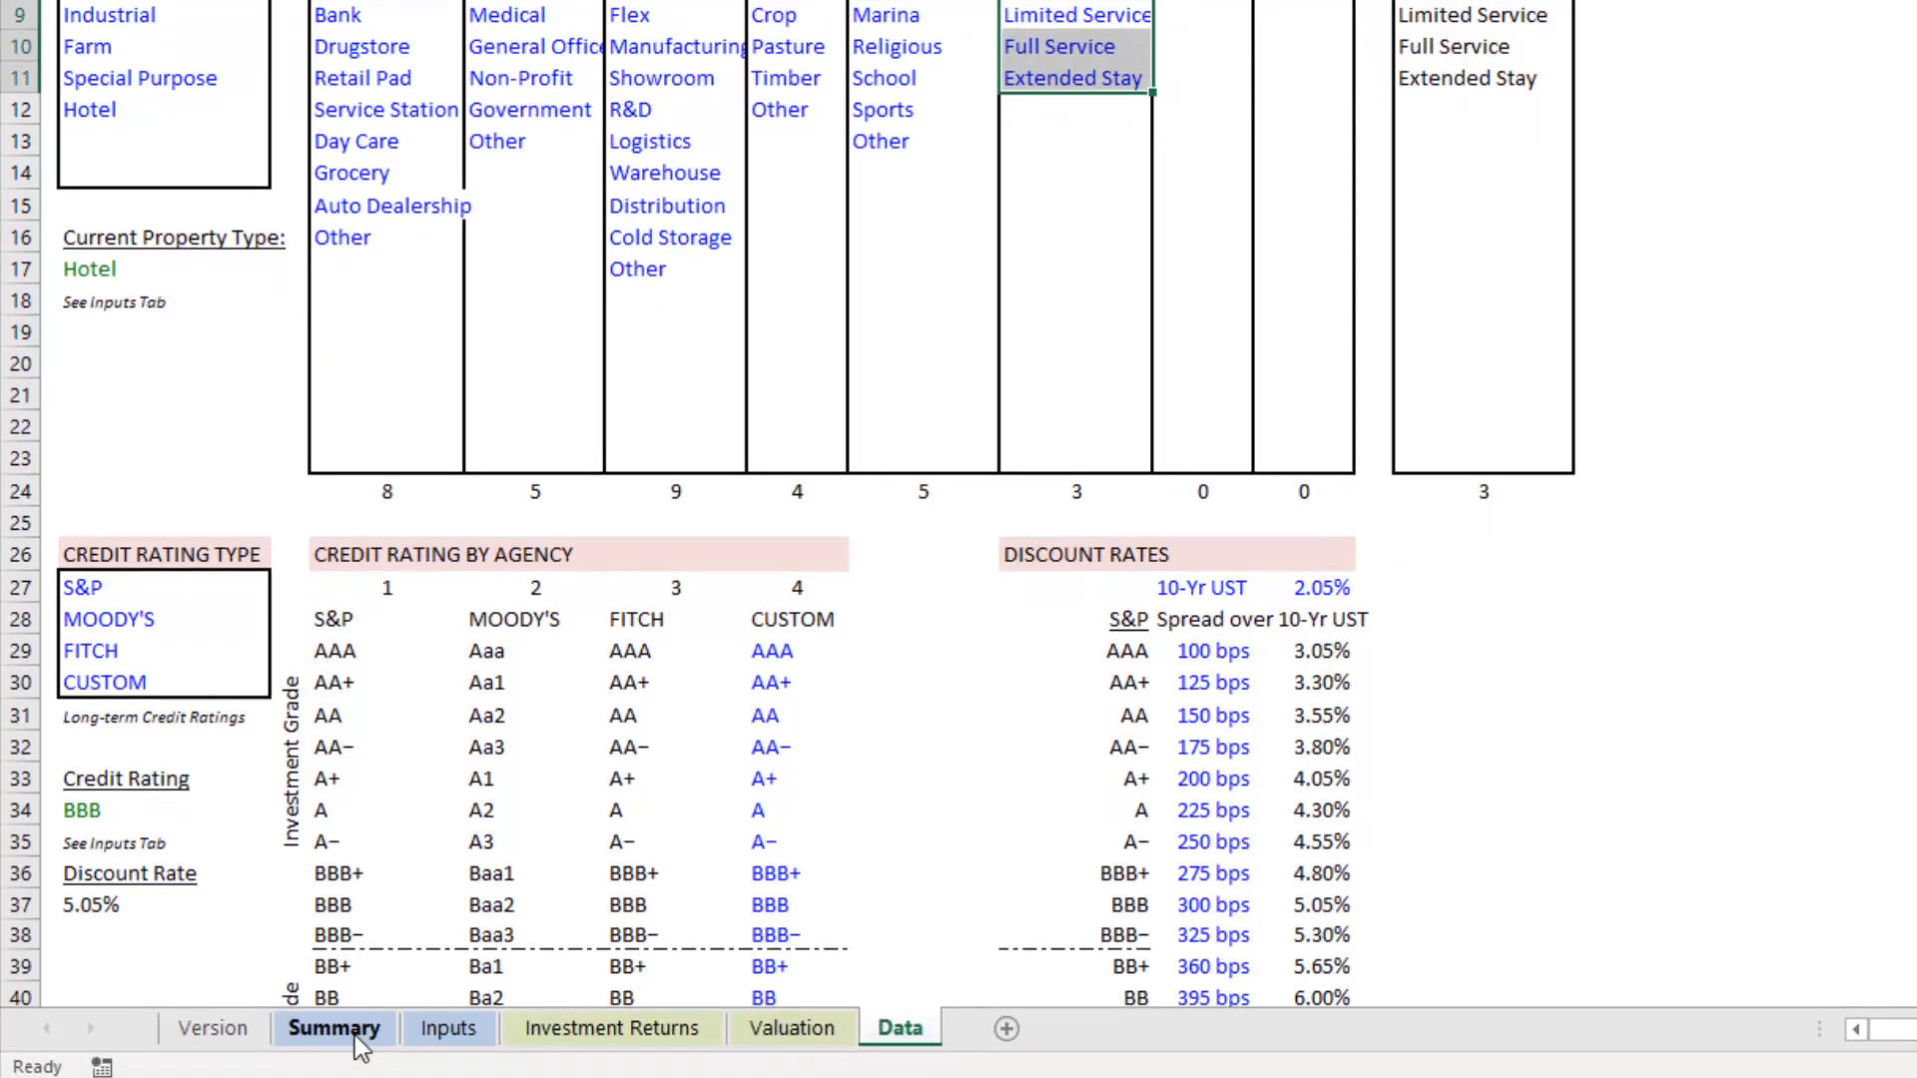
click(334, 1027)
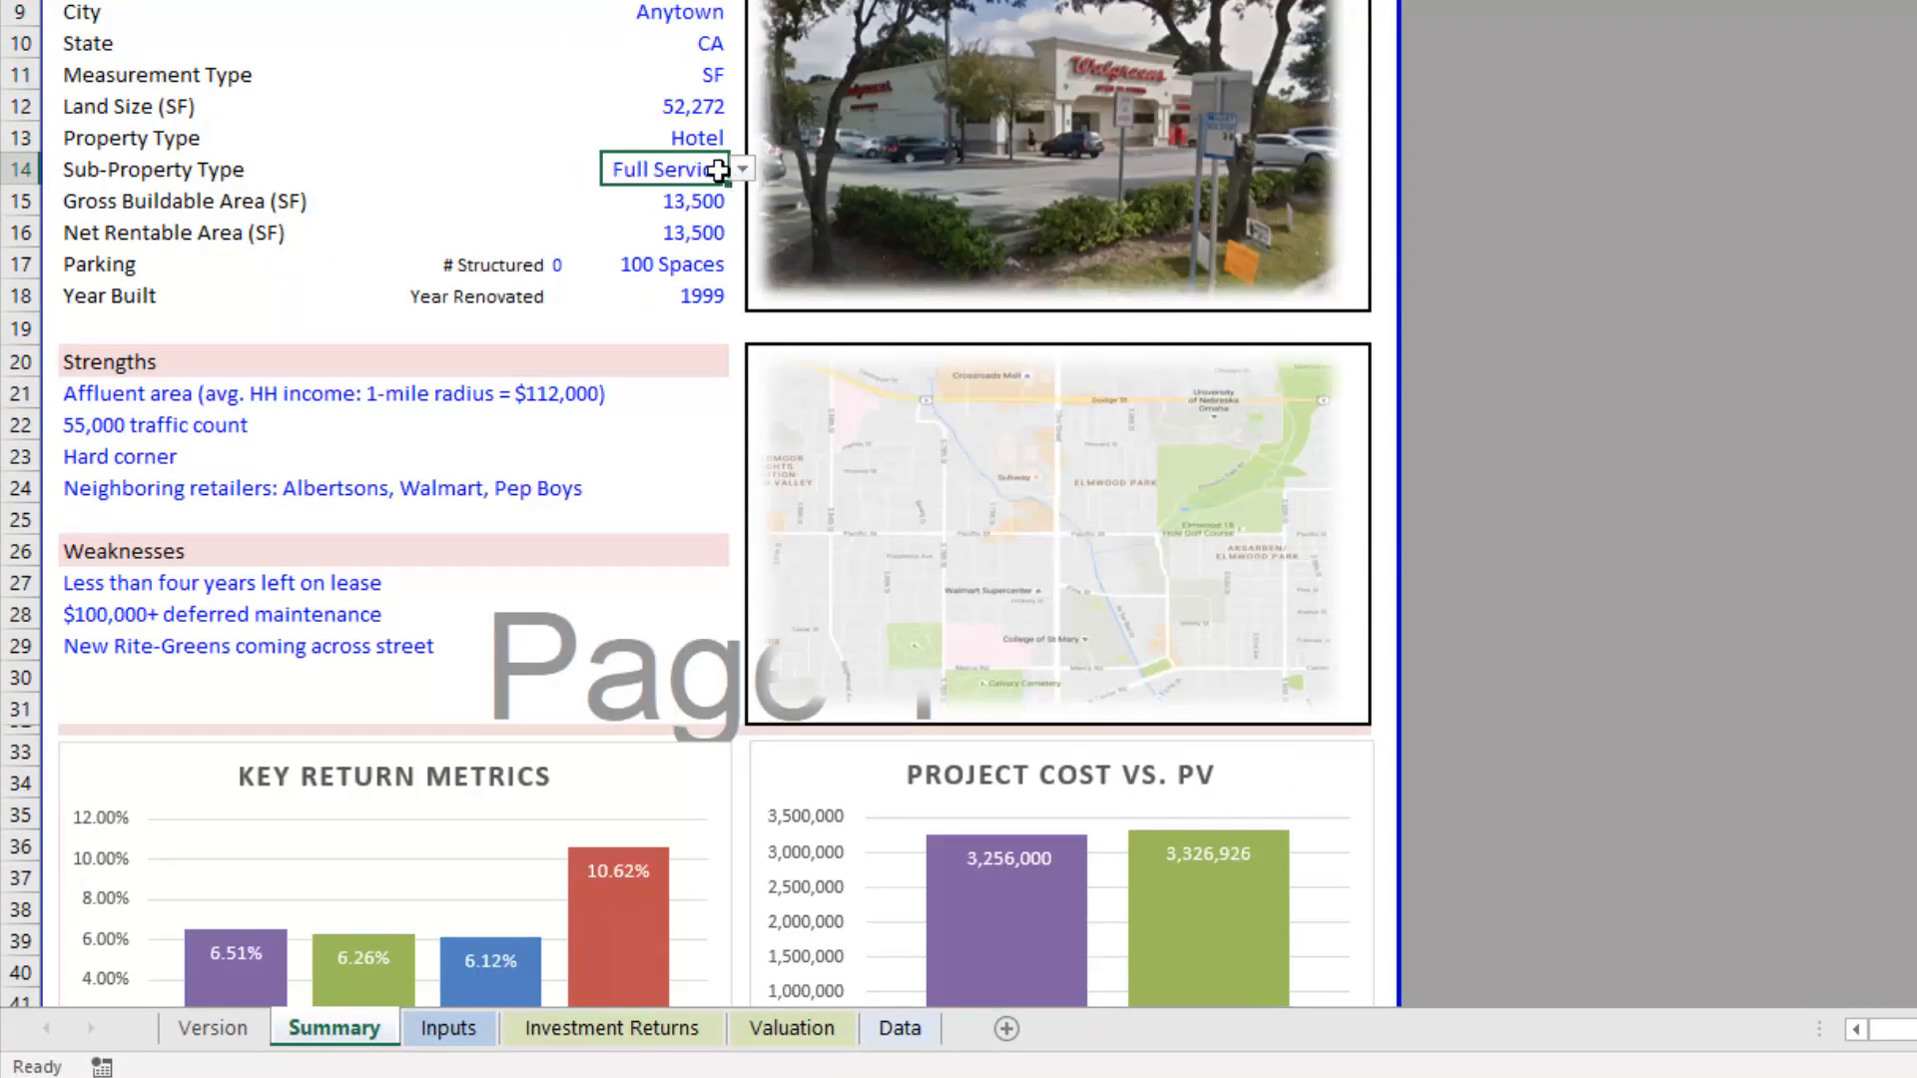
mouse_move(911, 971)
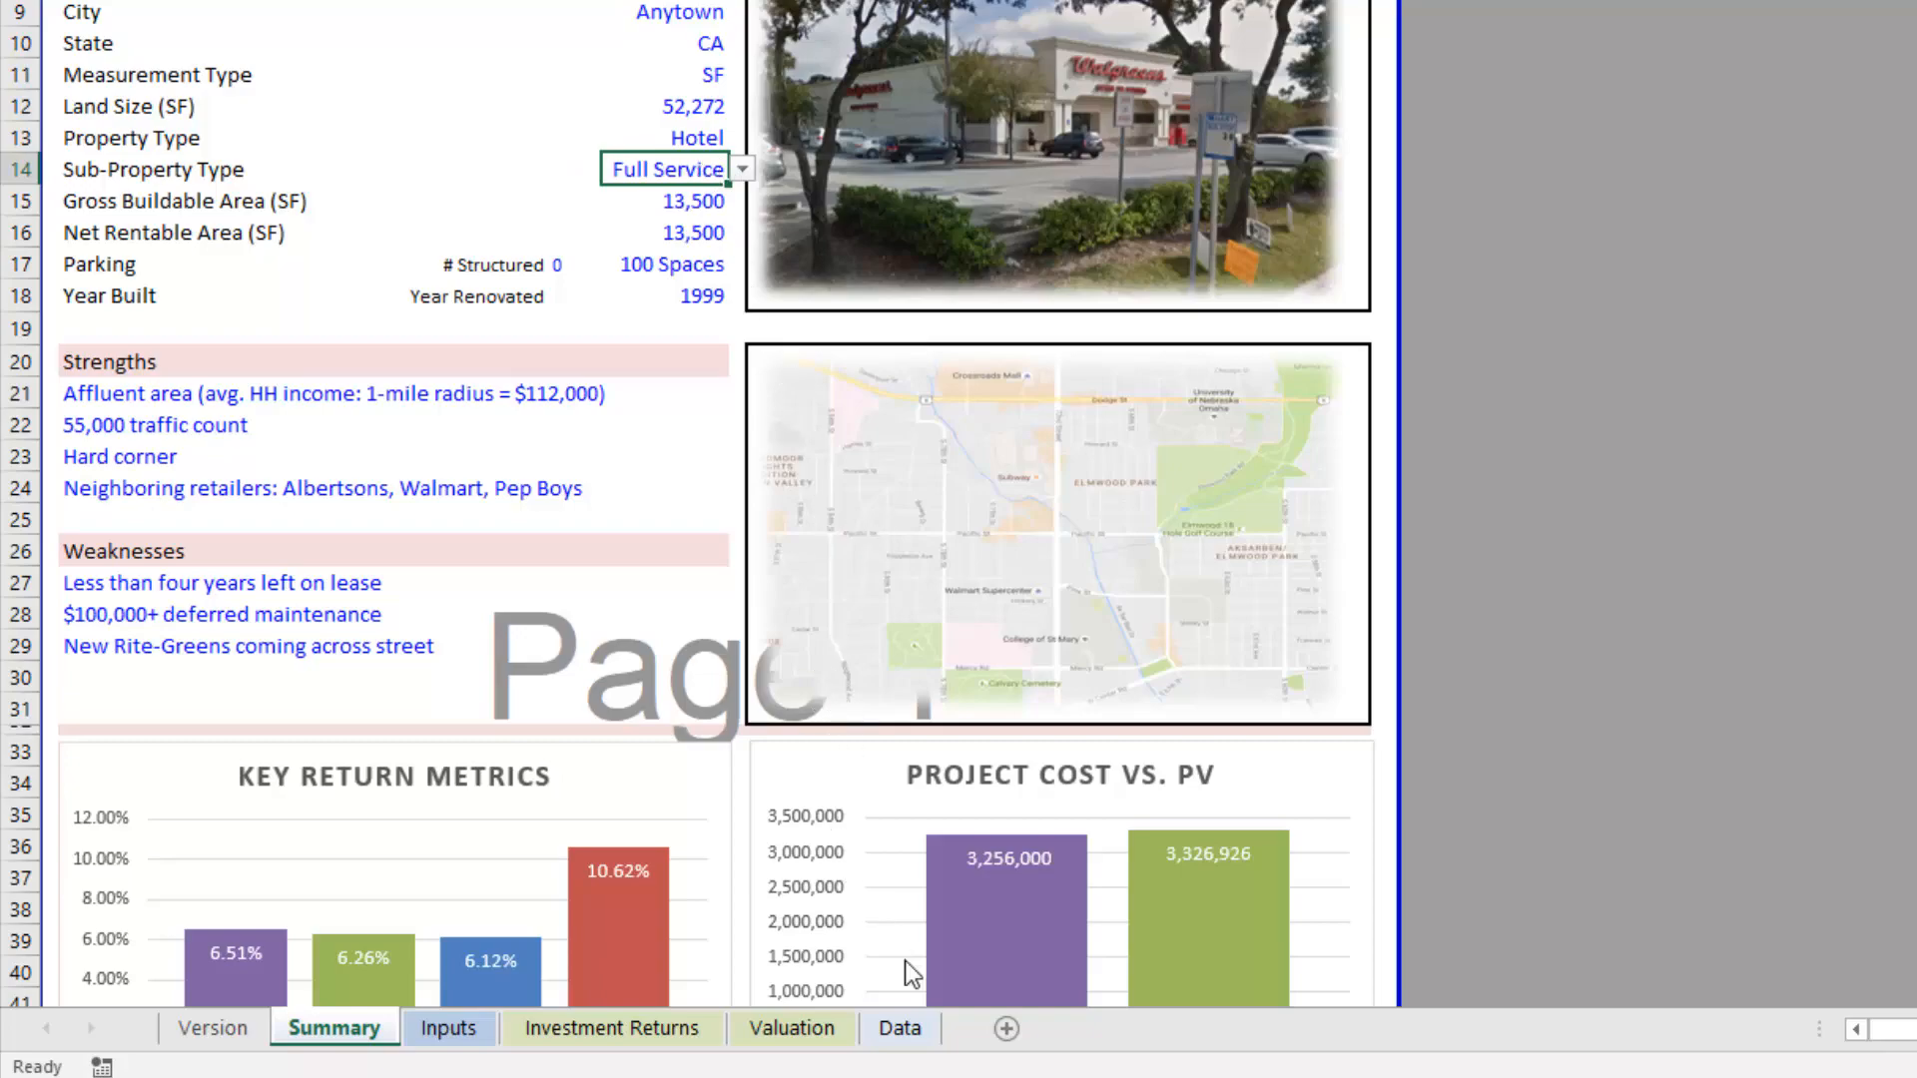
click(899, 1027)
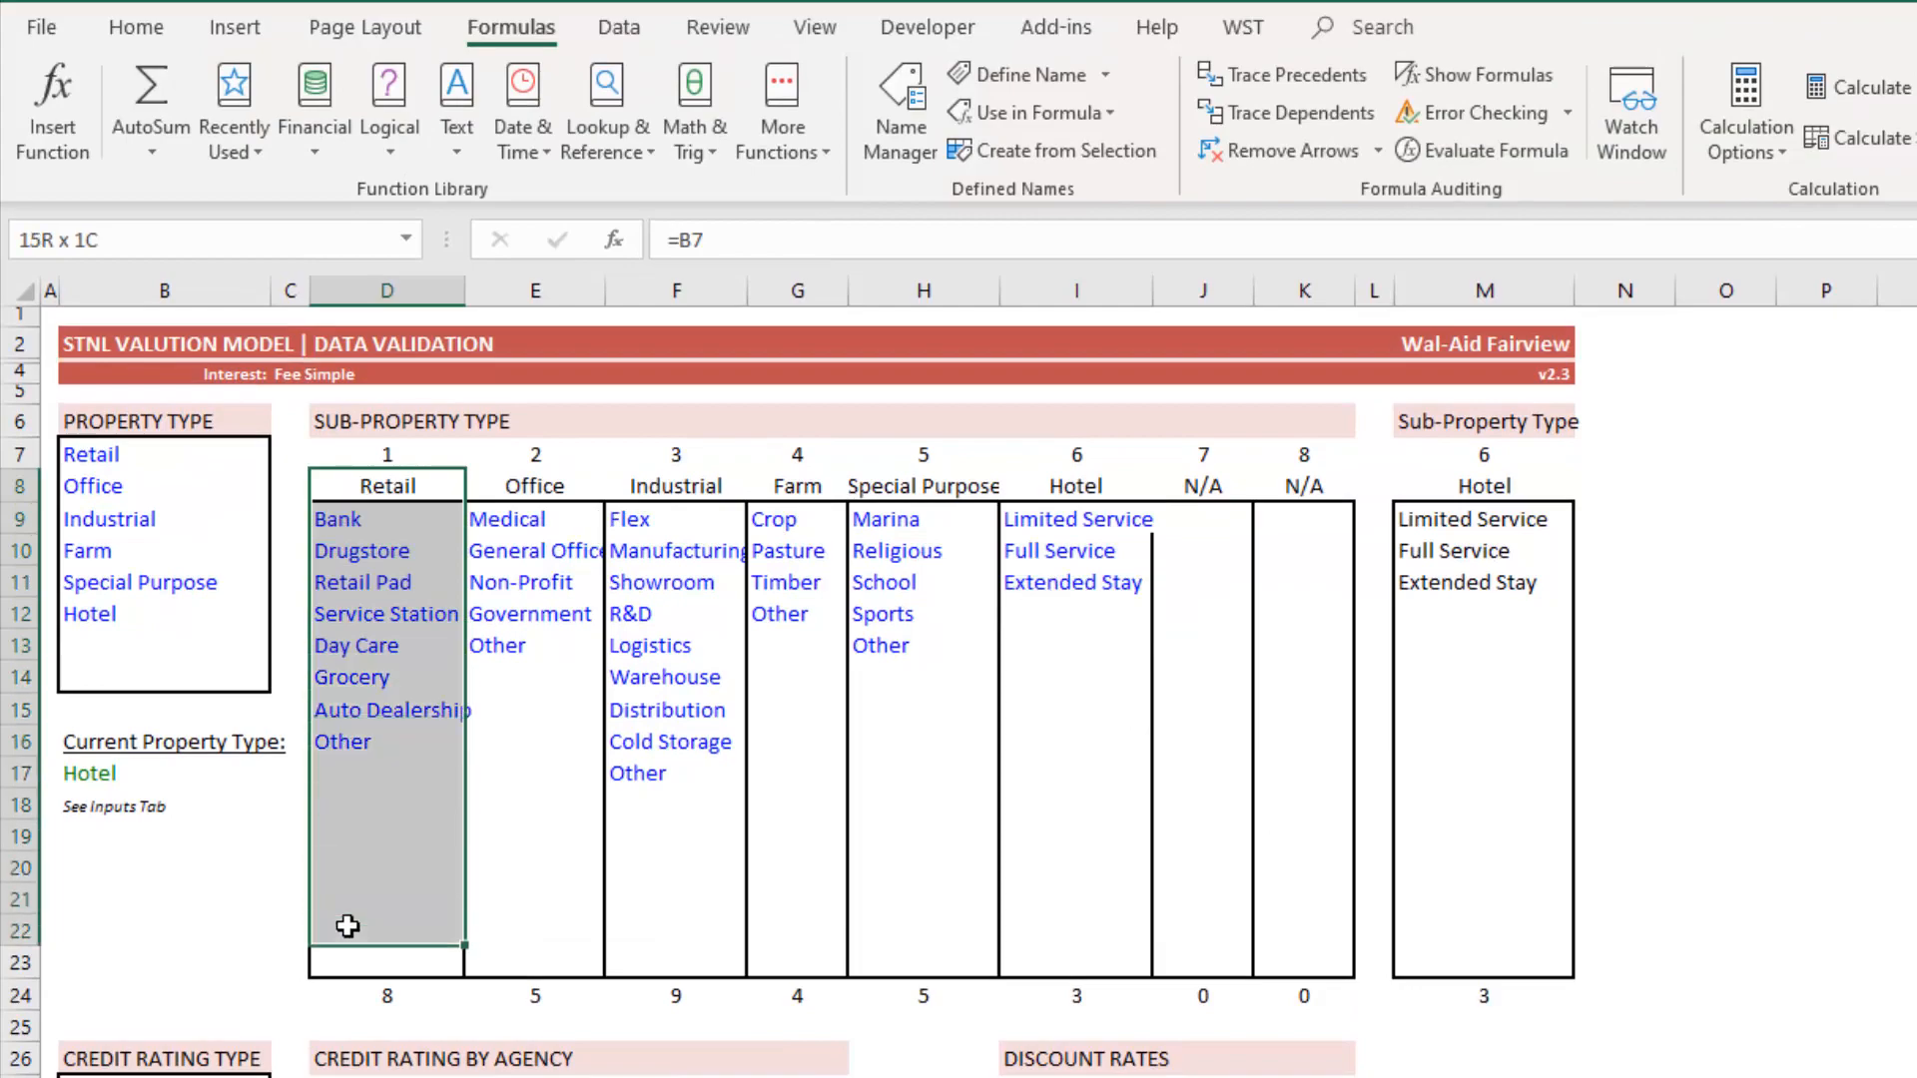
- Inspect Retail and Industrial sub-type cells and the first helper-column formula
click(387, 646)
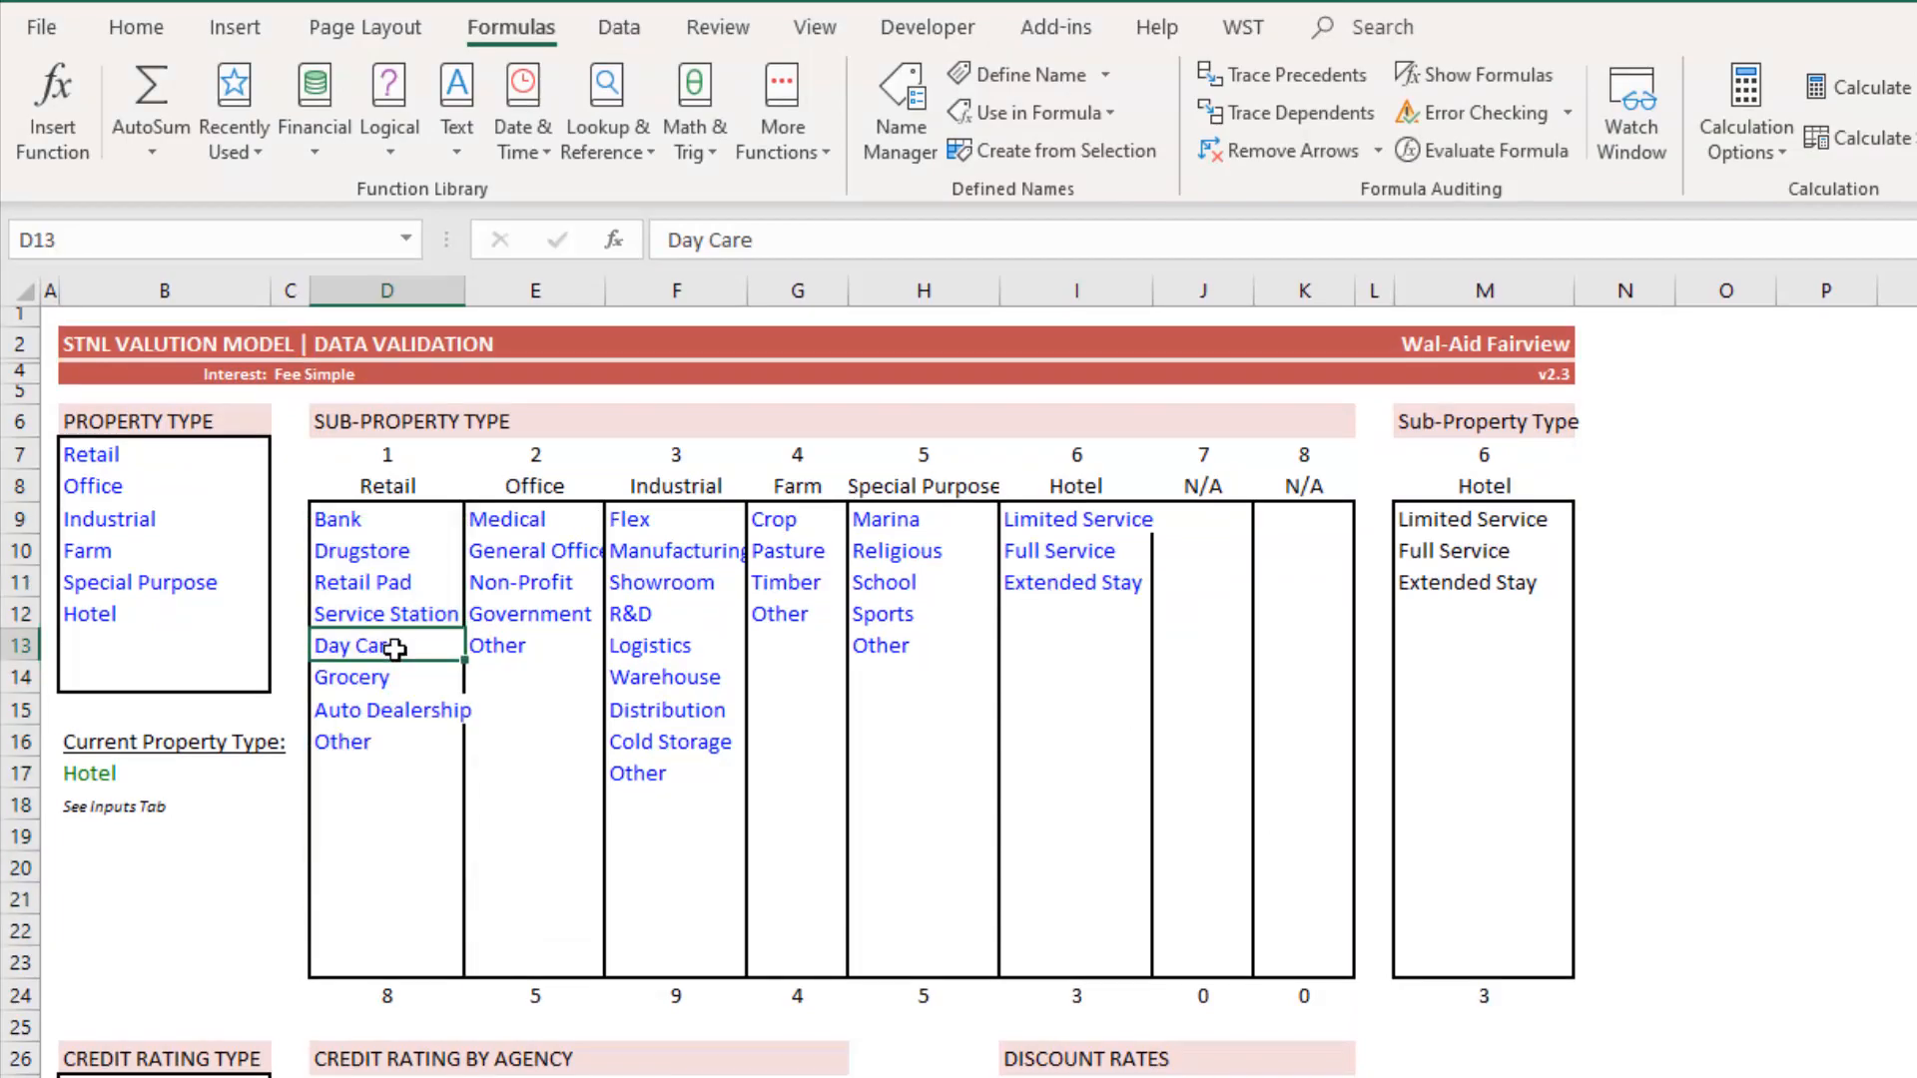
click(661, 582)
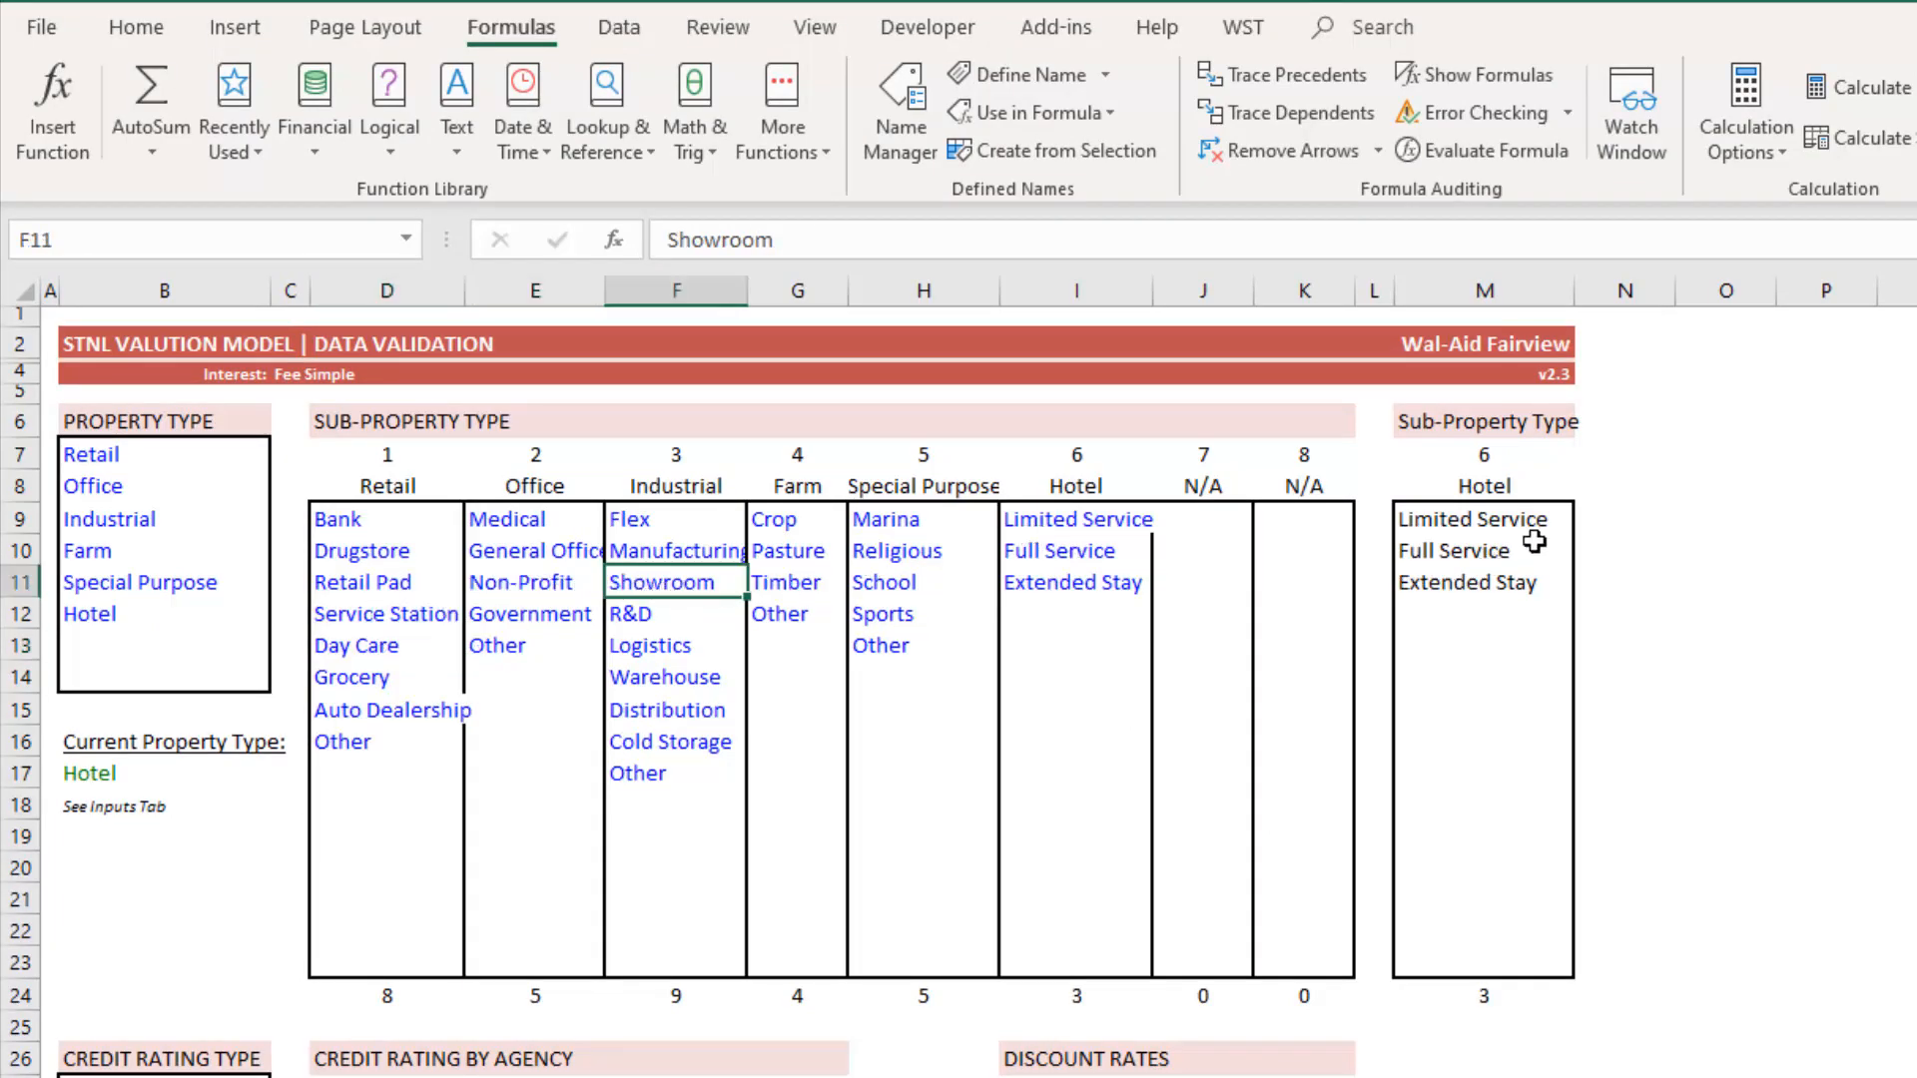
click(1481, 519)
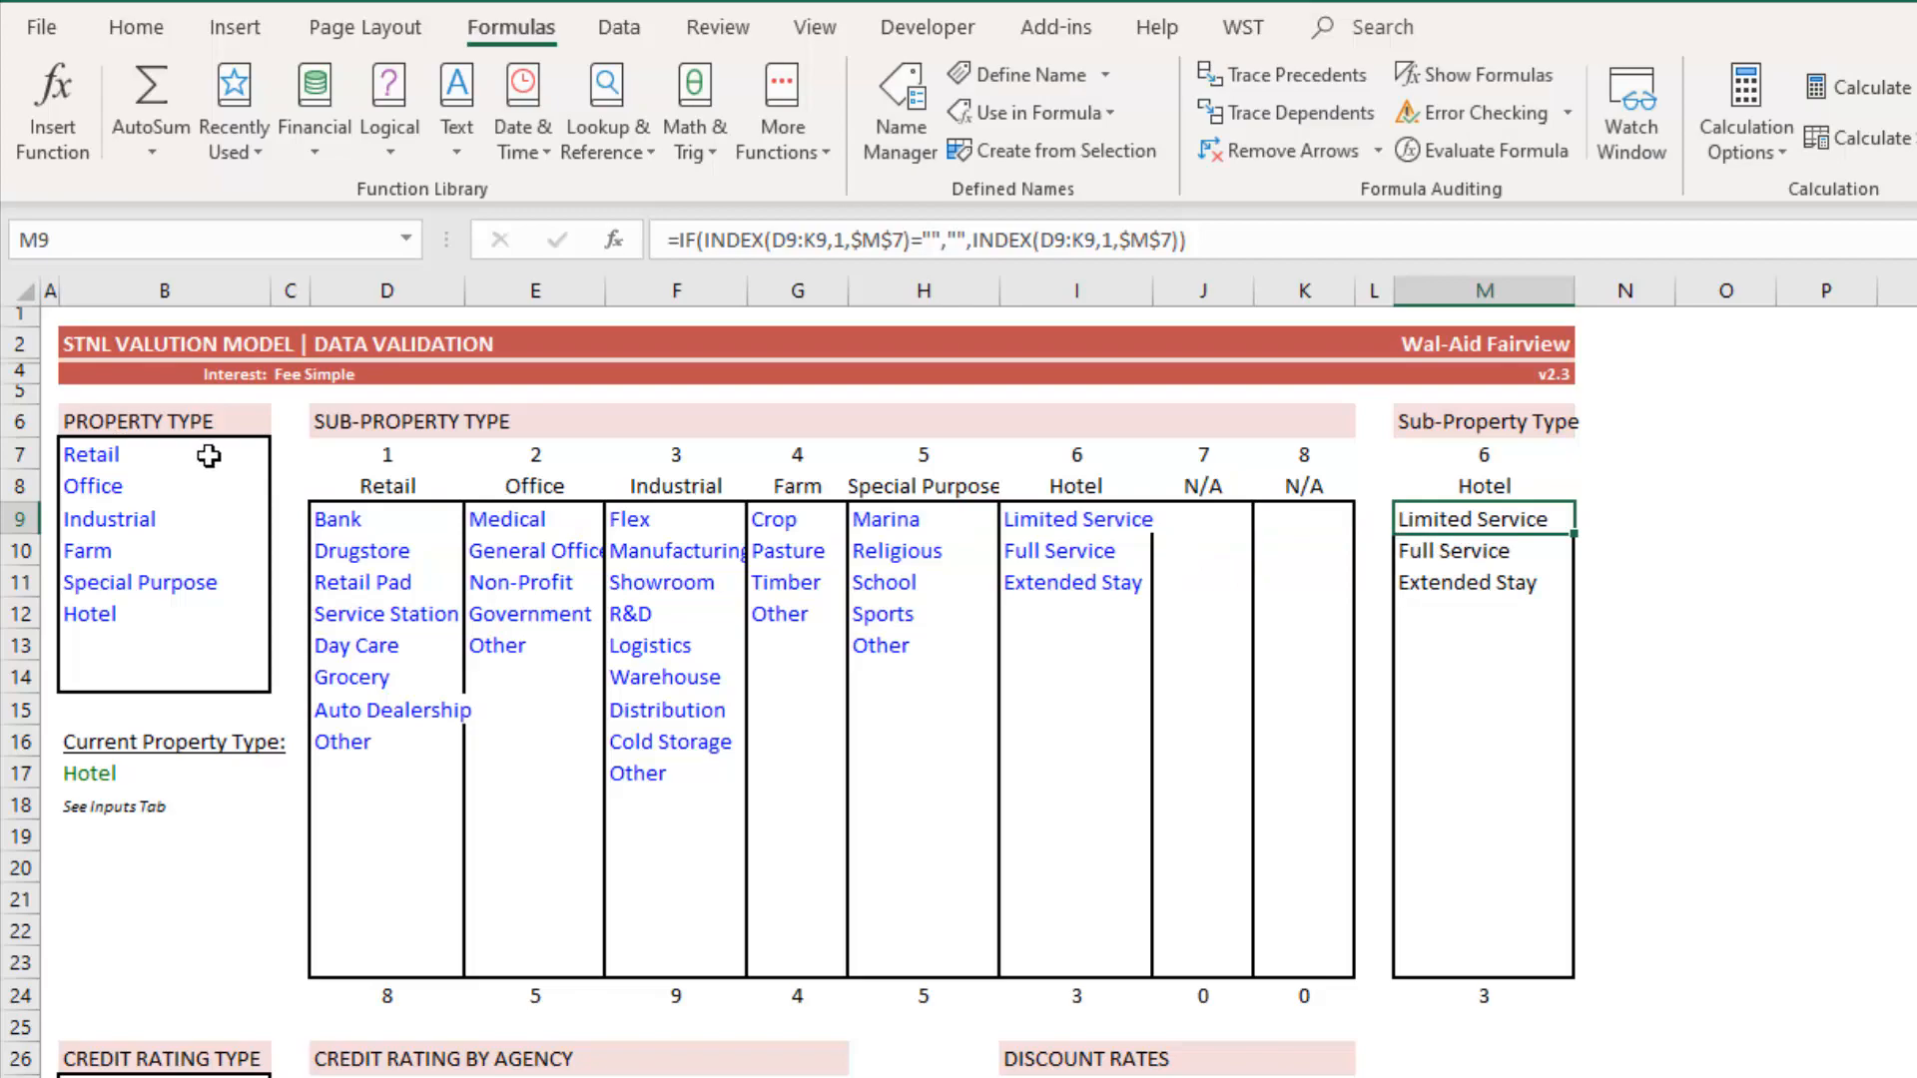
double_click(92, 453)
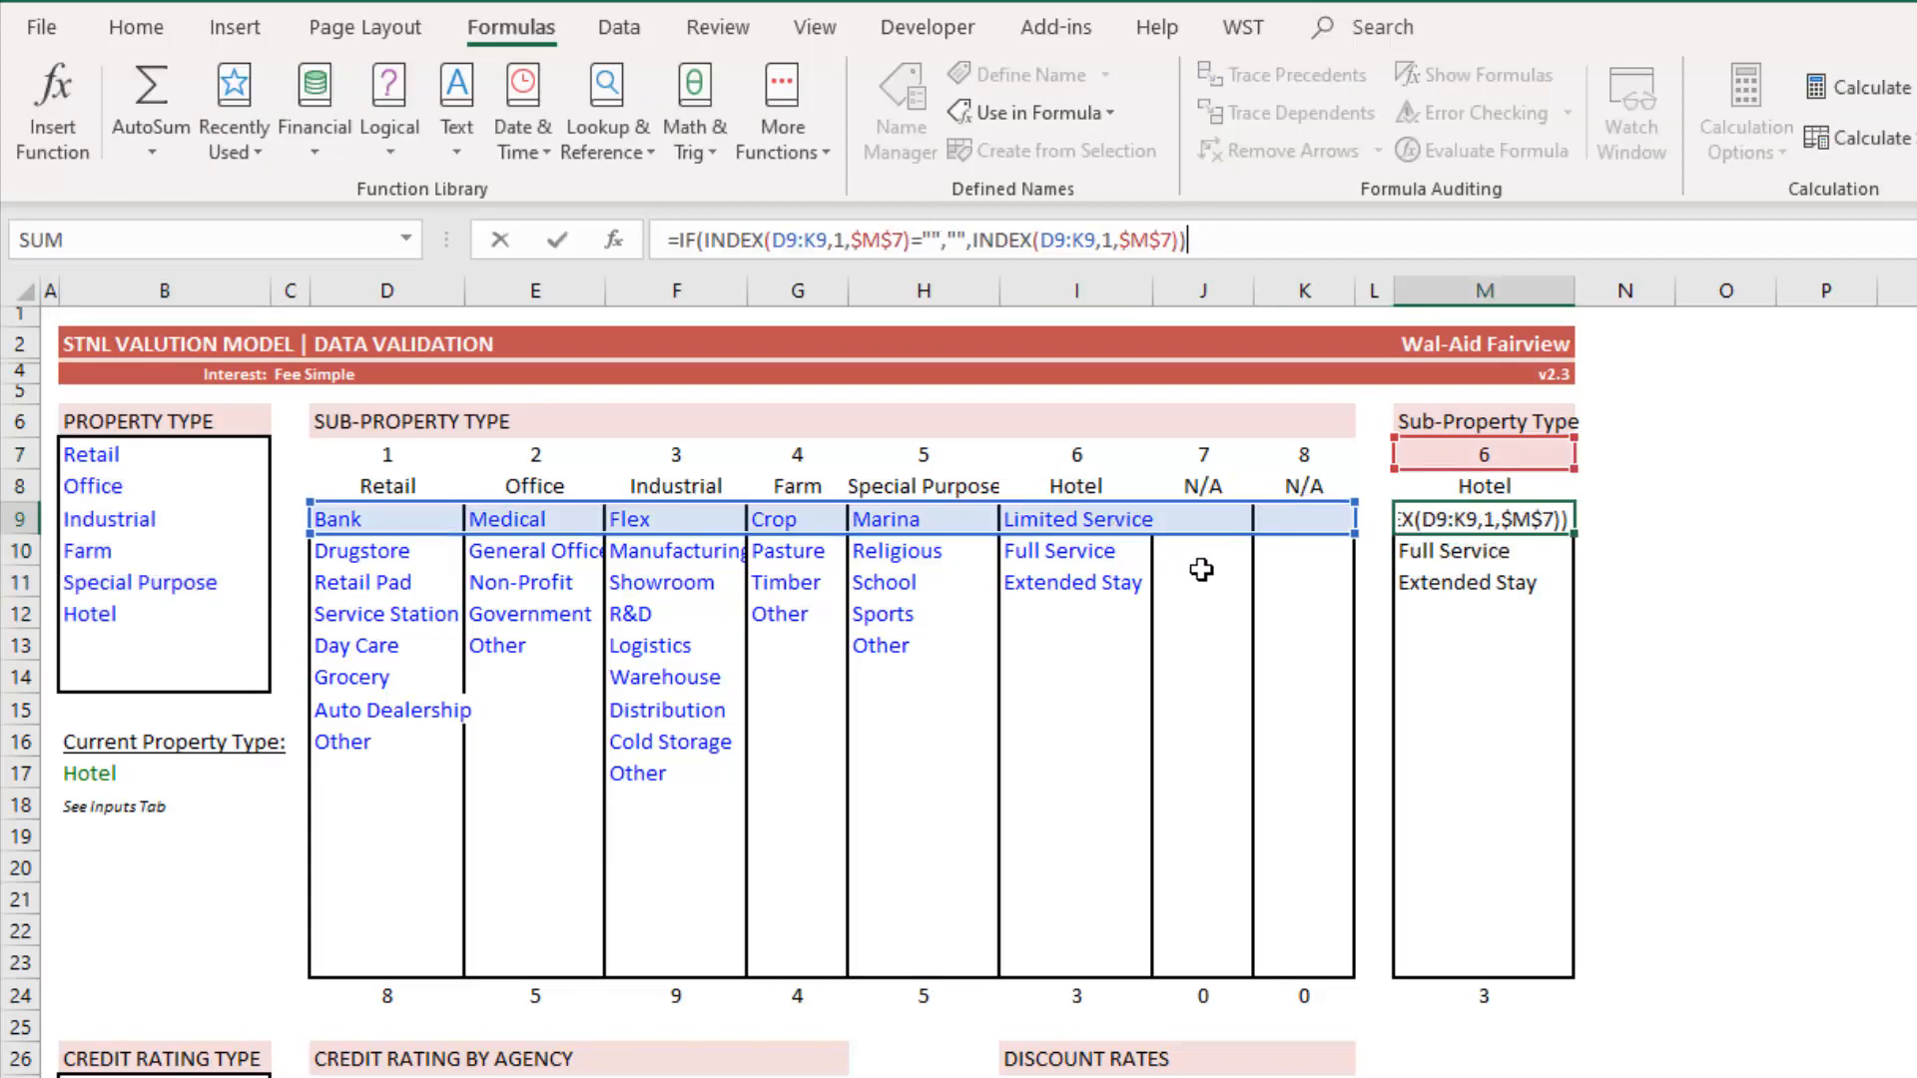
mouse_move(1178, 646)
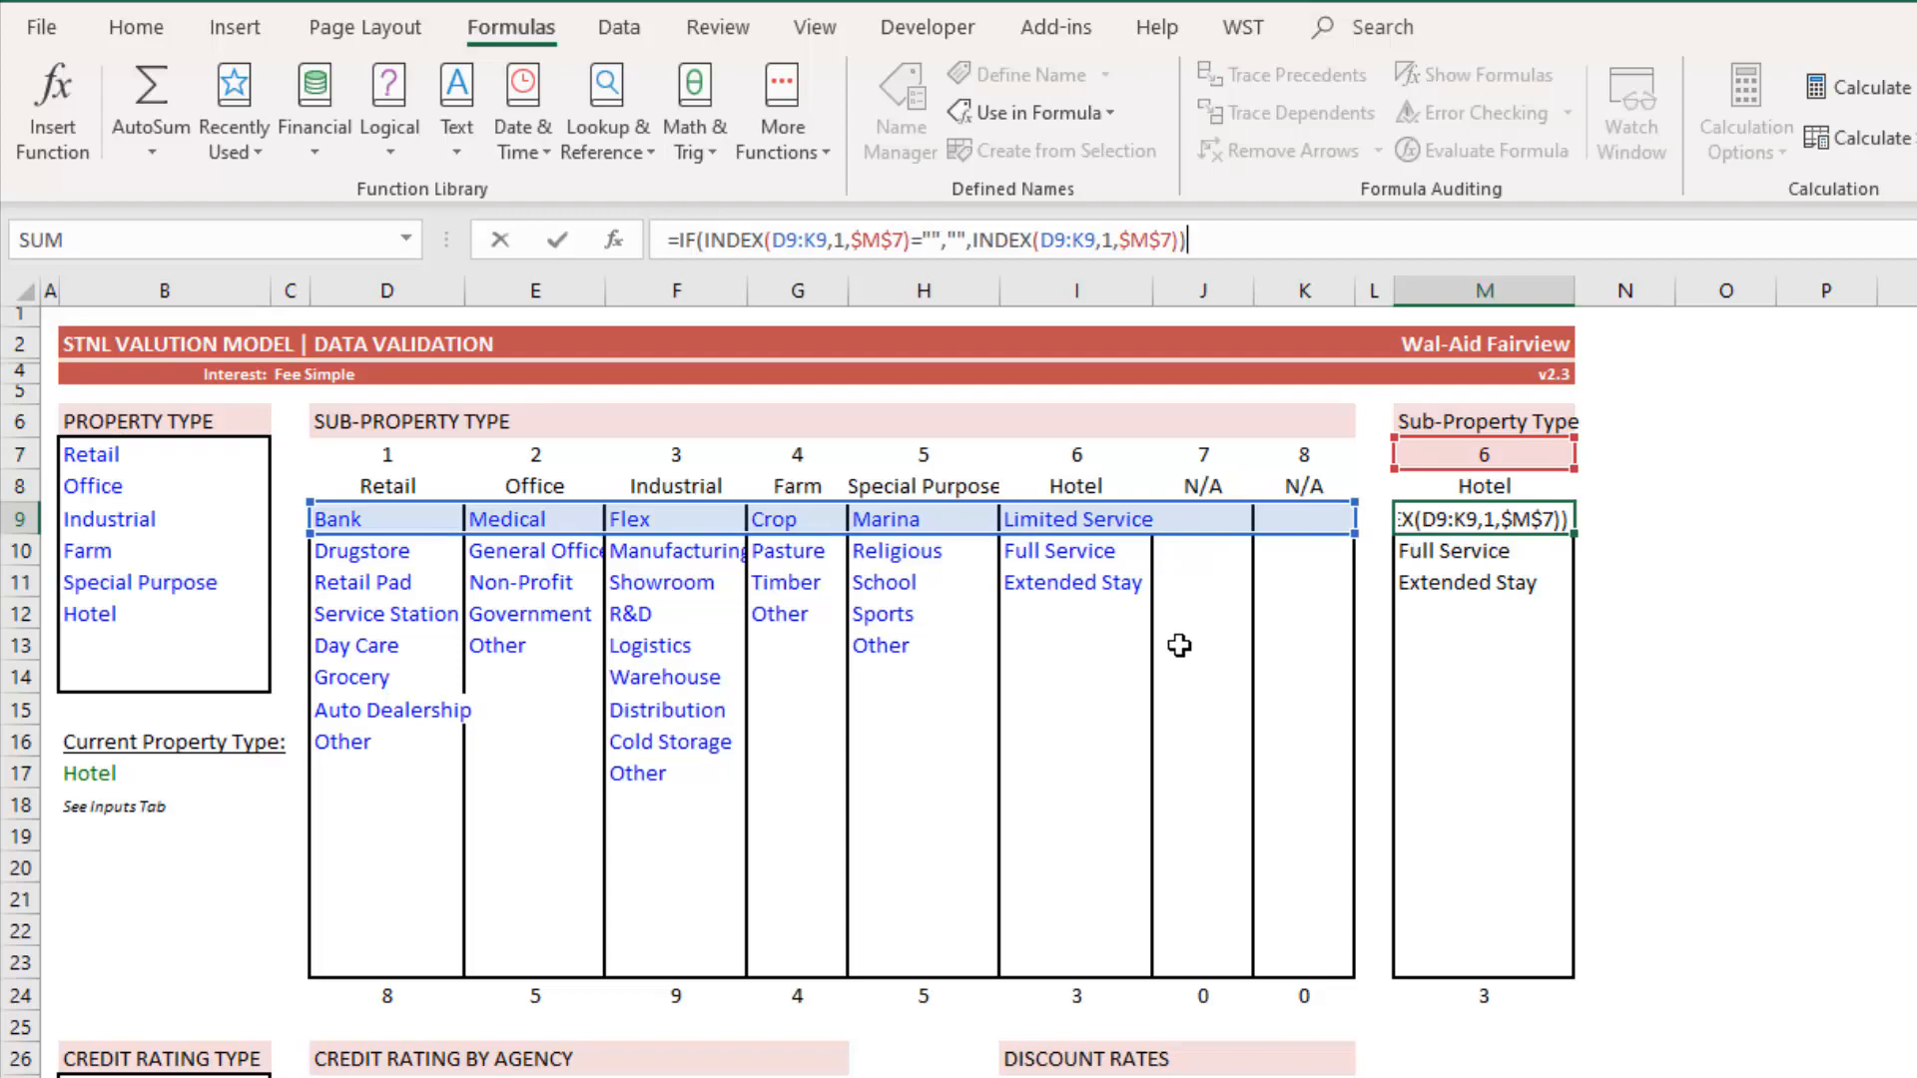
mouse_move(1506, 473)
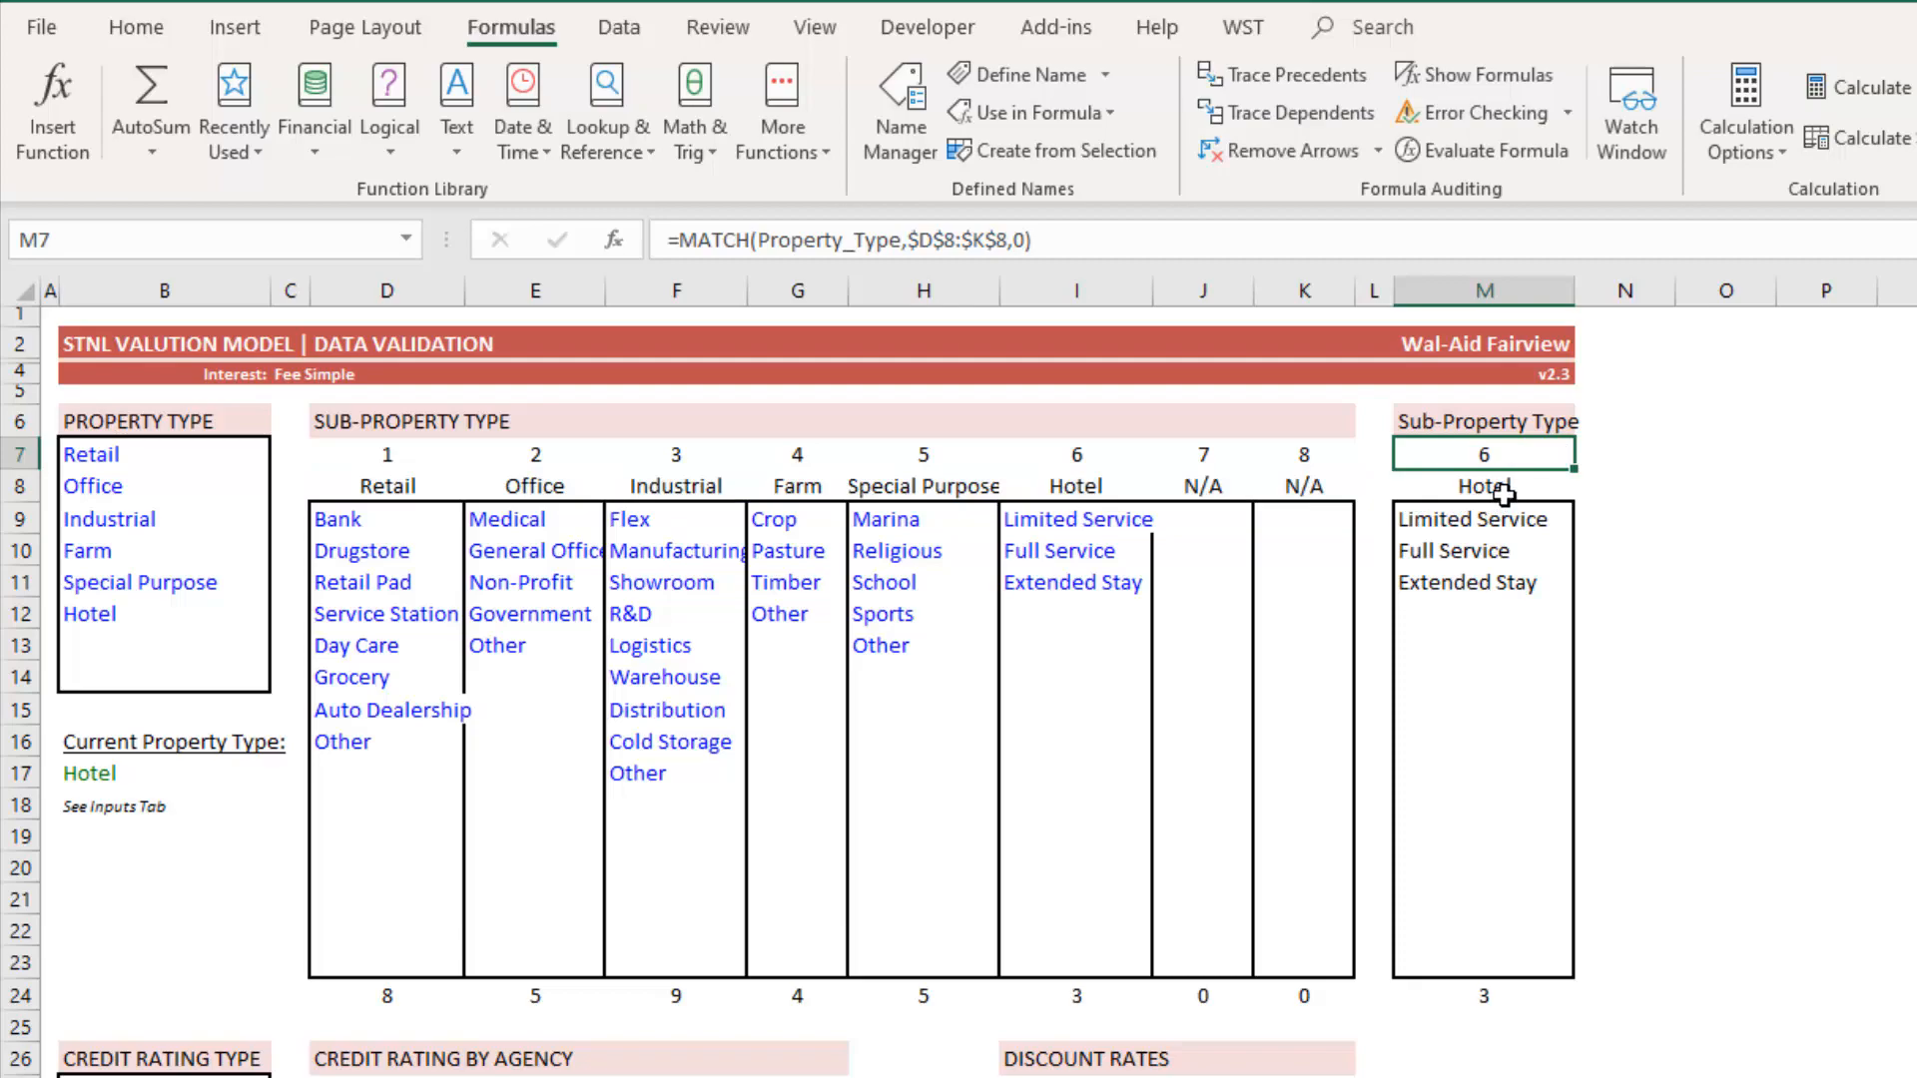
mouse_move(1021, 747)
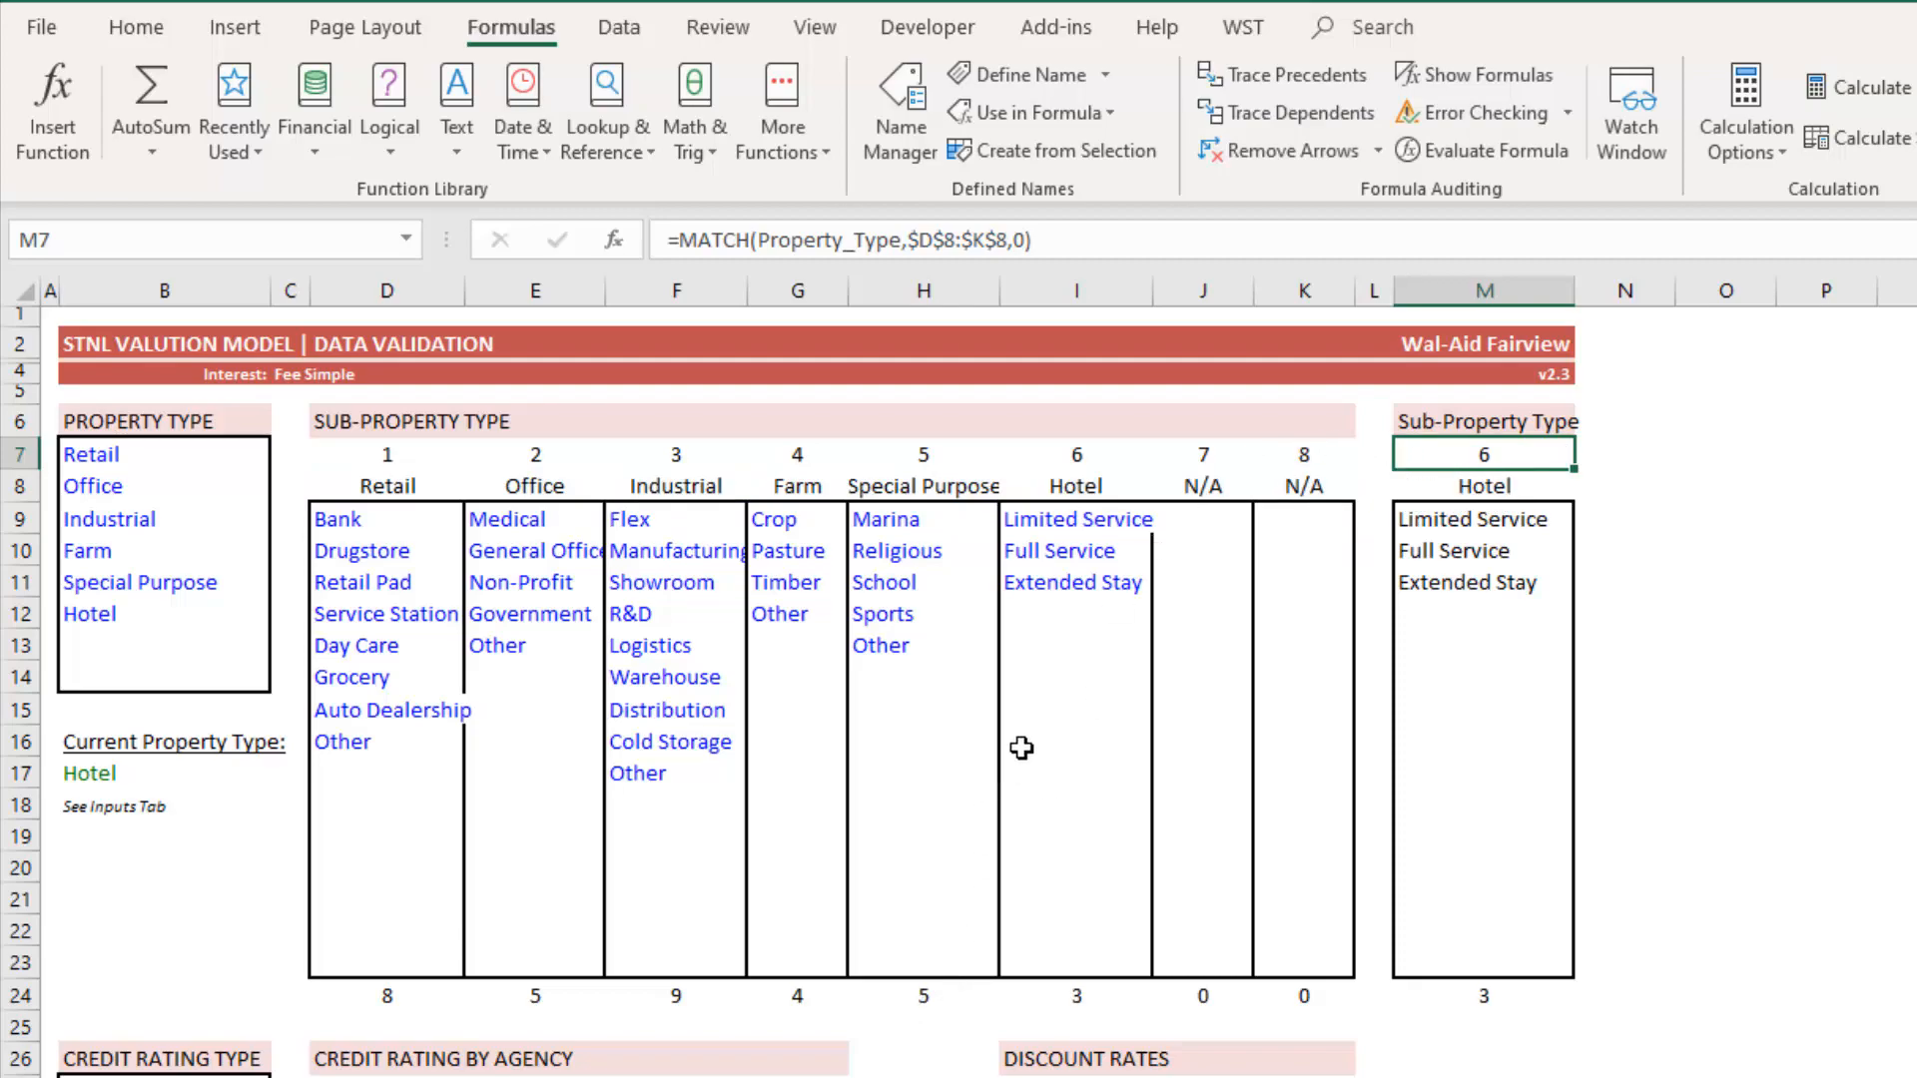
mouse_move(1098, 822)
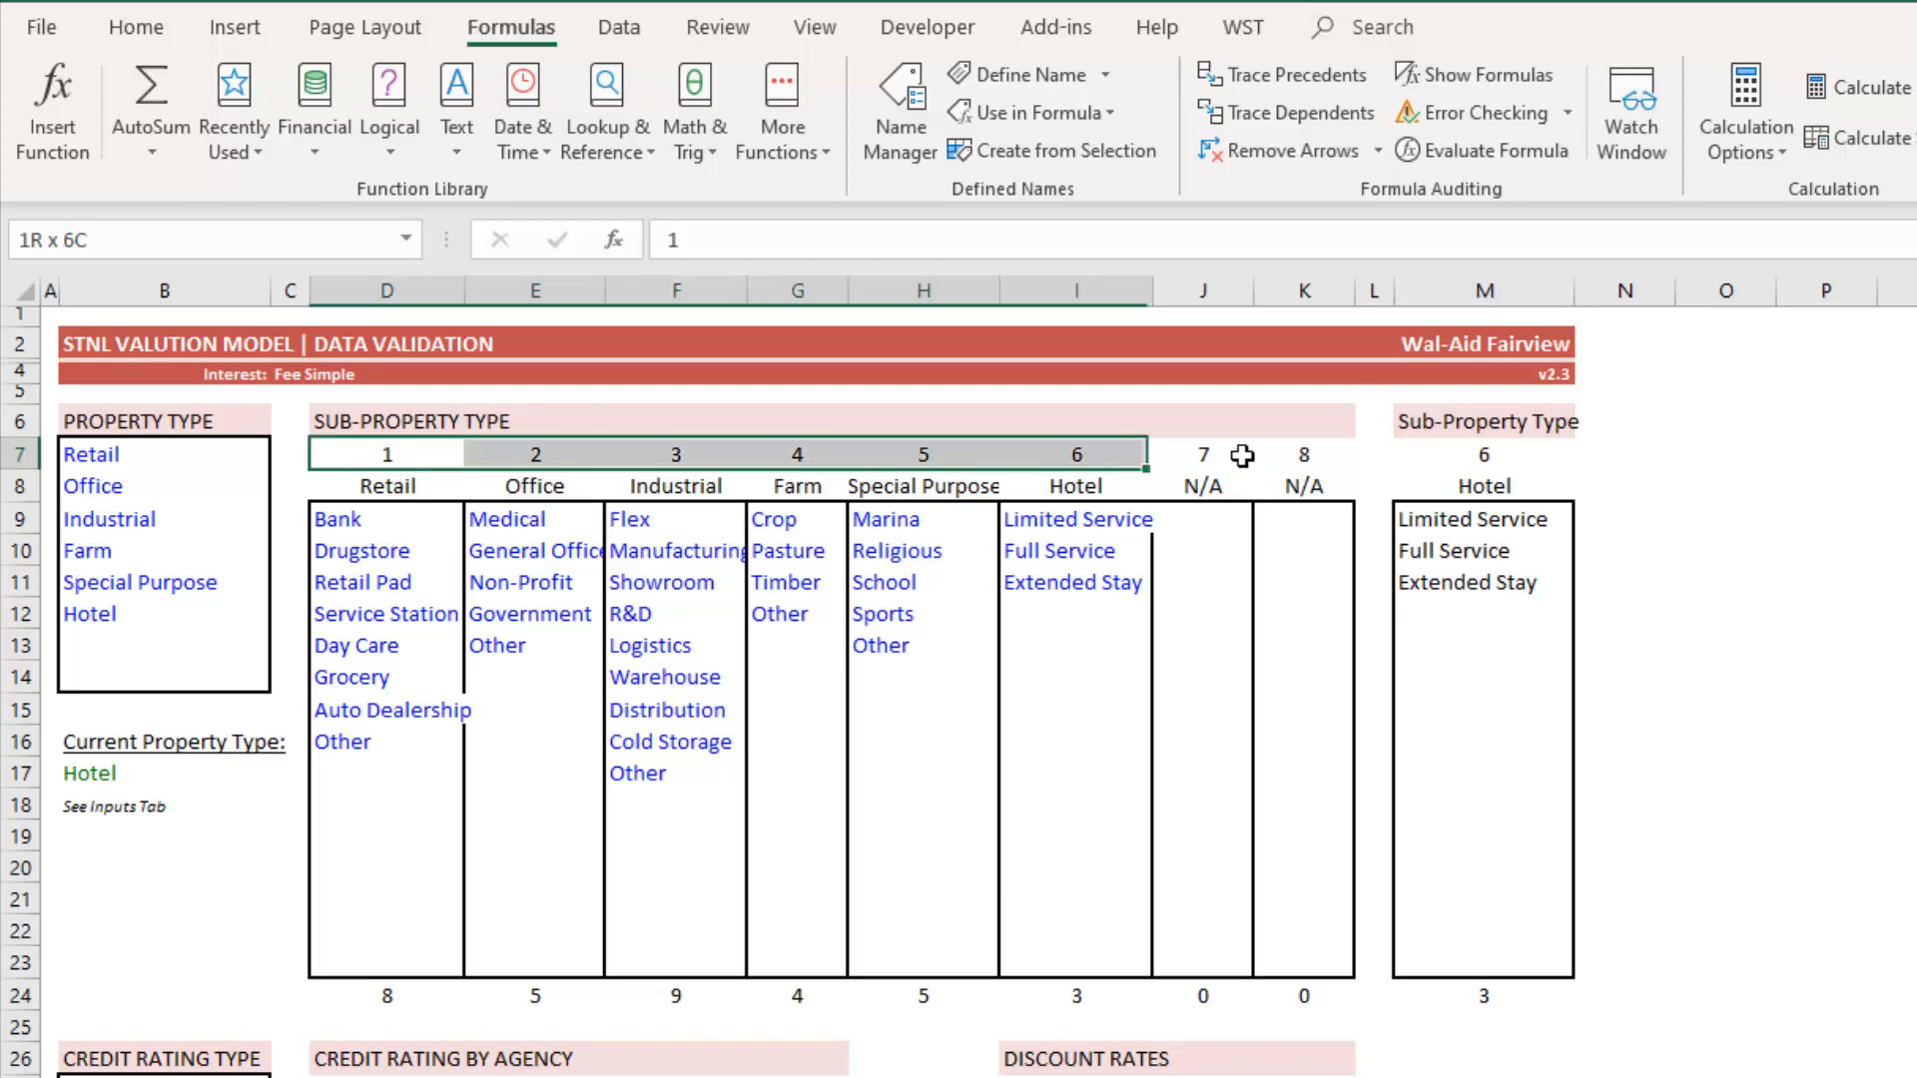
- Select Full Service under Hotel and review the three helper-column formulas
click(1058, 550)
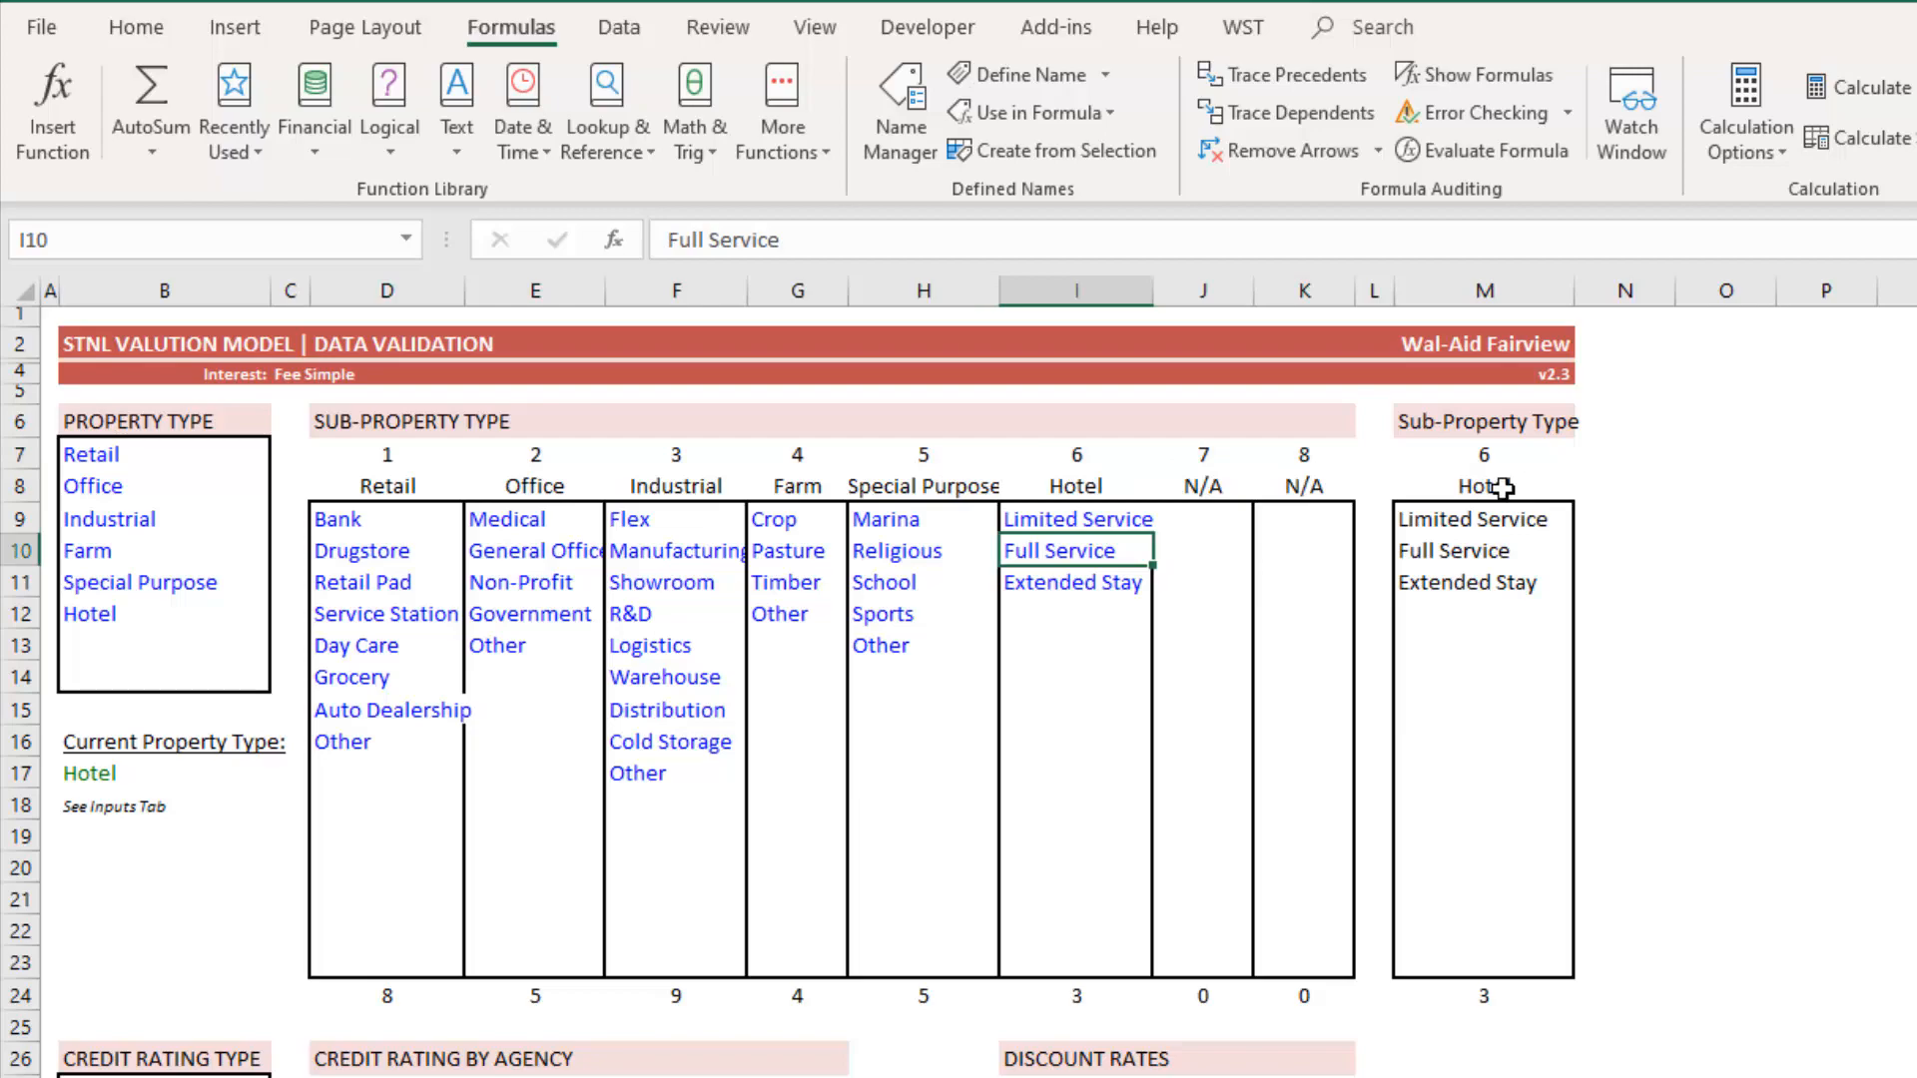
click(1482, 518)
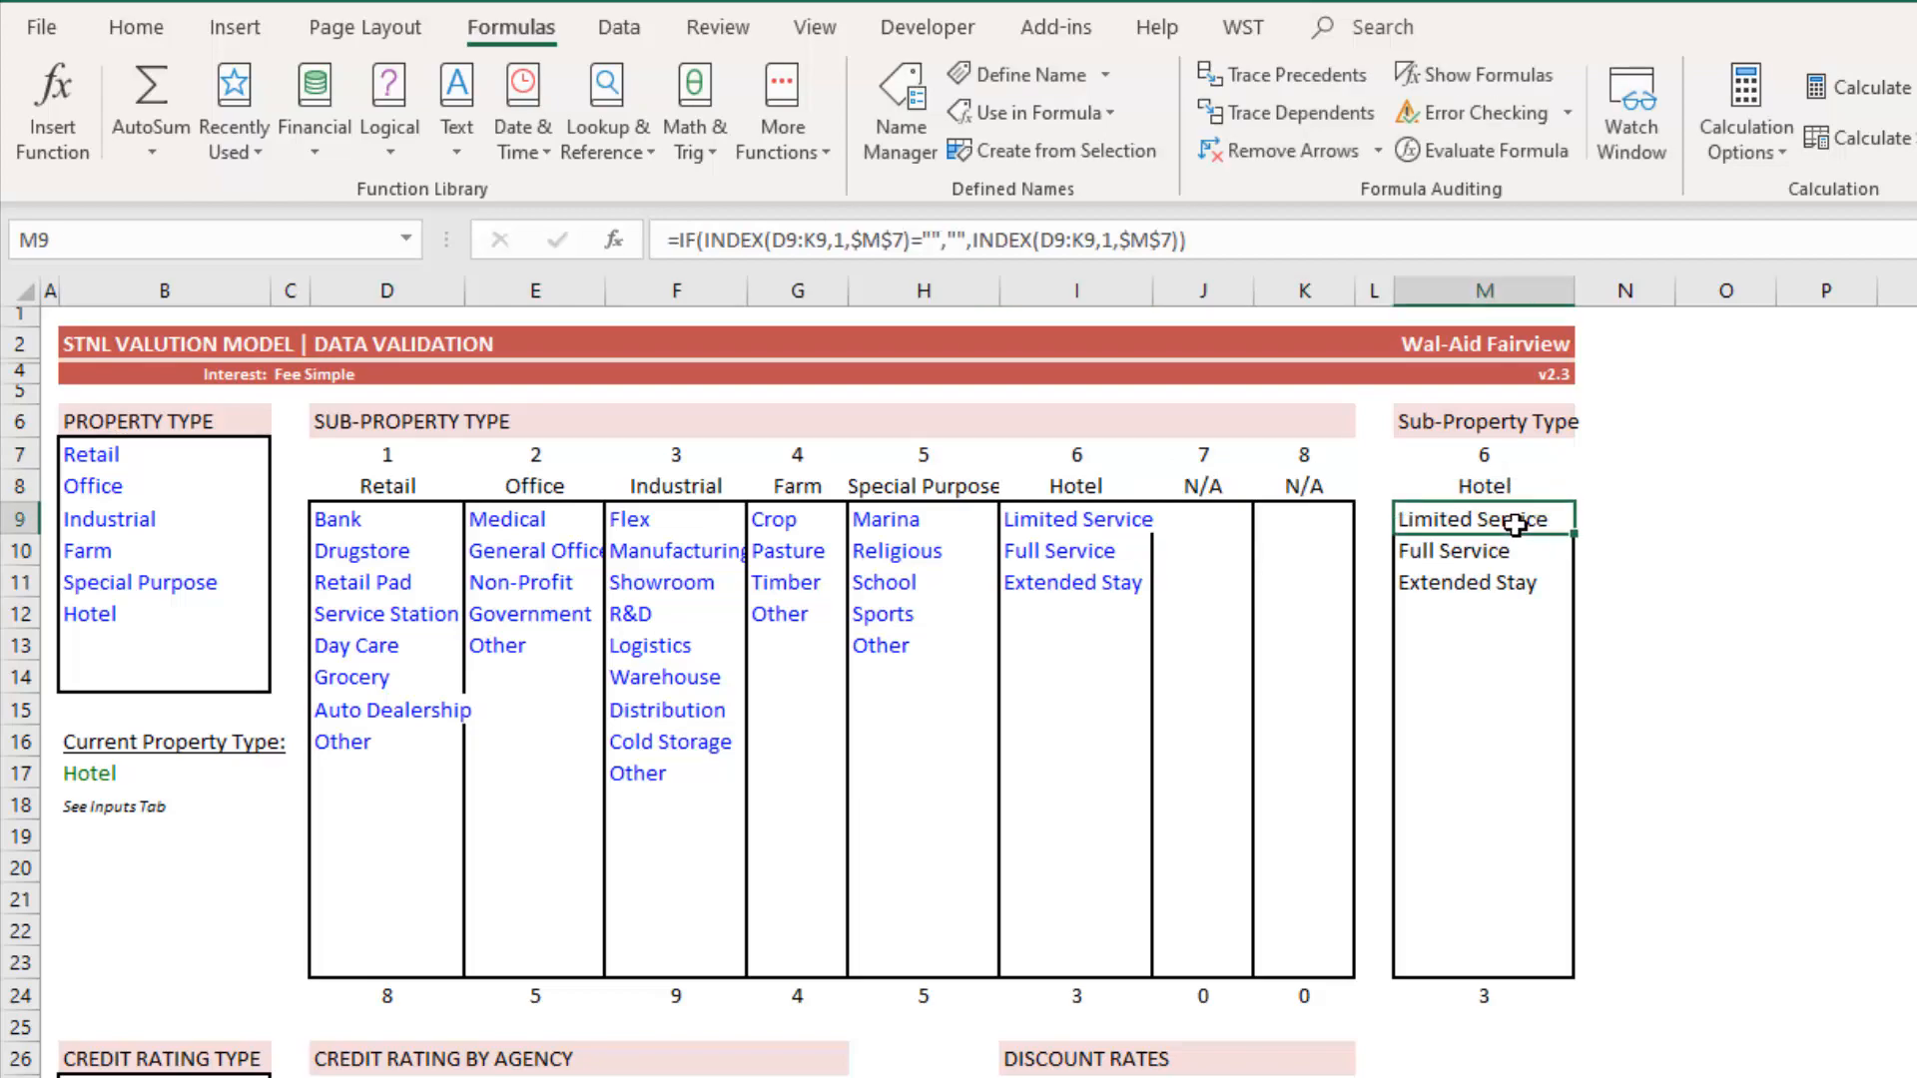
click(1482, 550)
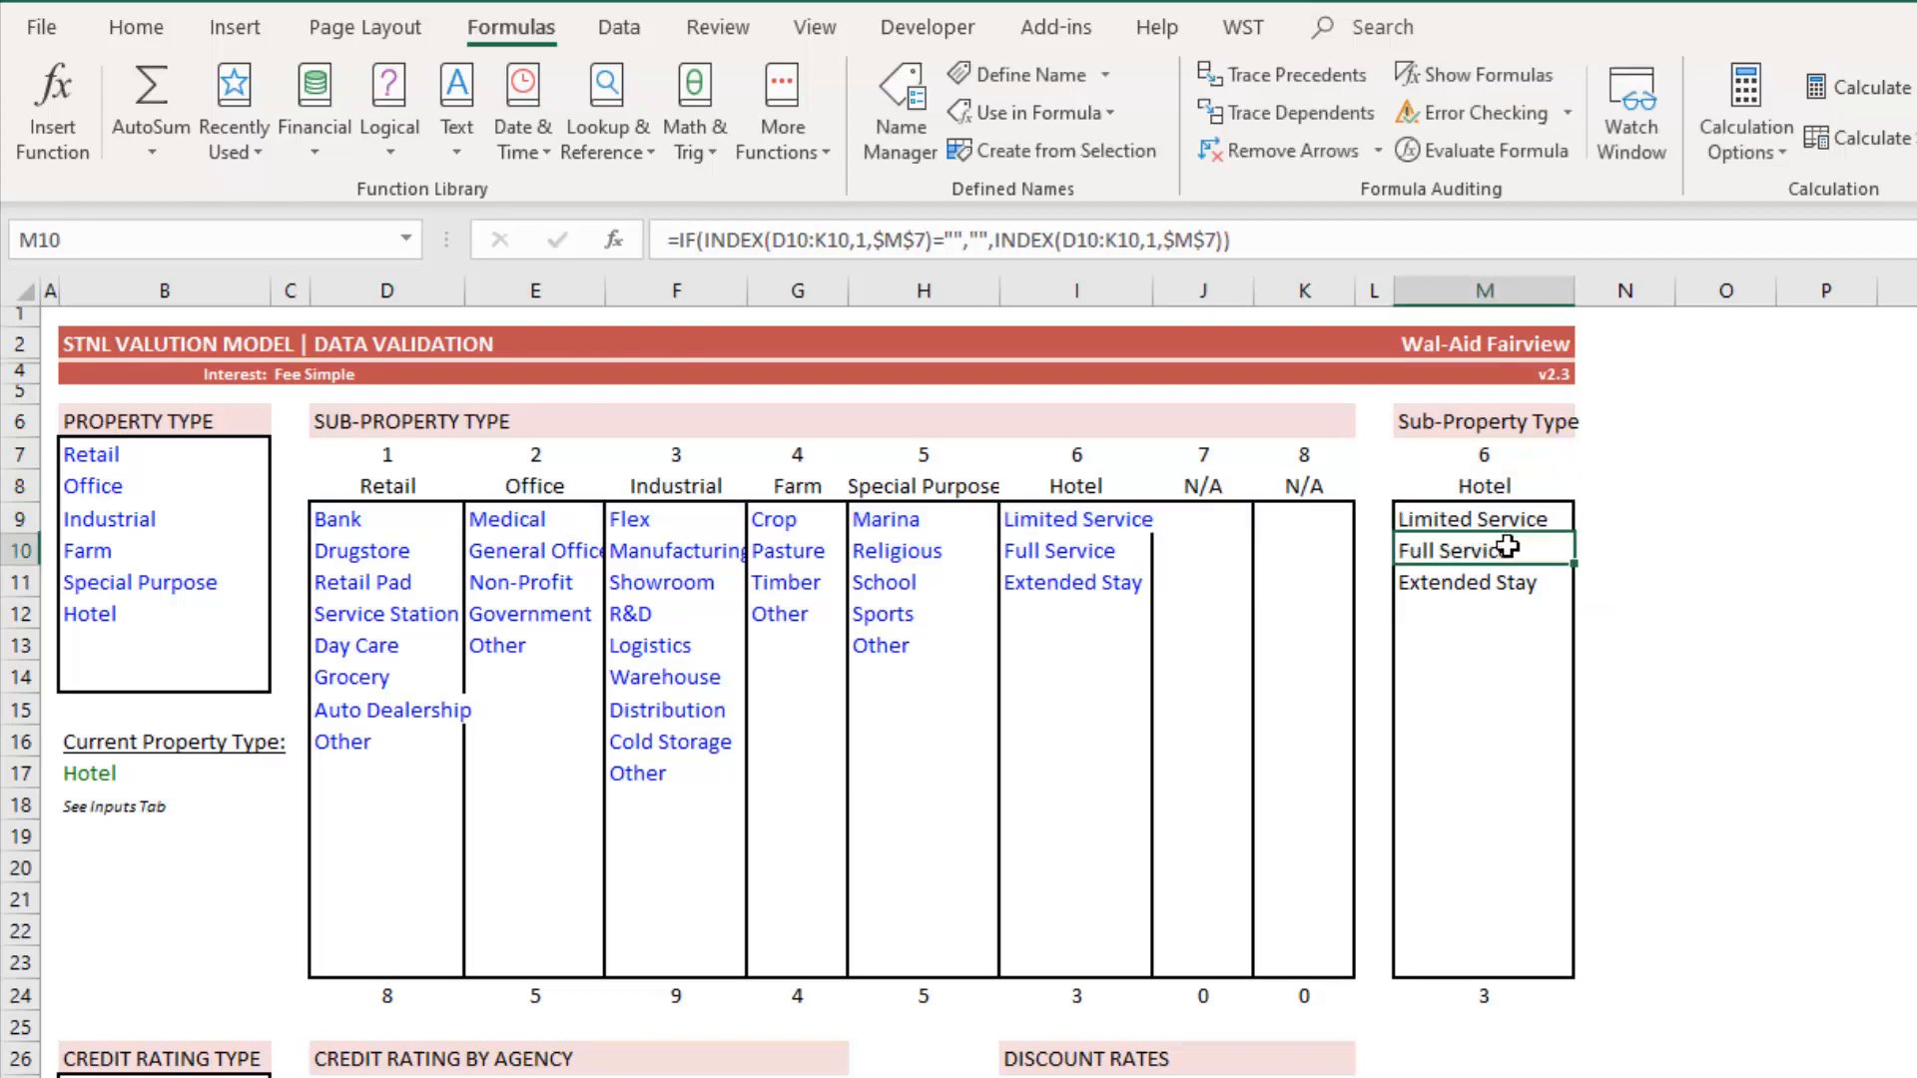
click(1482, 582)
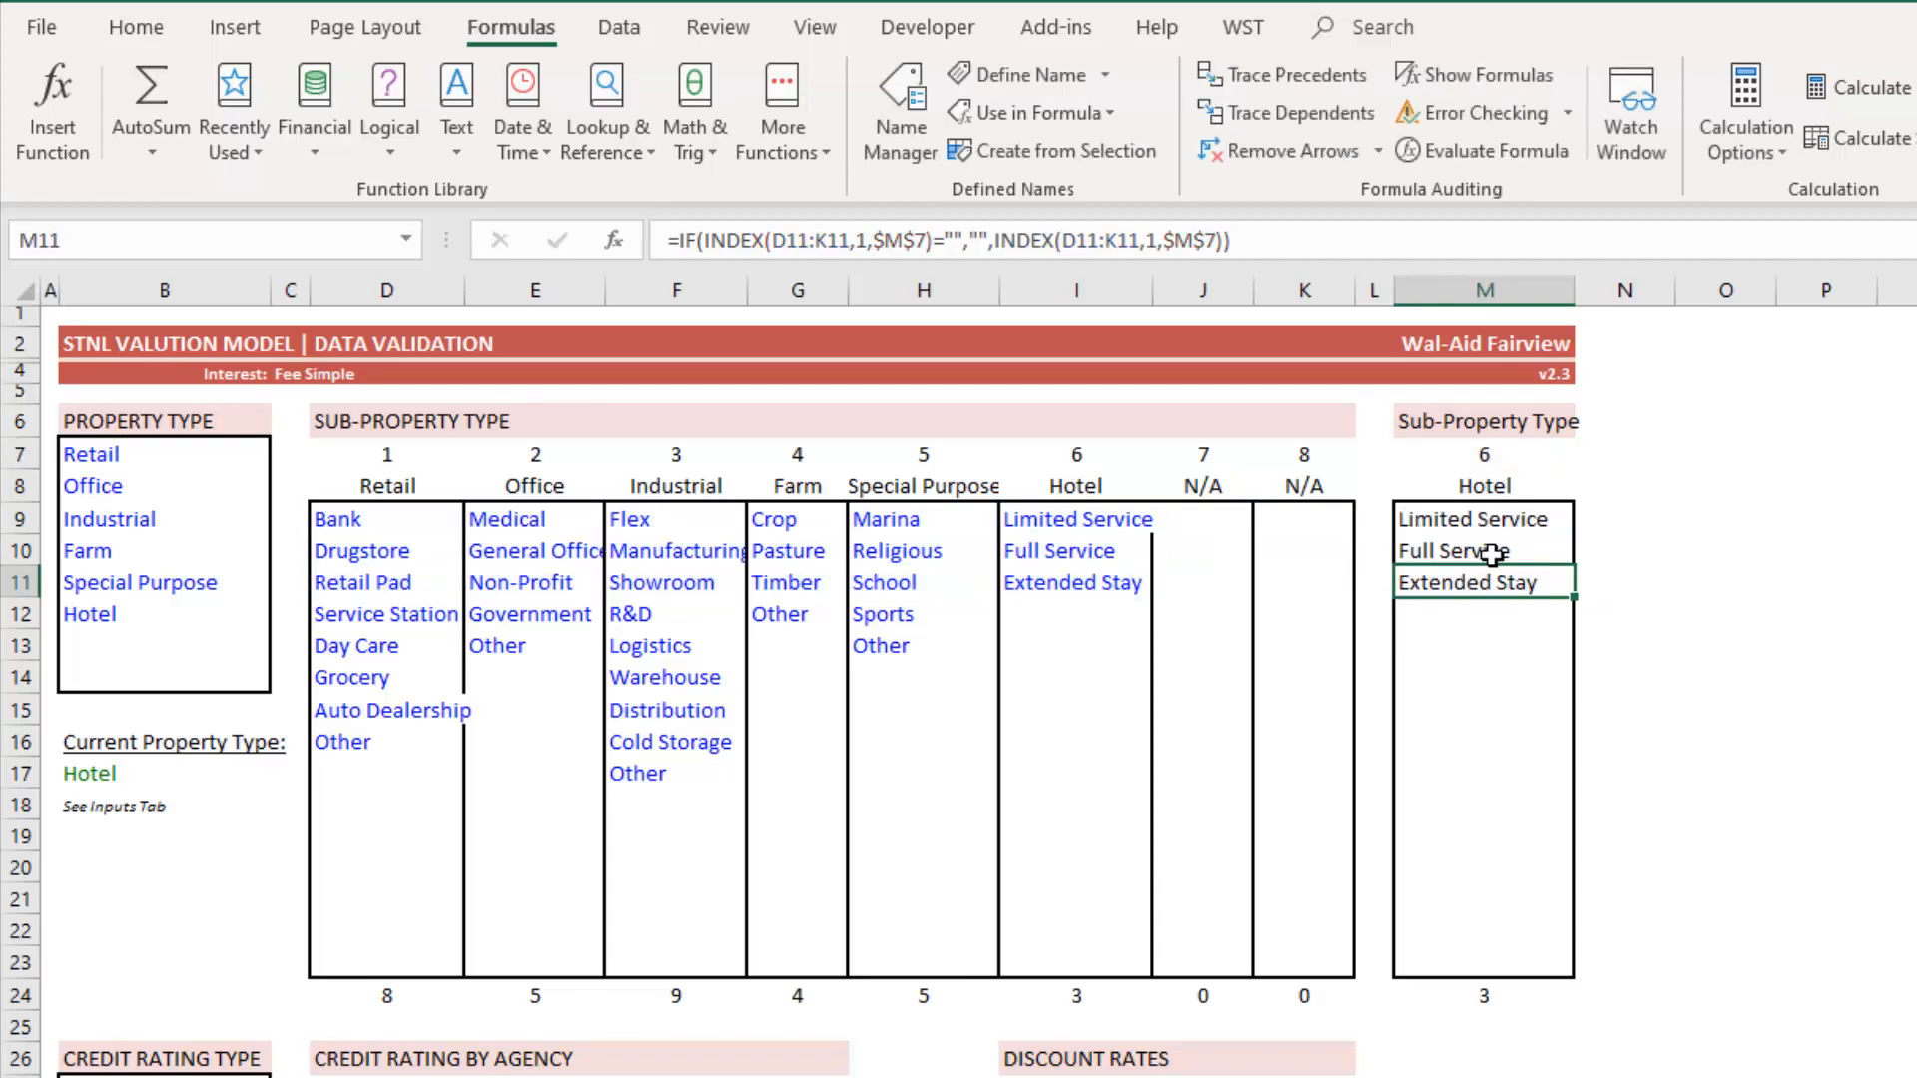
click(1483, 517)
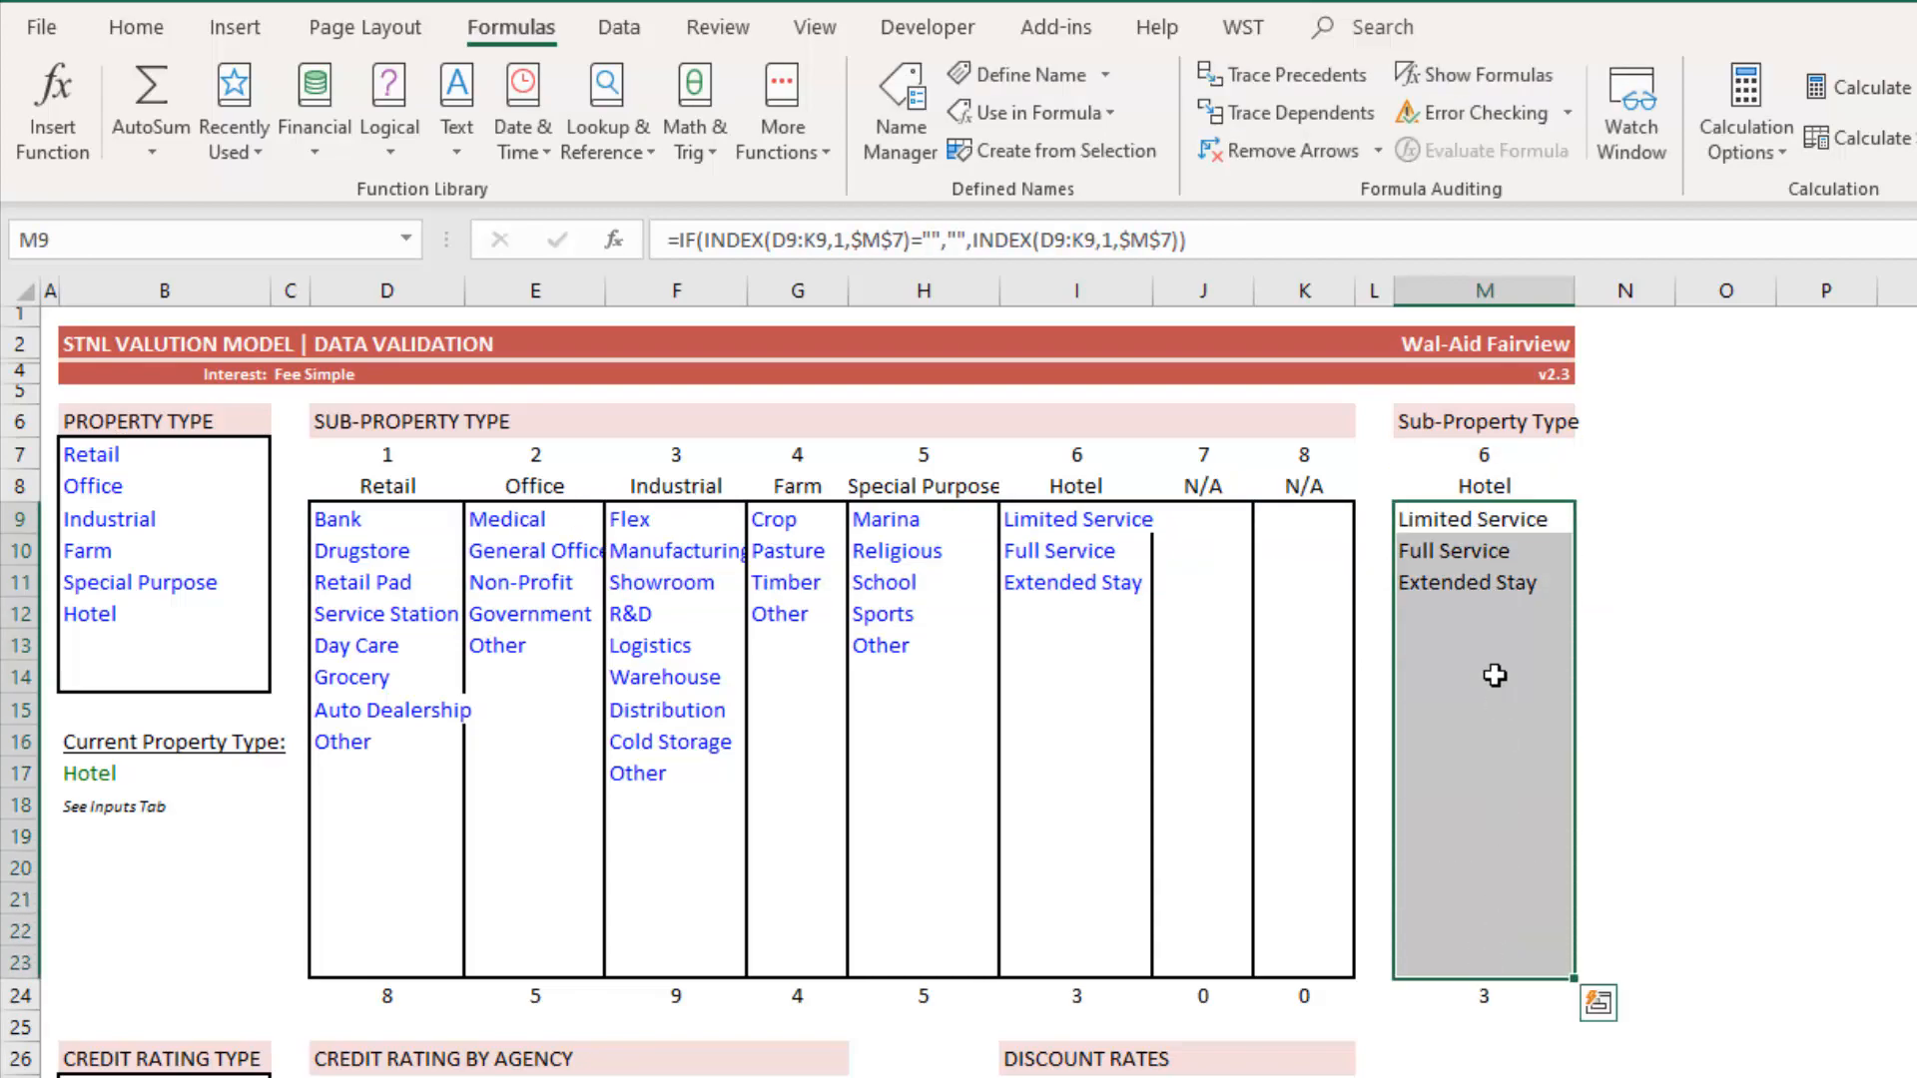
mouse_move(1488, 546)
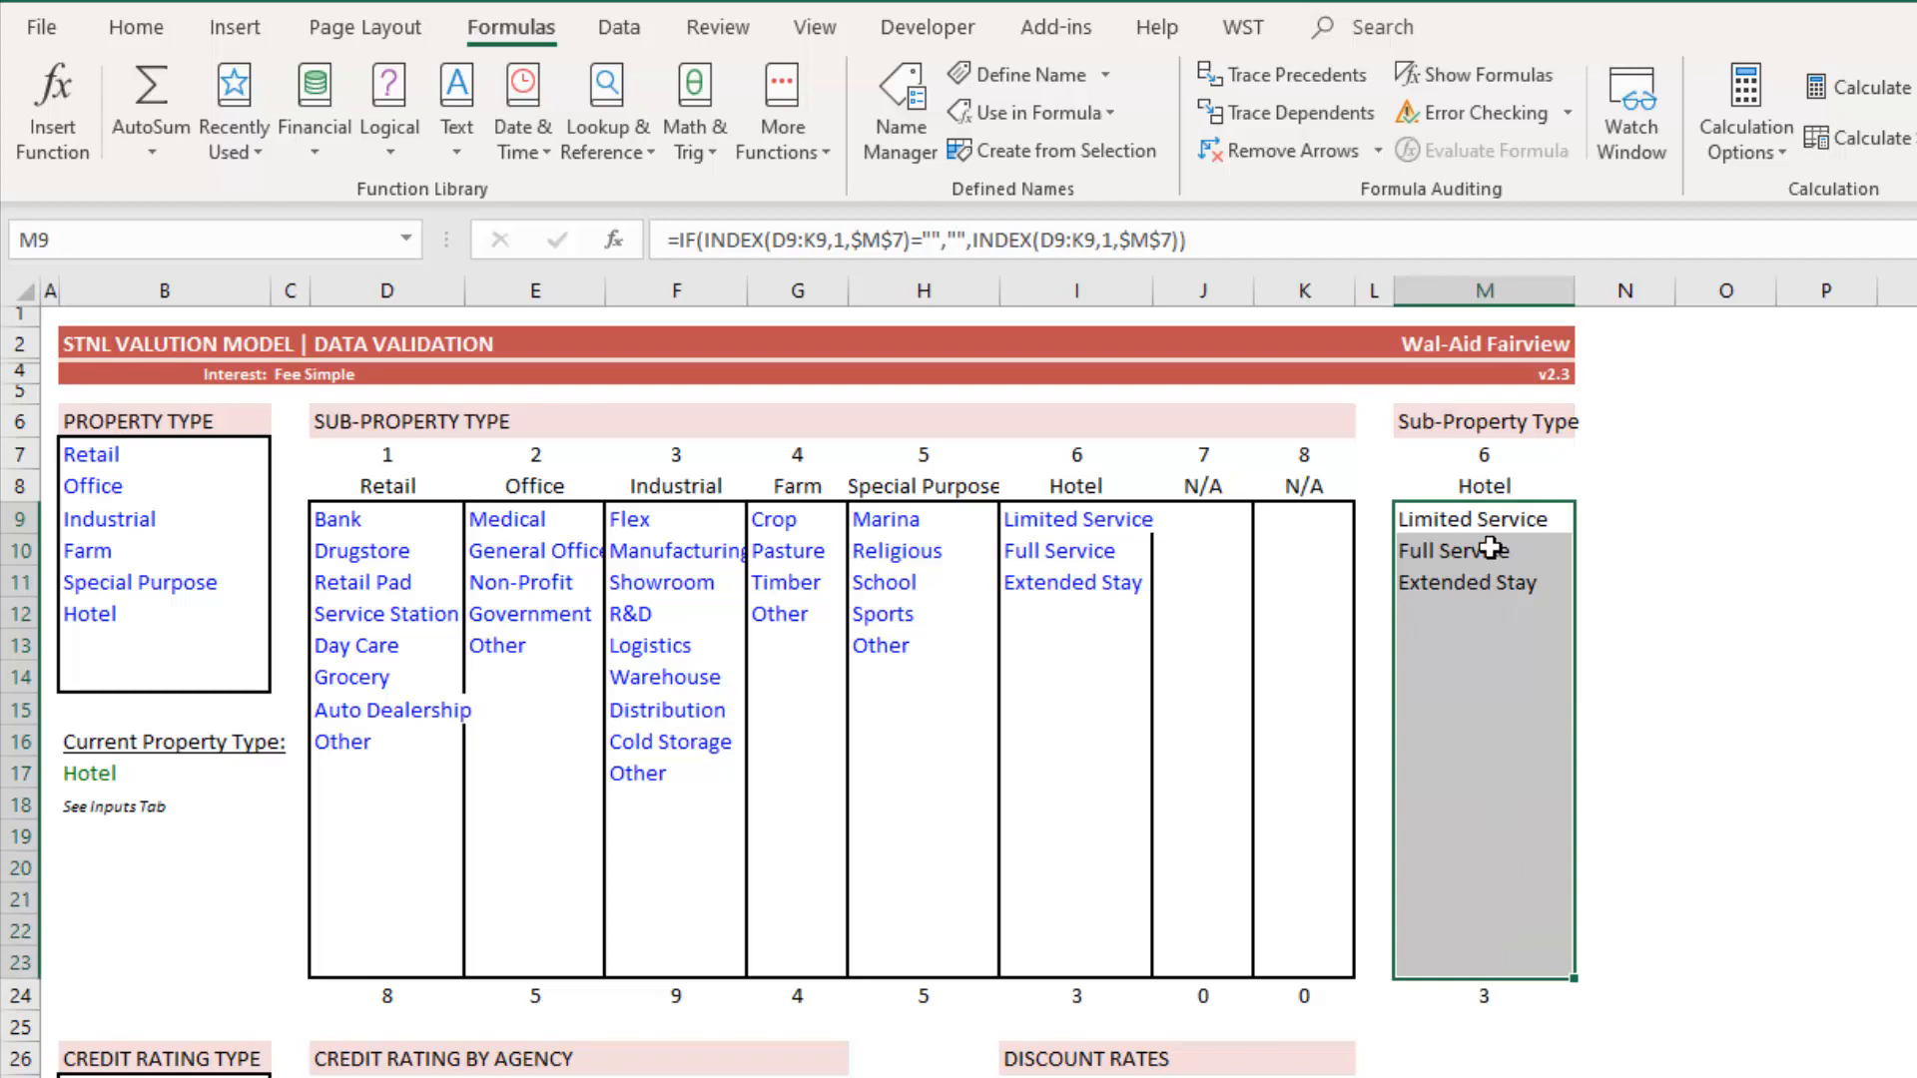
mouse_move(1497, 518)
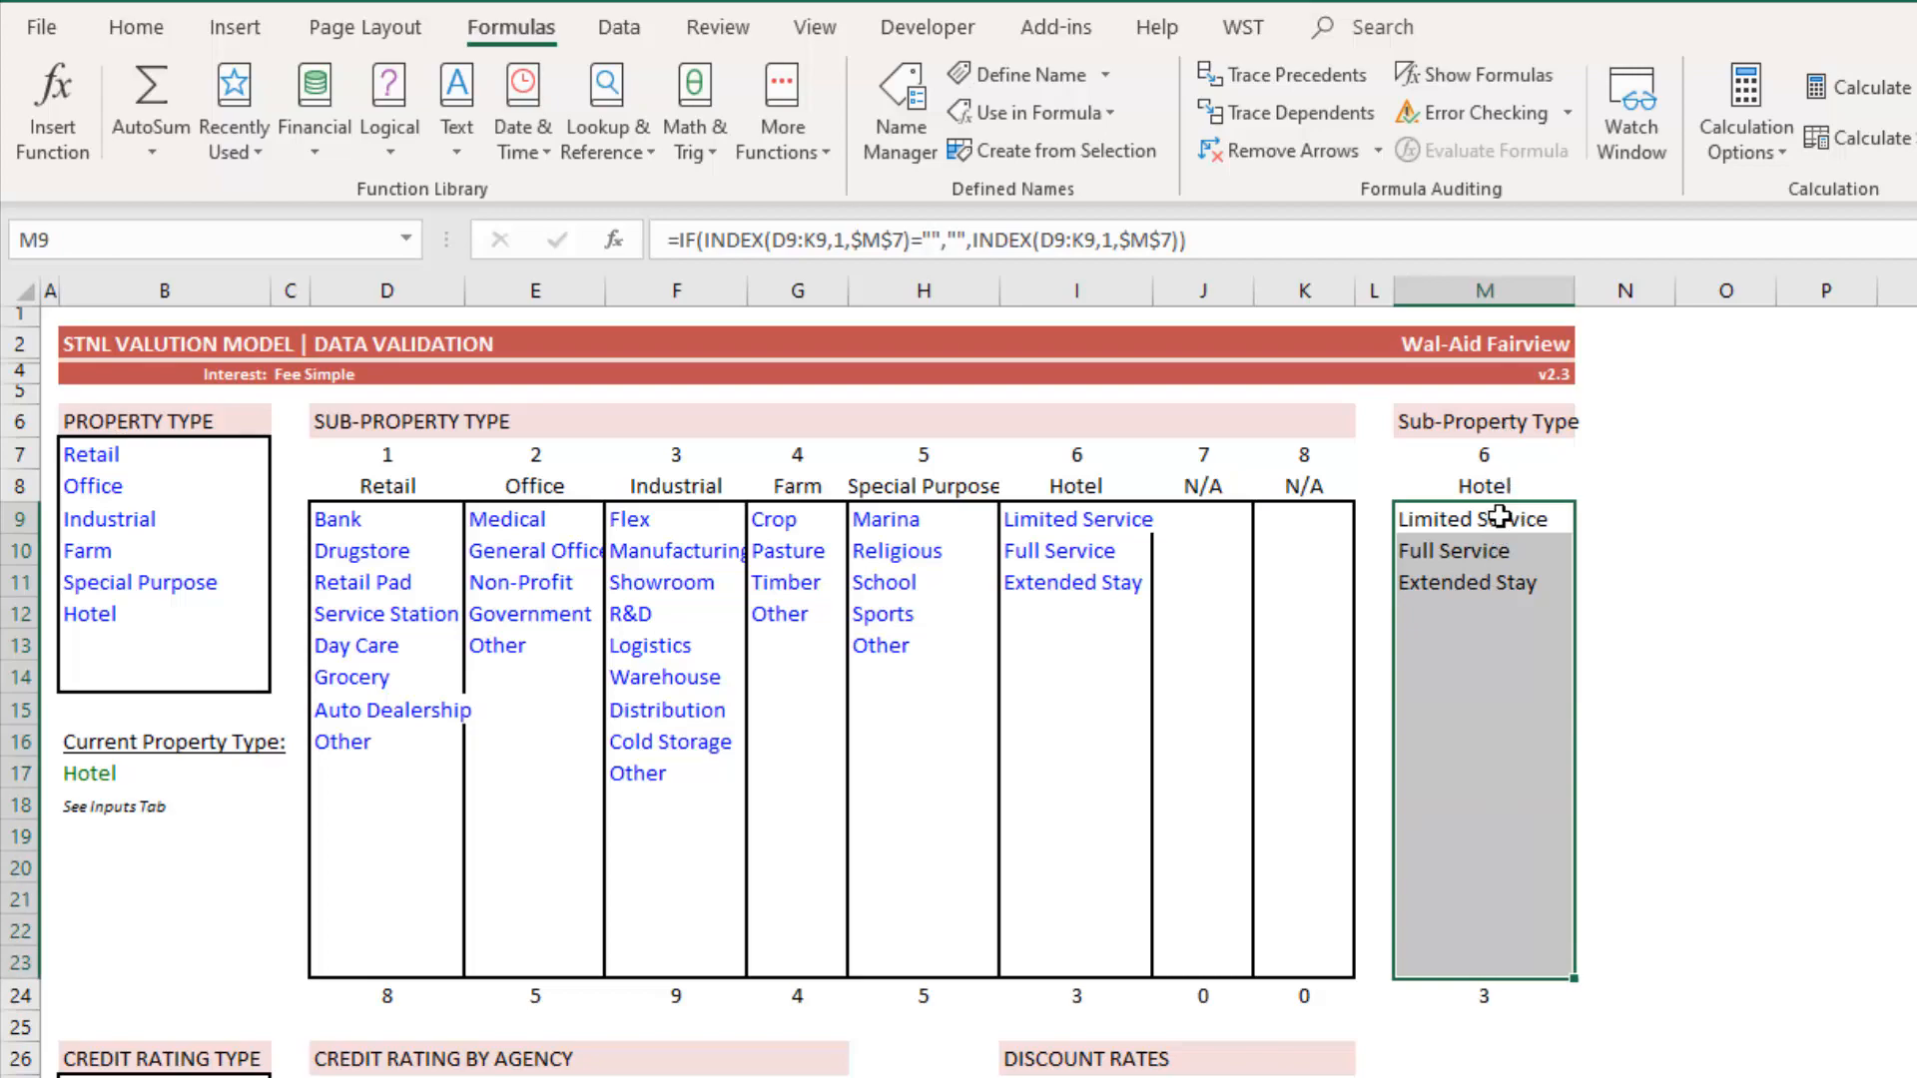
mouse_move(1455, 472)
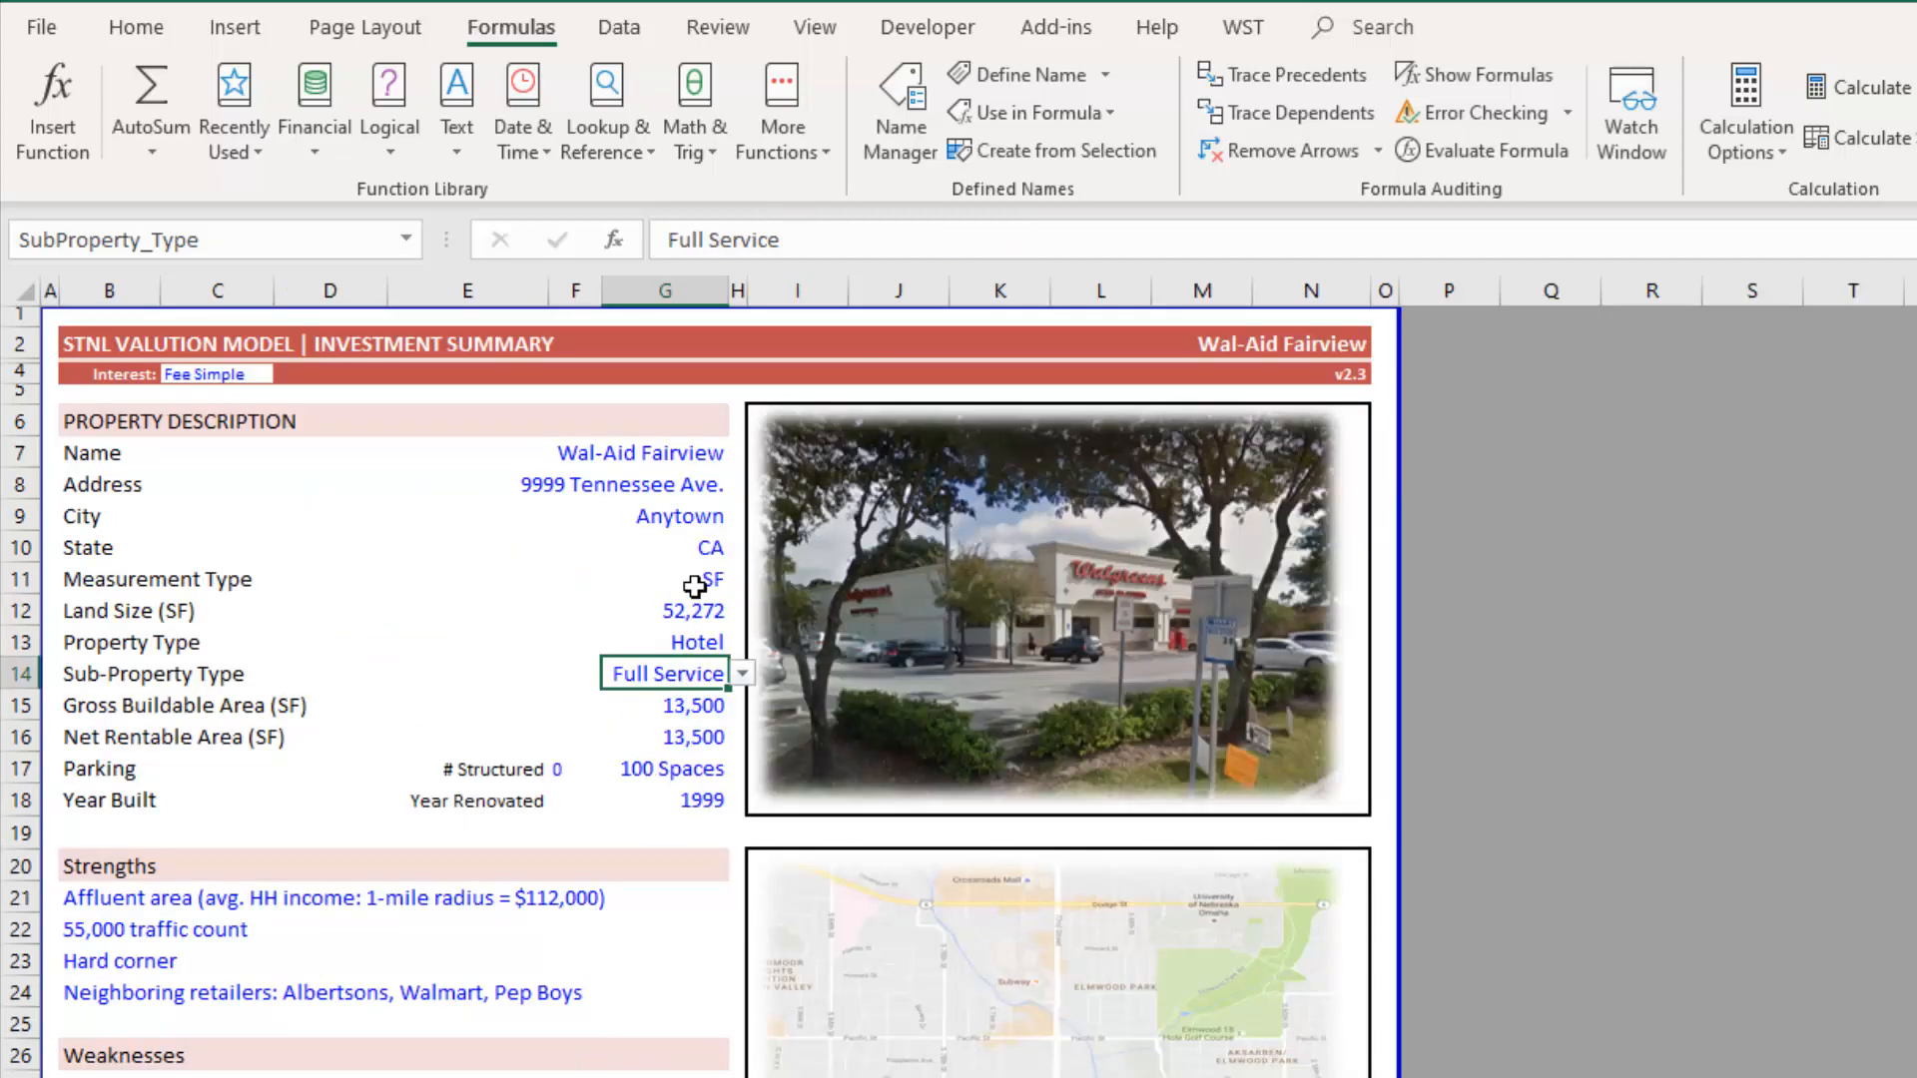
- Return to the Data Validation helper sheet to review the M7 MATCH formula
click(666, 642)
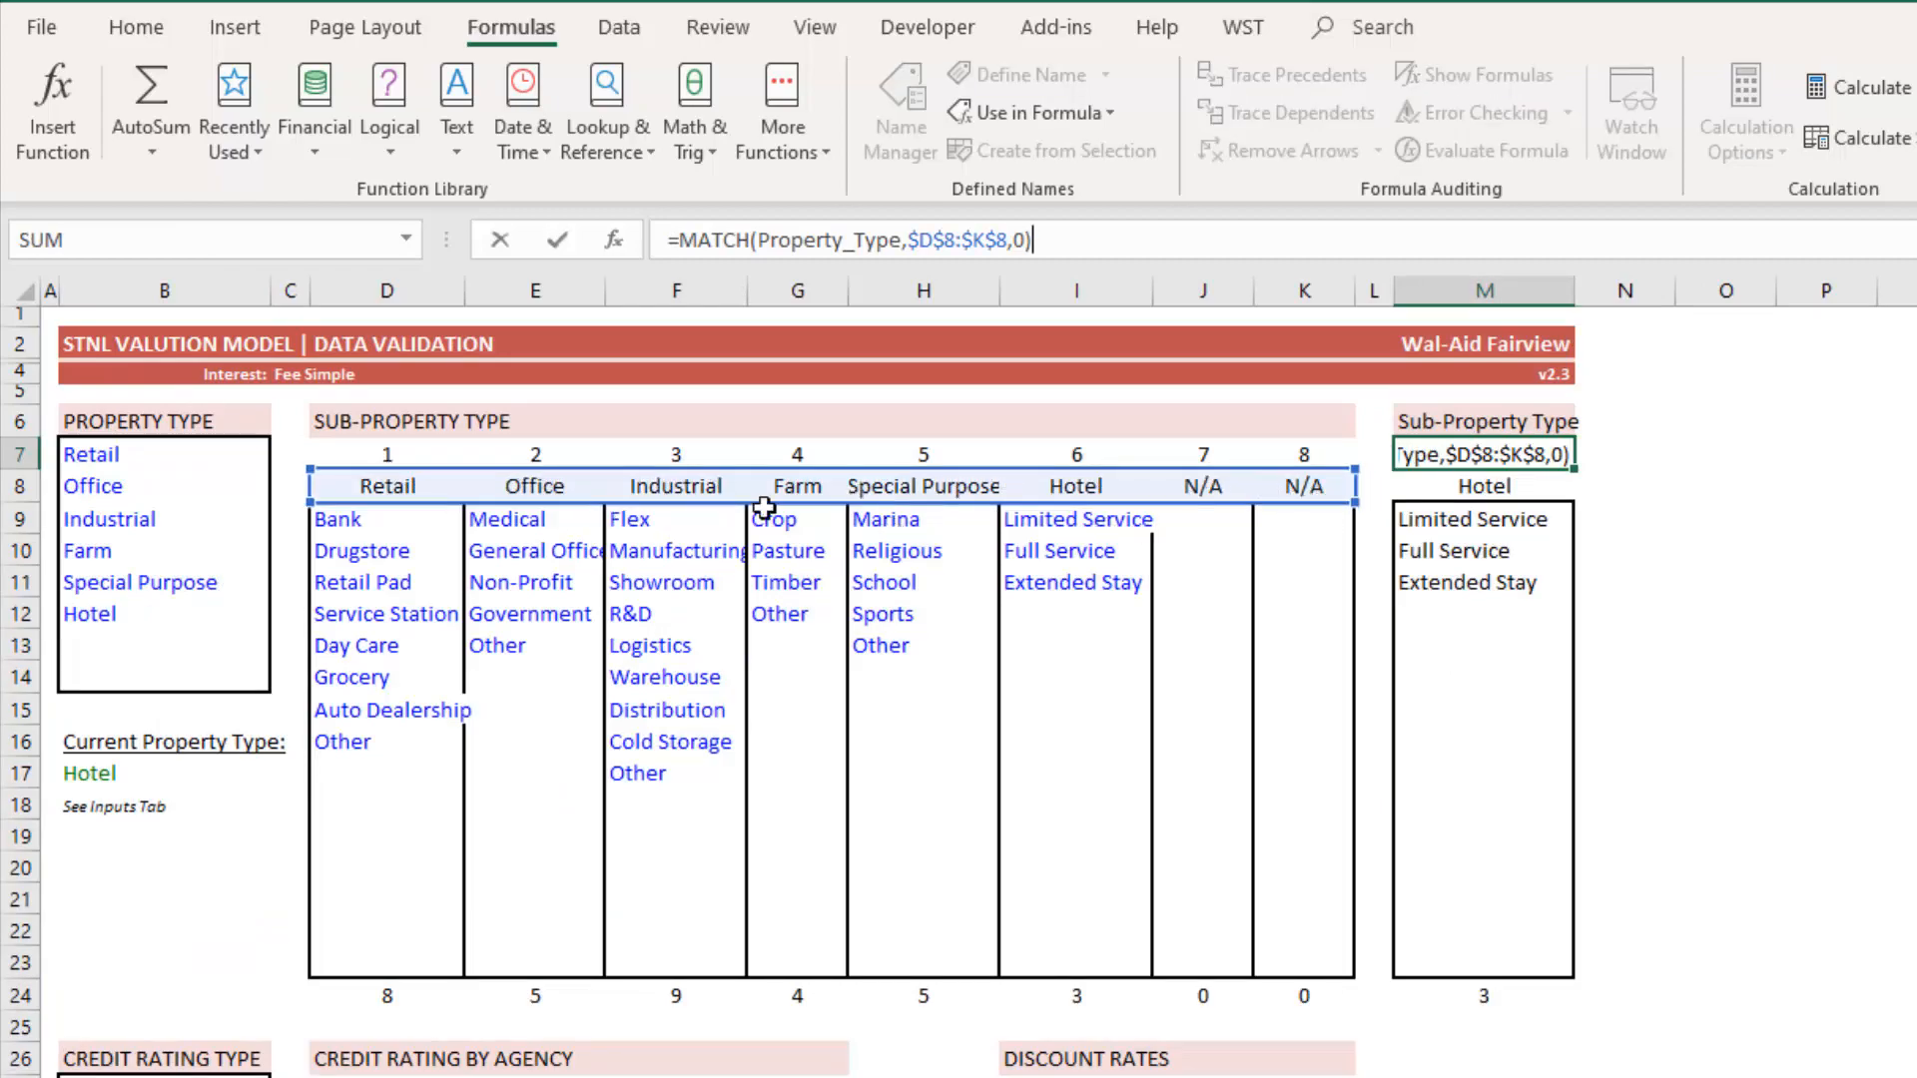
mouse_move(1039, 490)
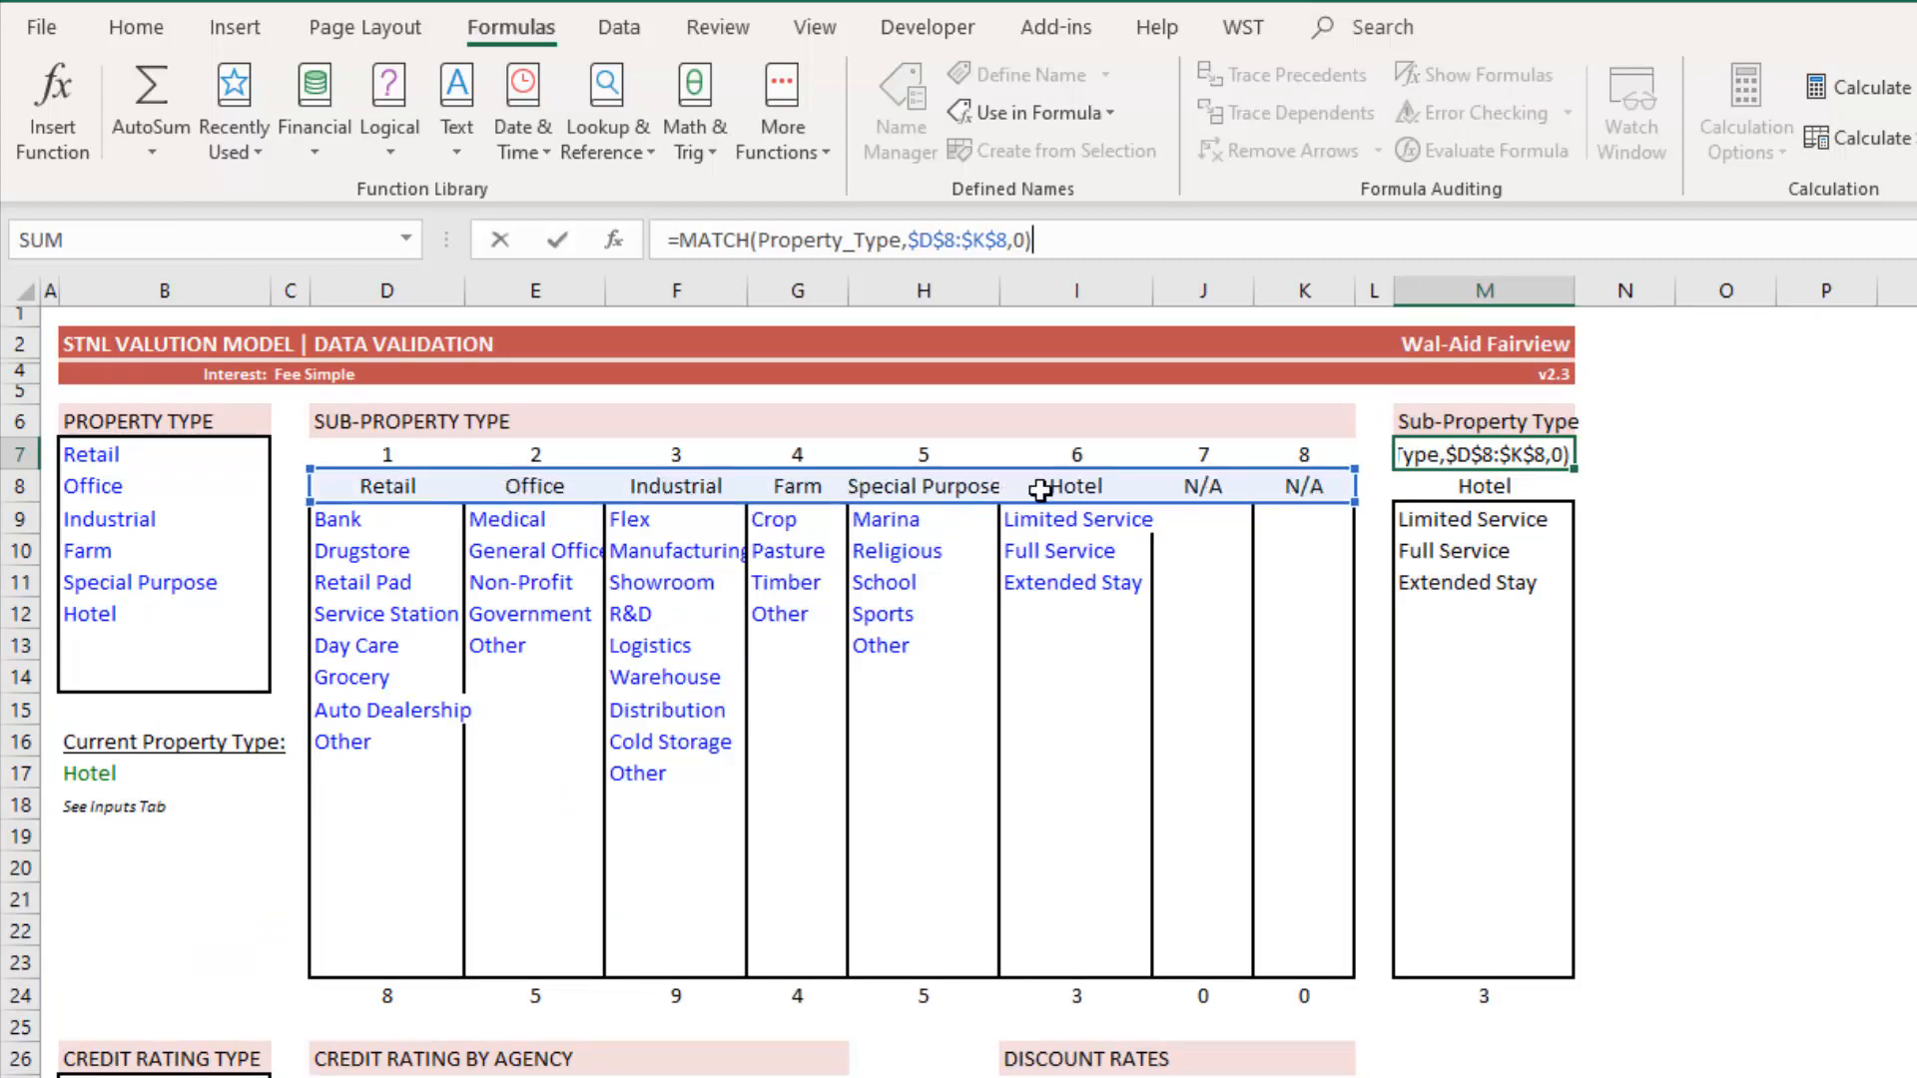
mouse_move(1080, 511)
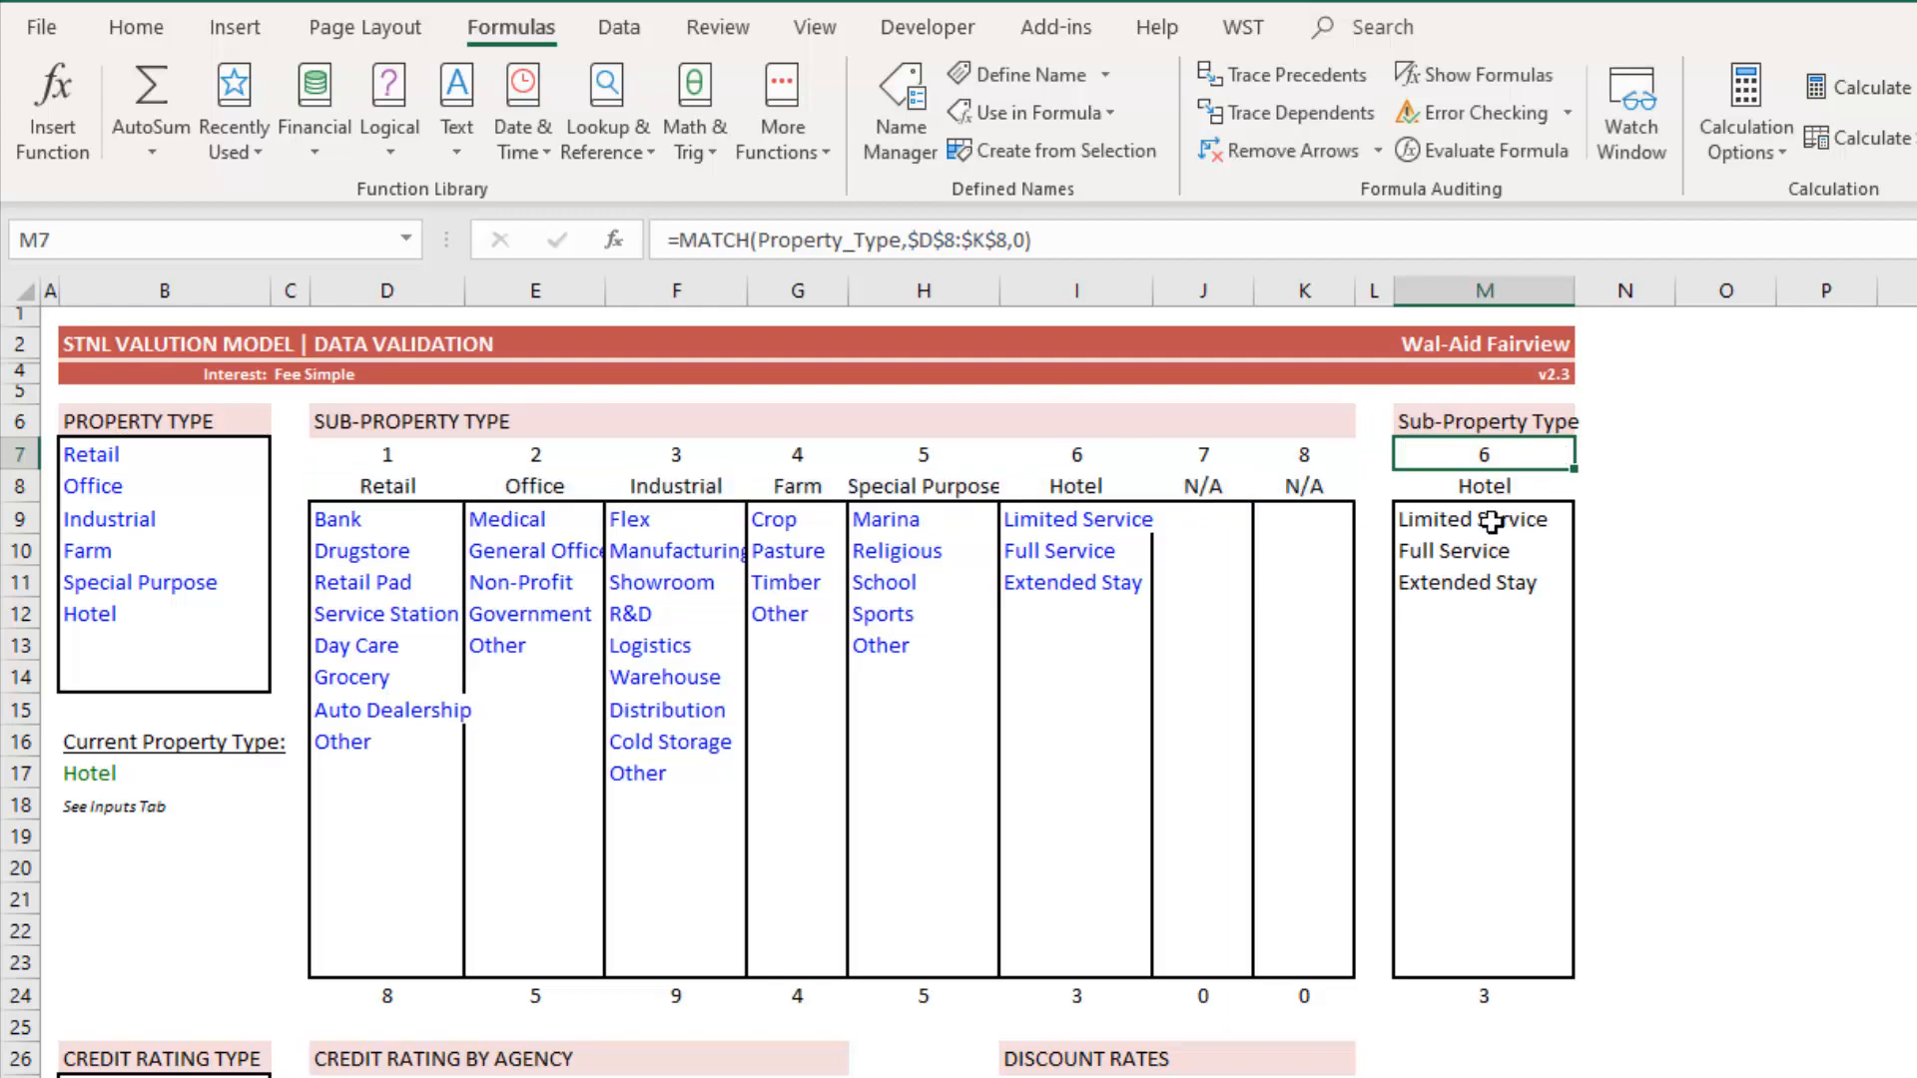
- Inspect the M8 and M12 helper formulas and select the column M sub-type list
click(1483, 484)
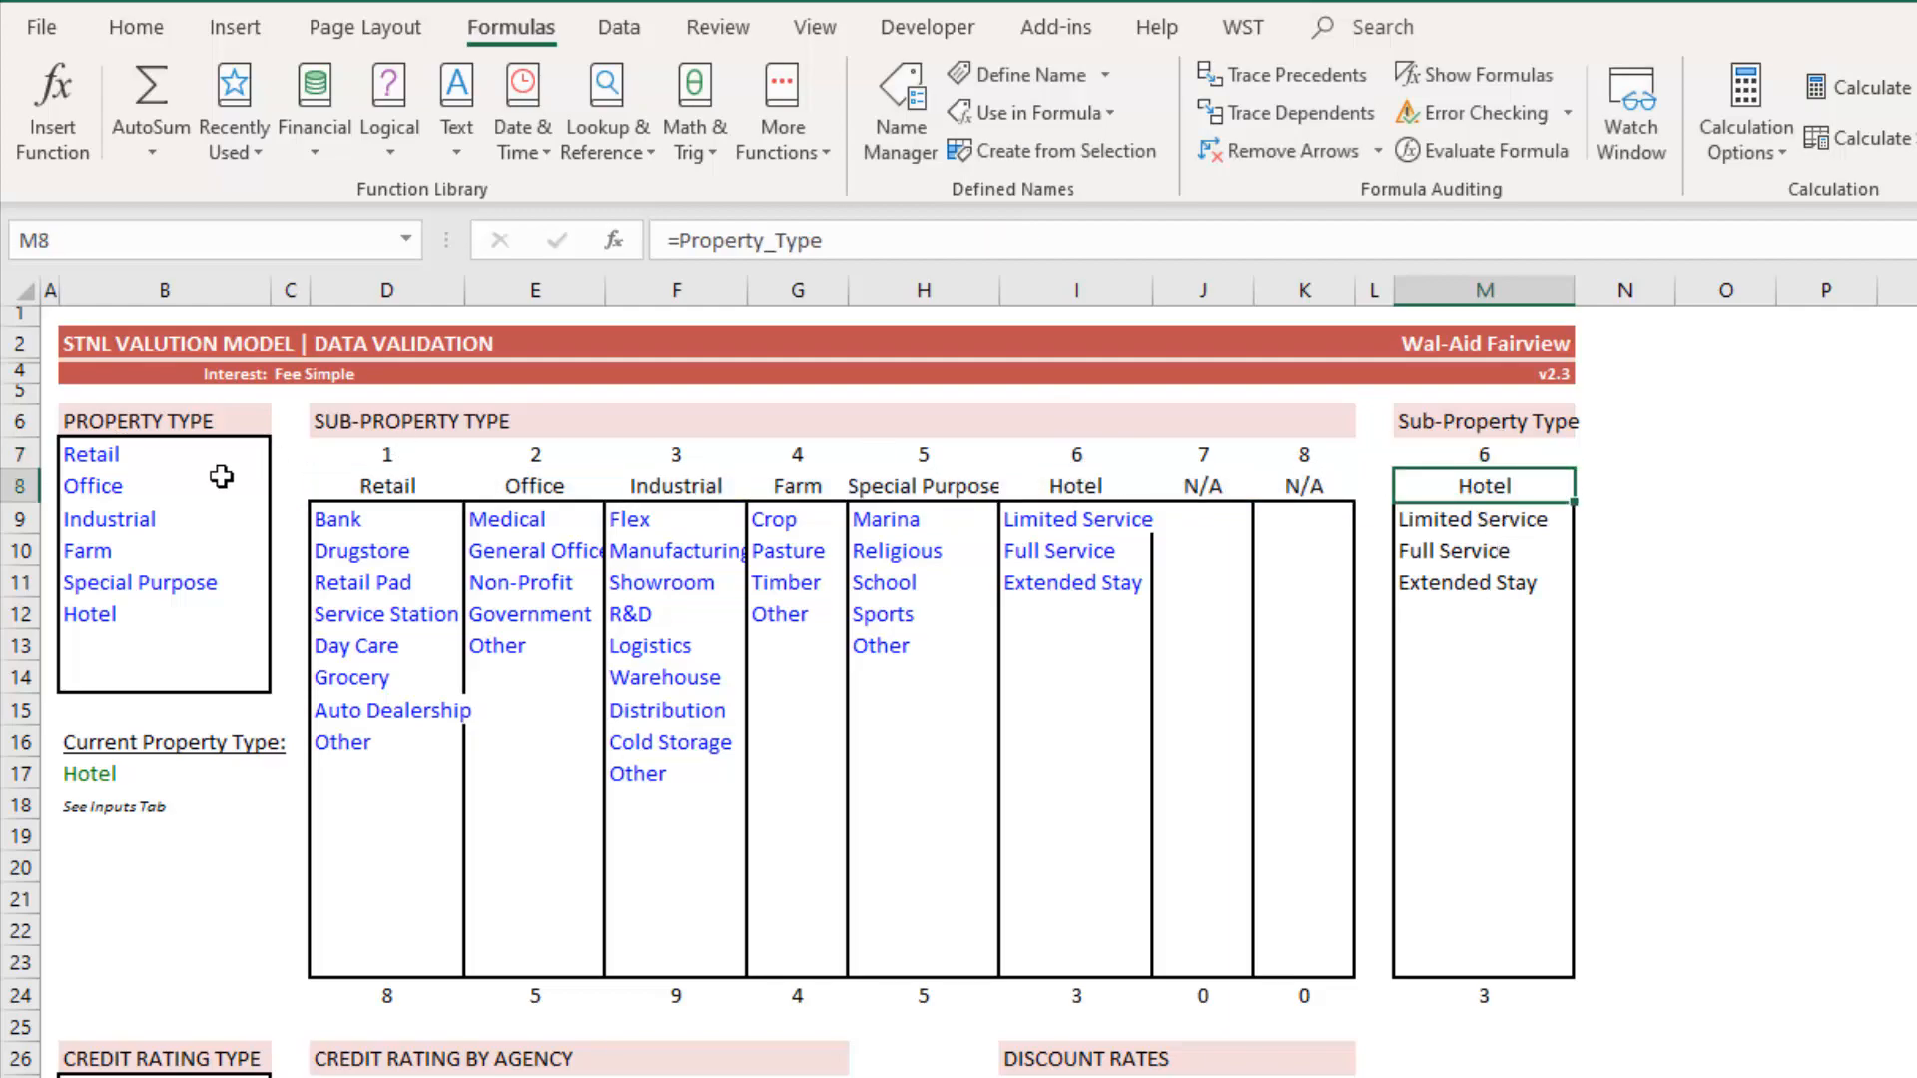
mouse_move(684, 859)
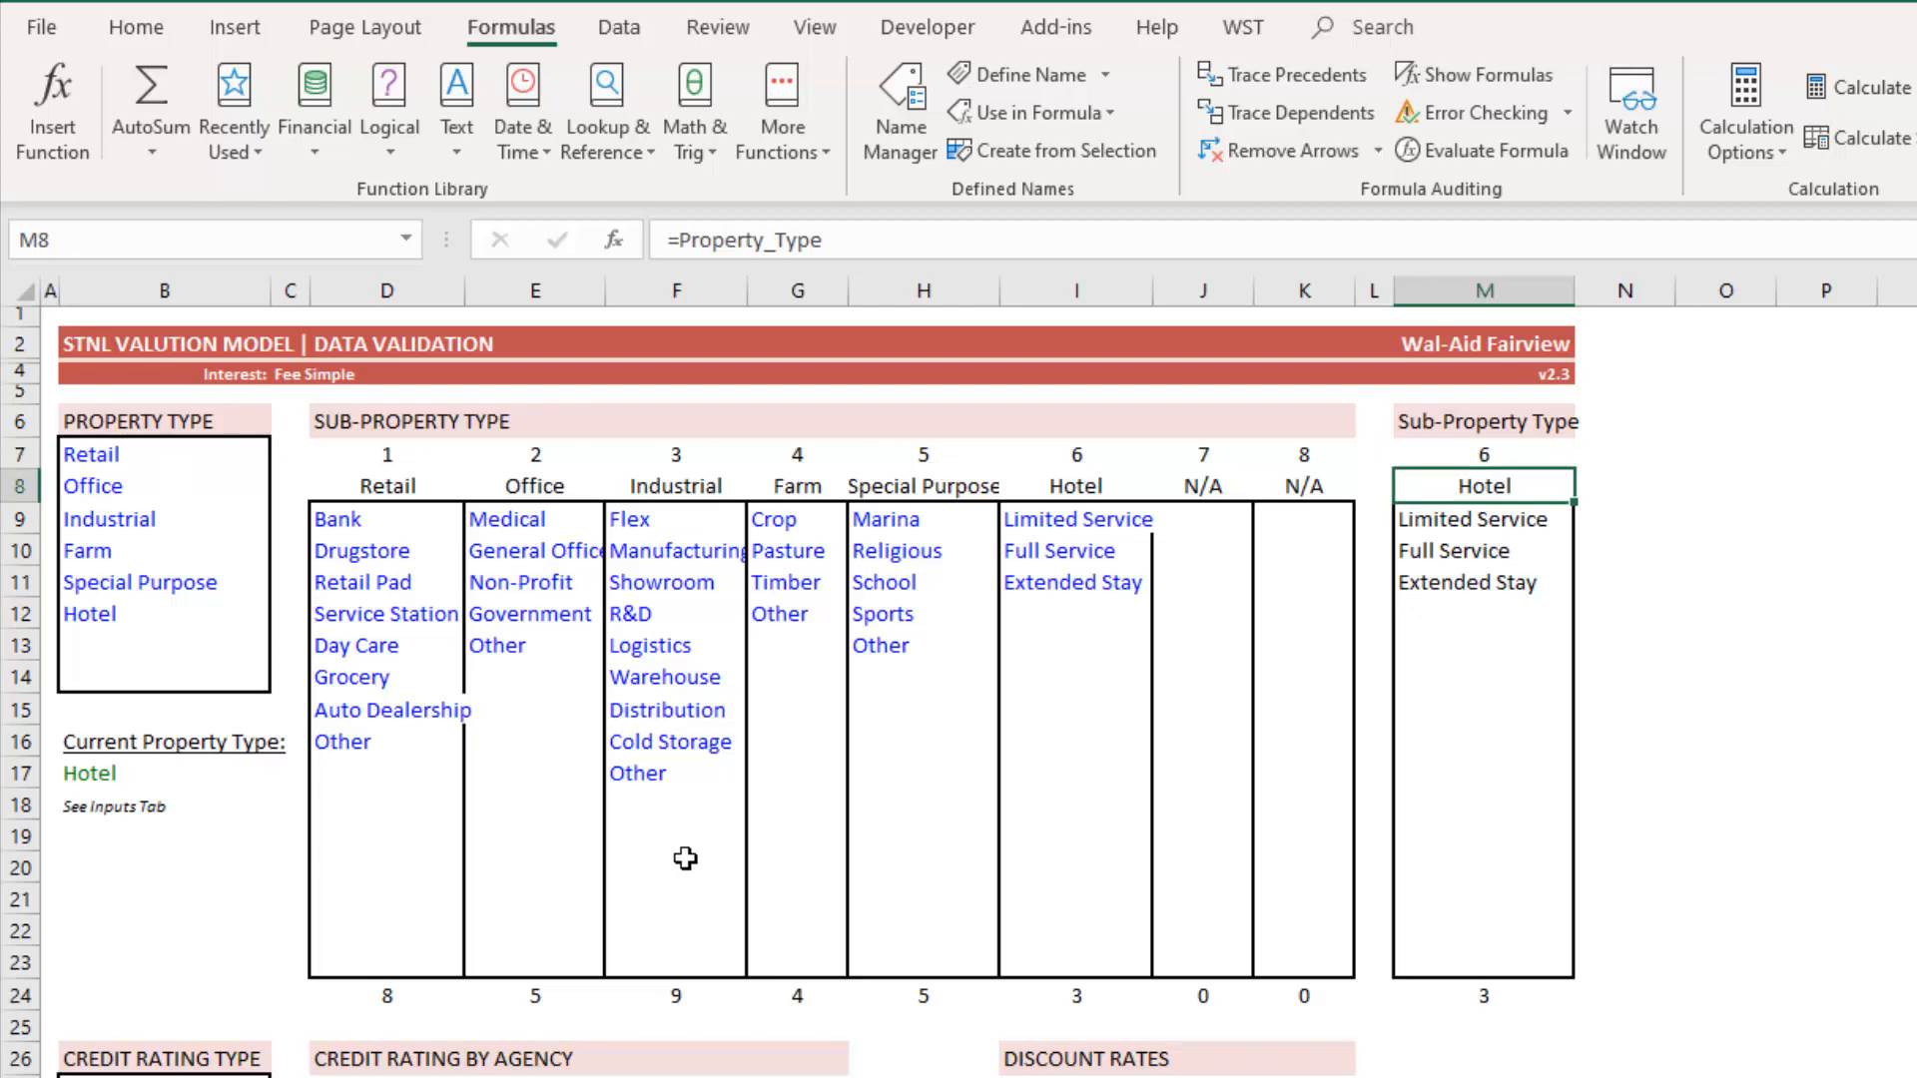
mouse_move(1516, 522)
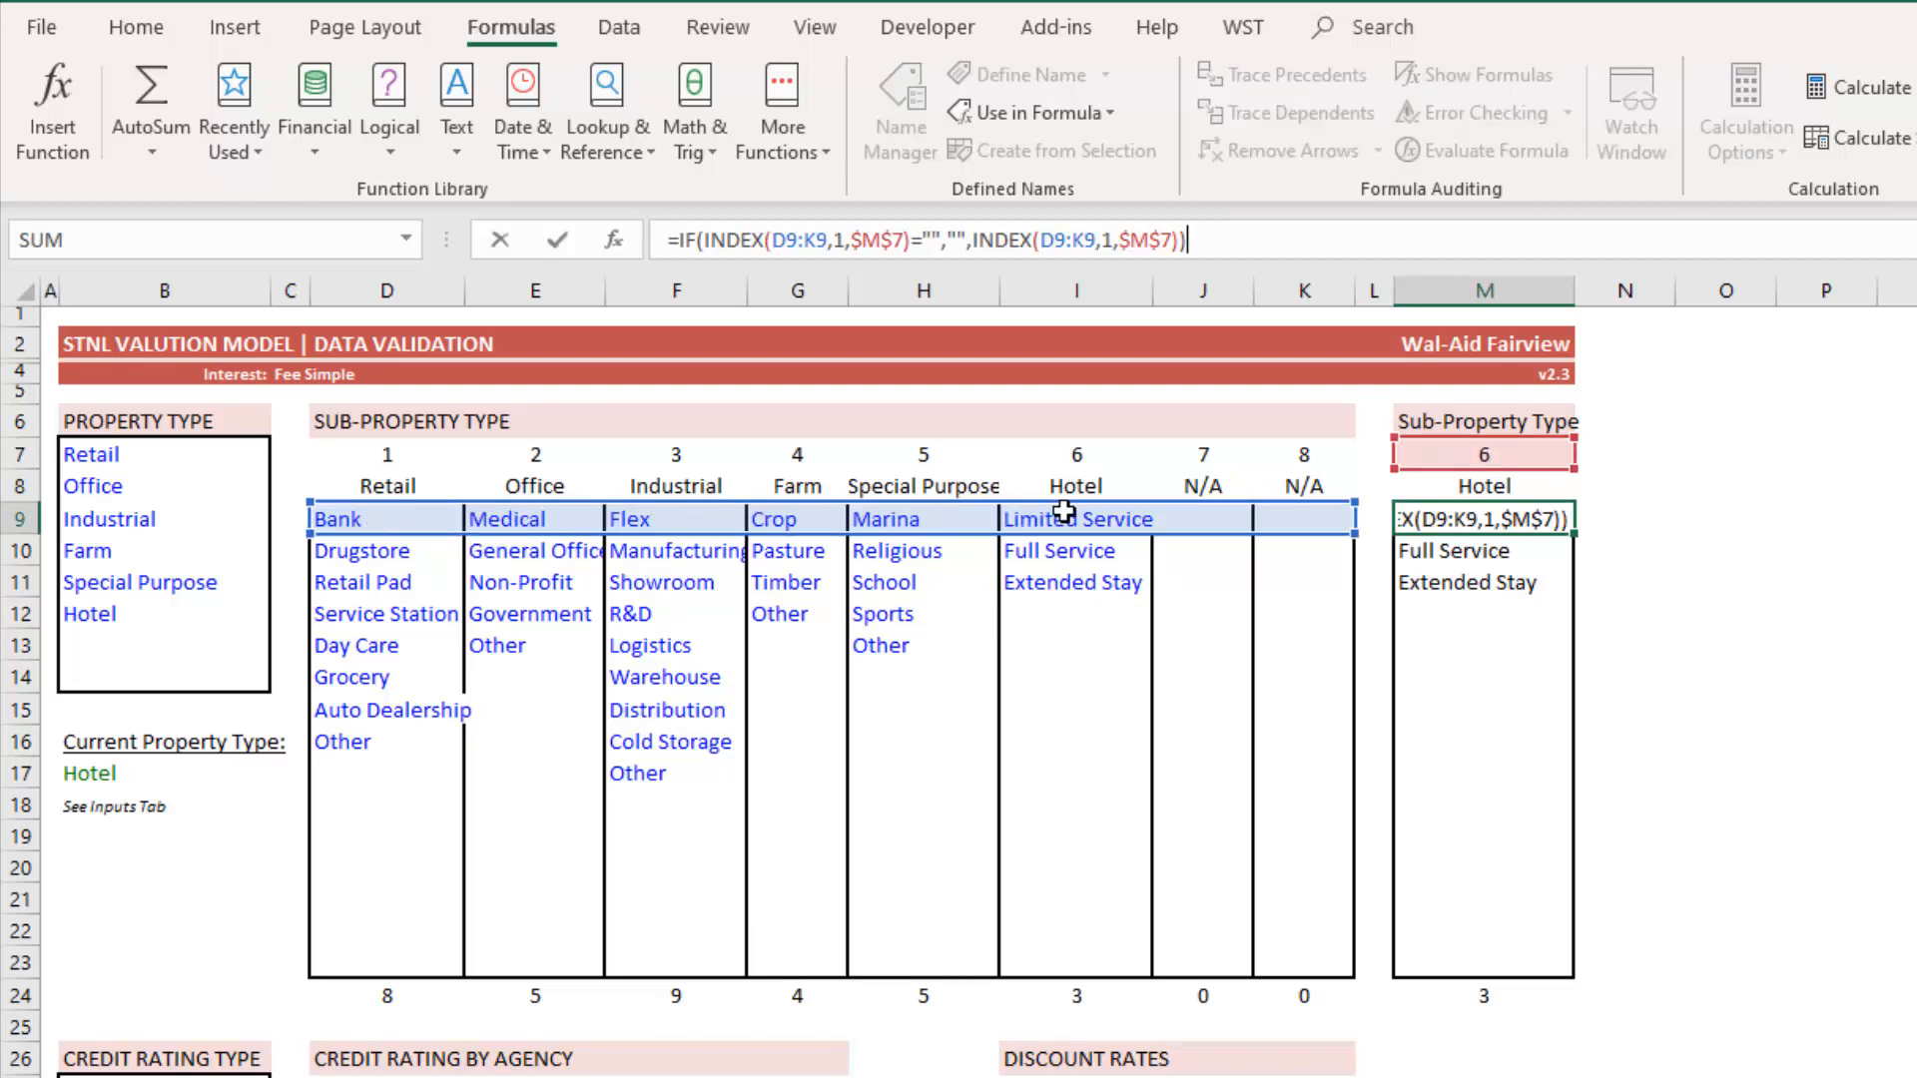
mouse_move(1069, 550)
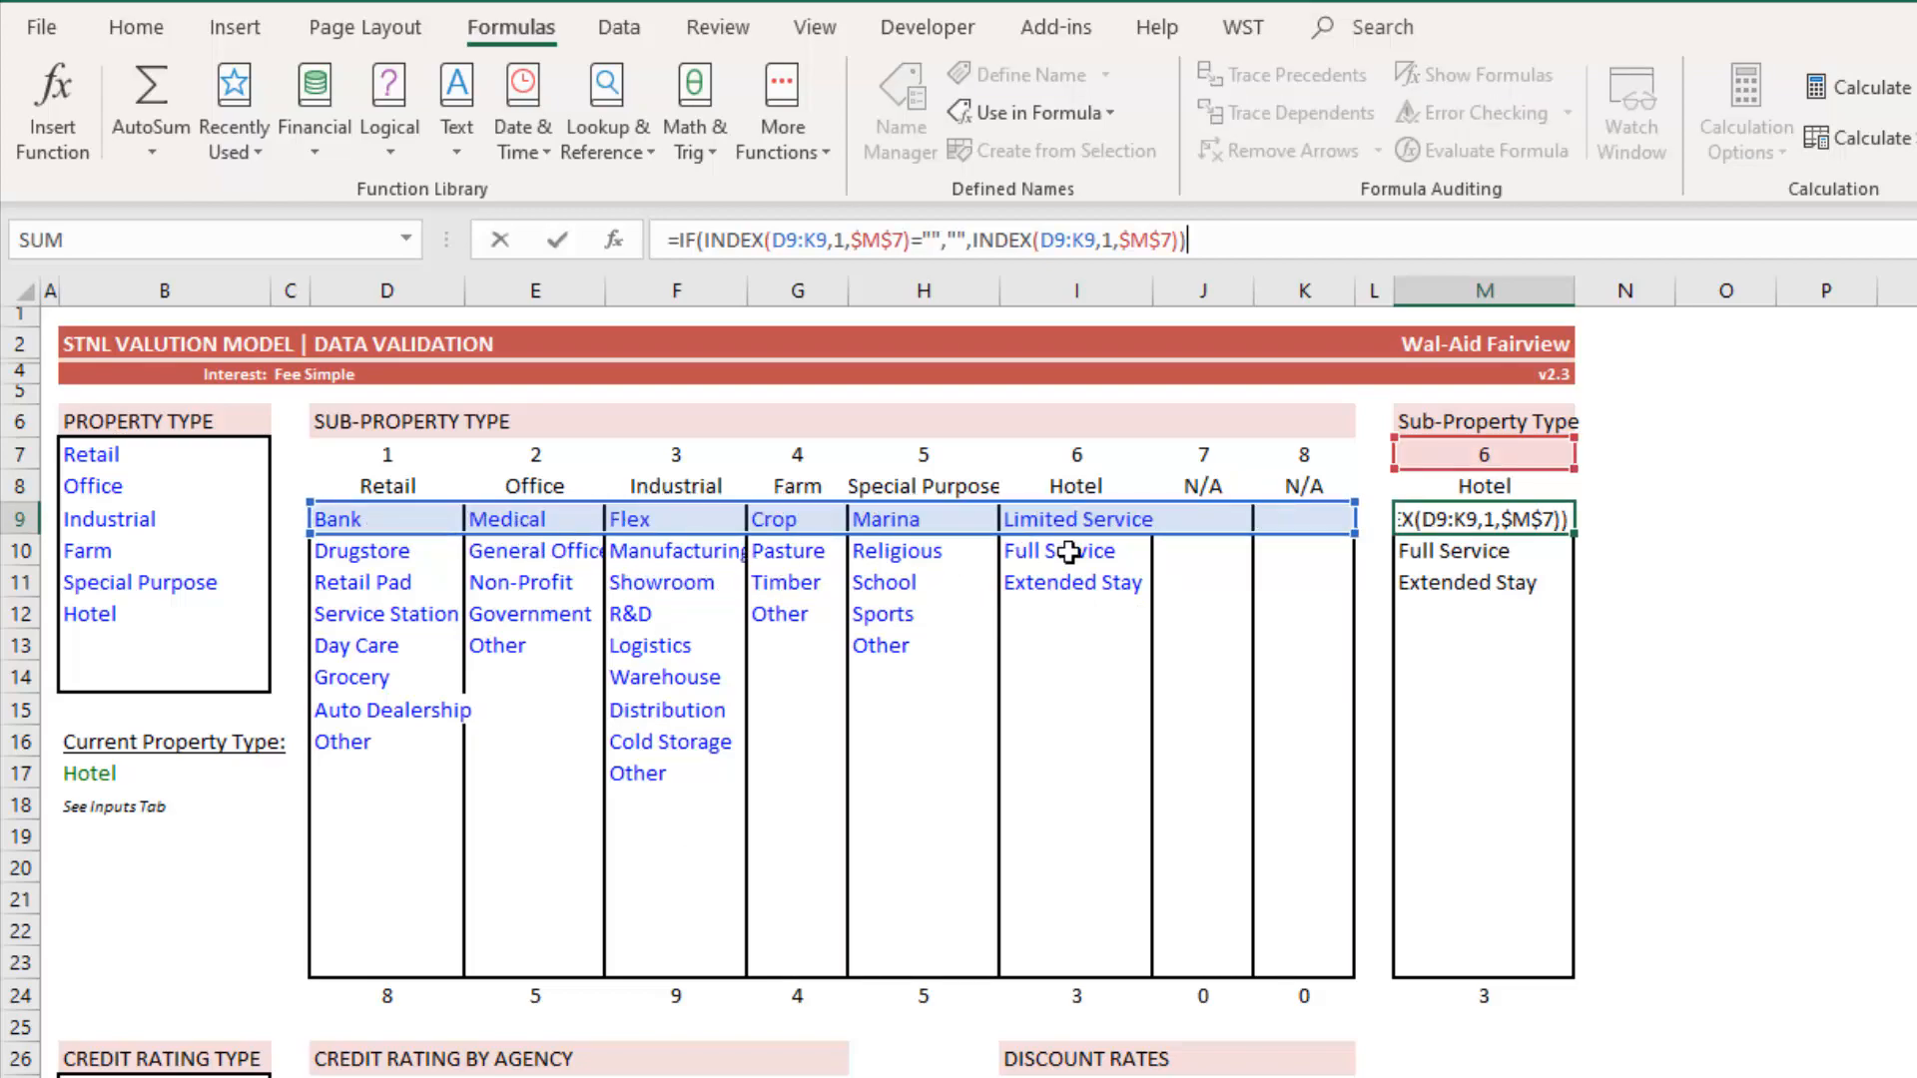
mouse_move(1161, 517)
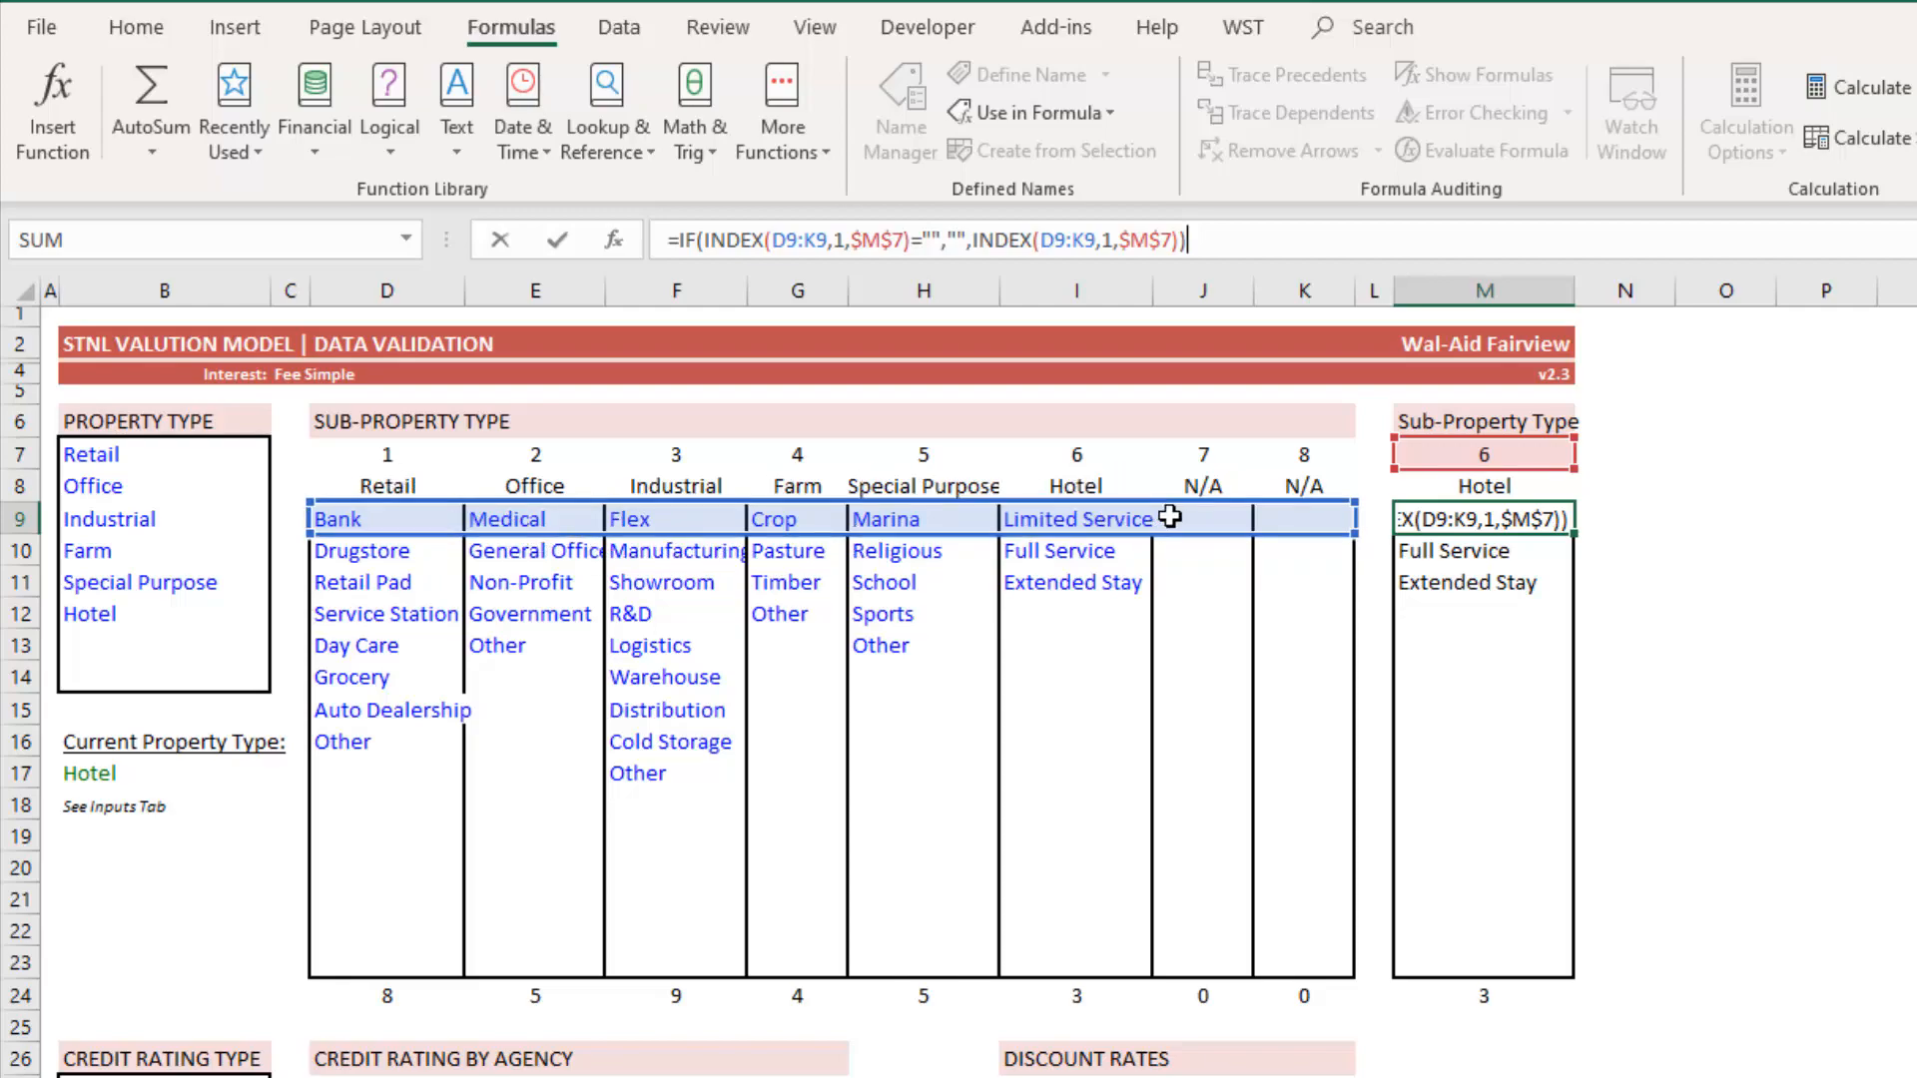
mouse_move(1363, 540)
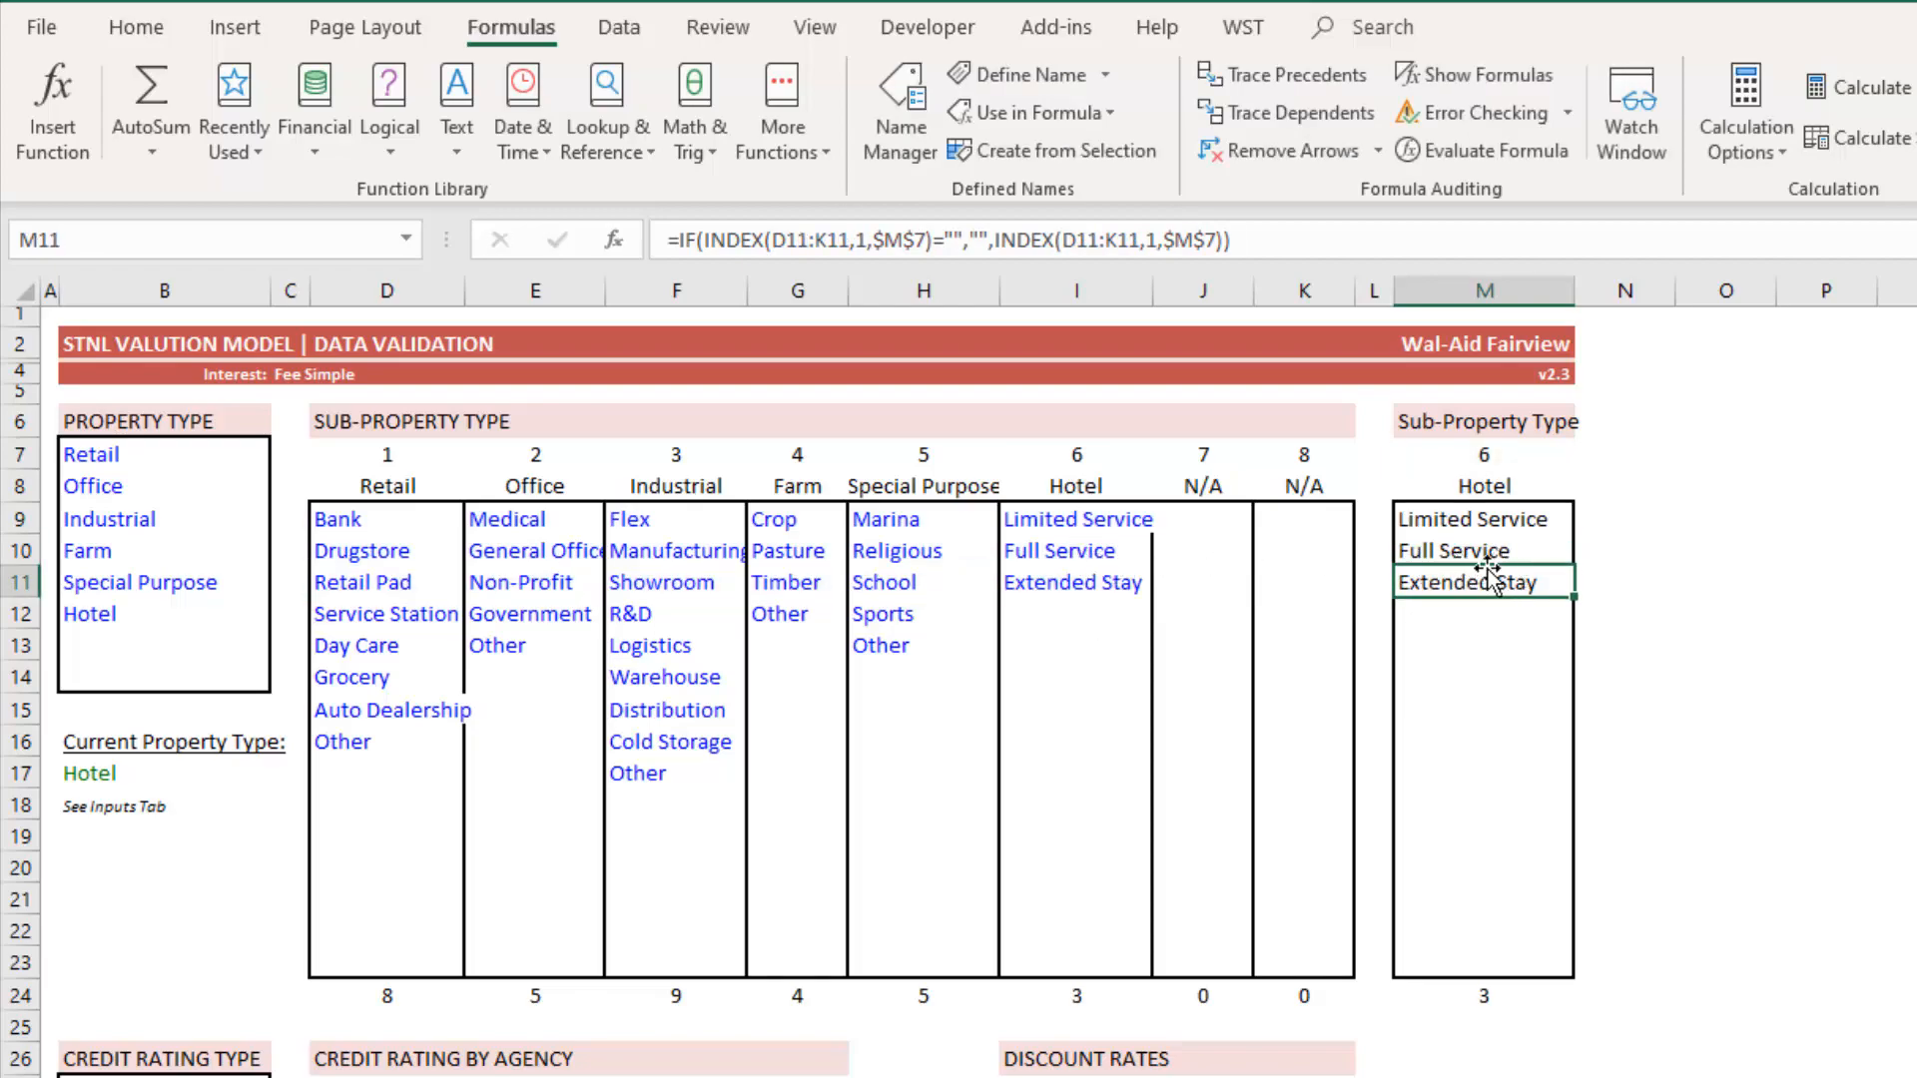
click(1482, 612)
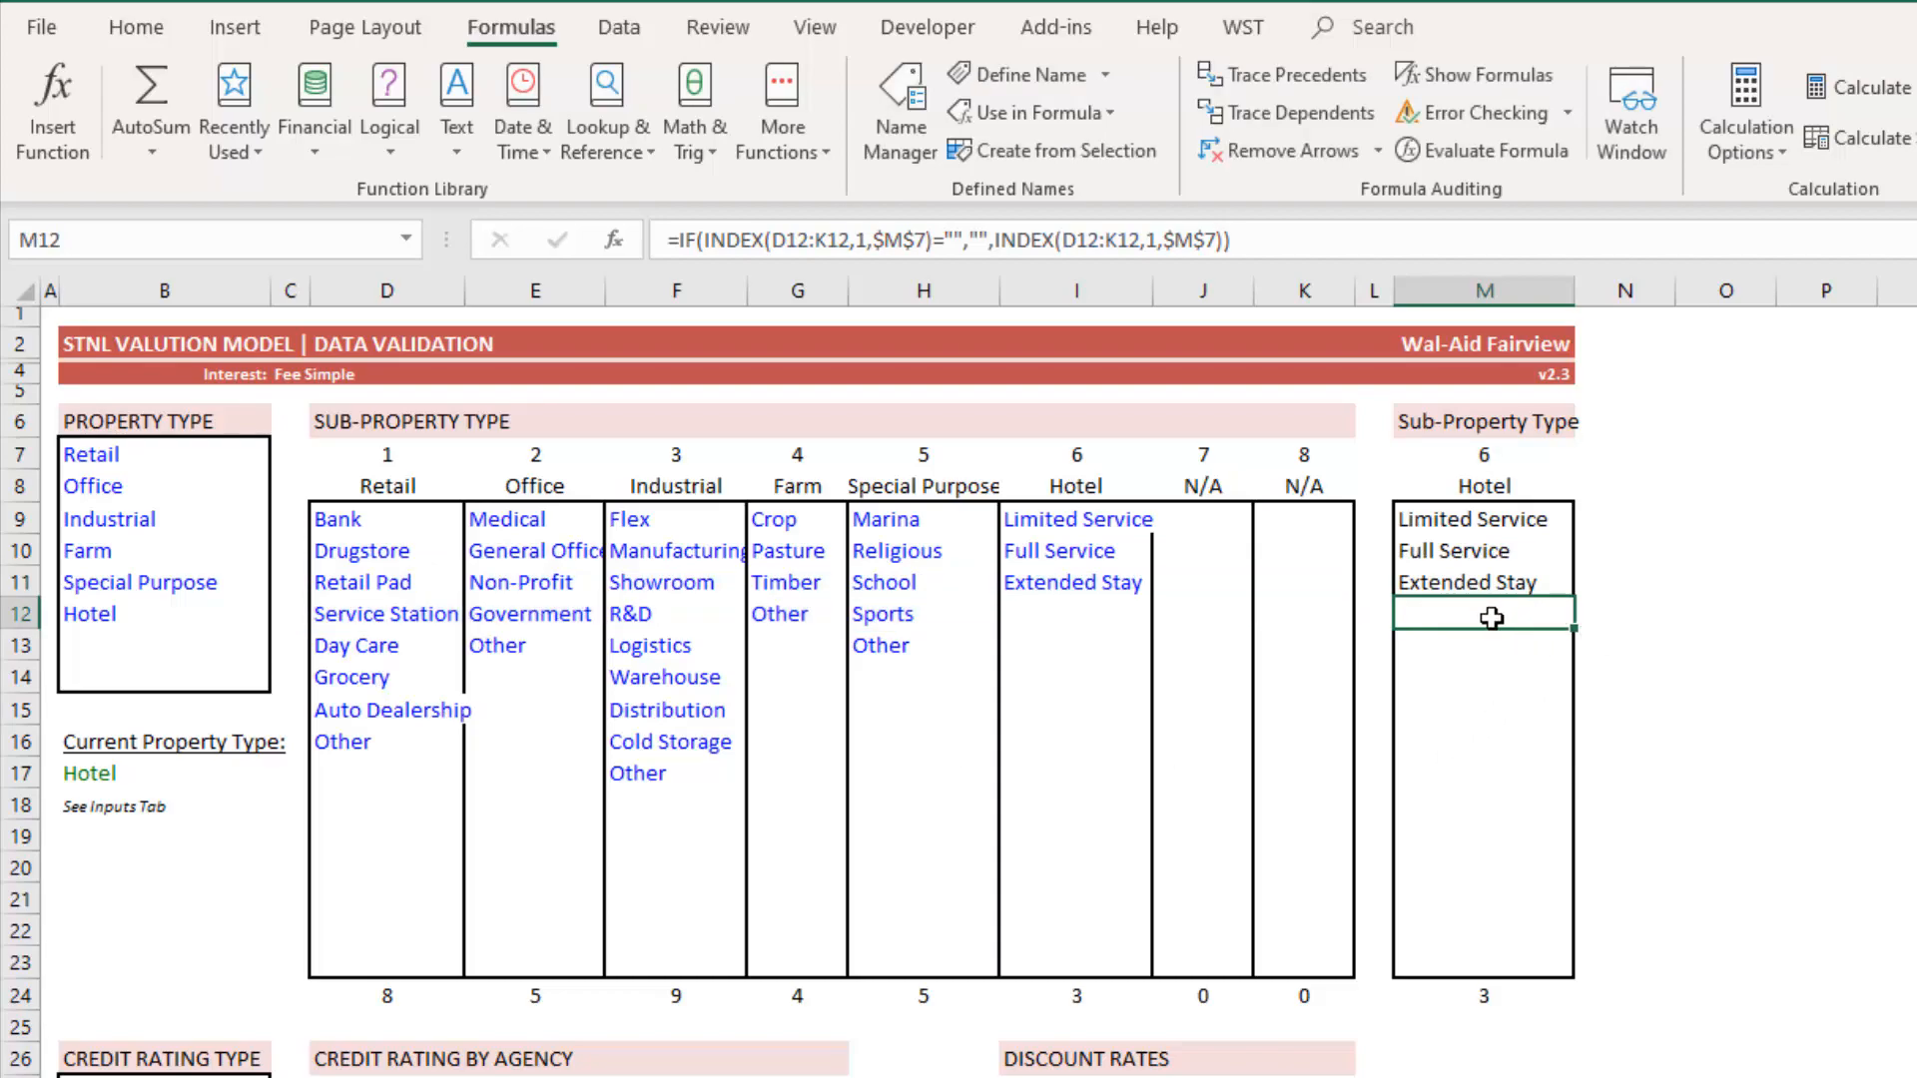
click(1481, 518)
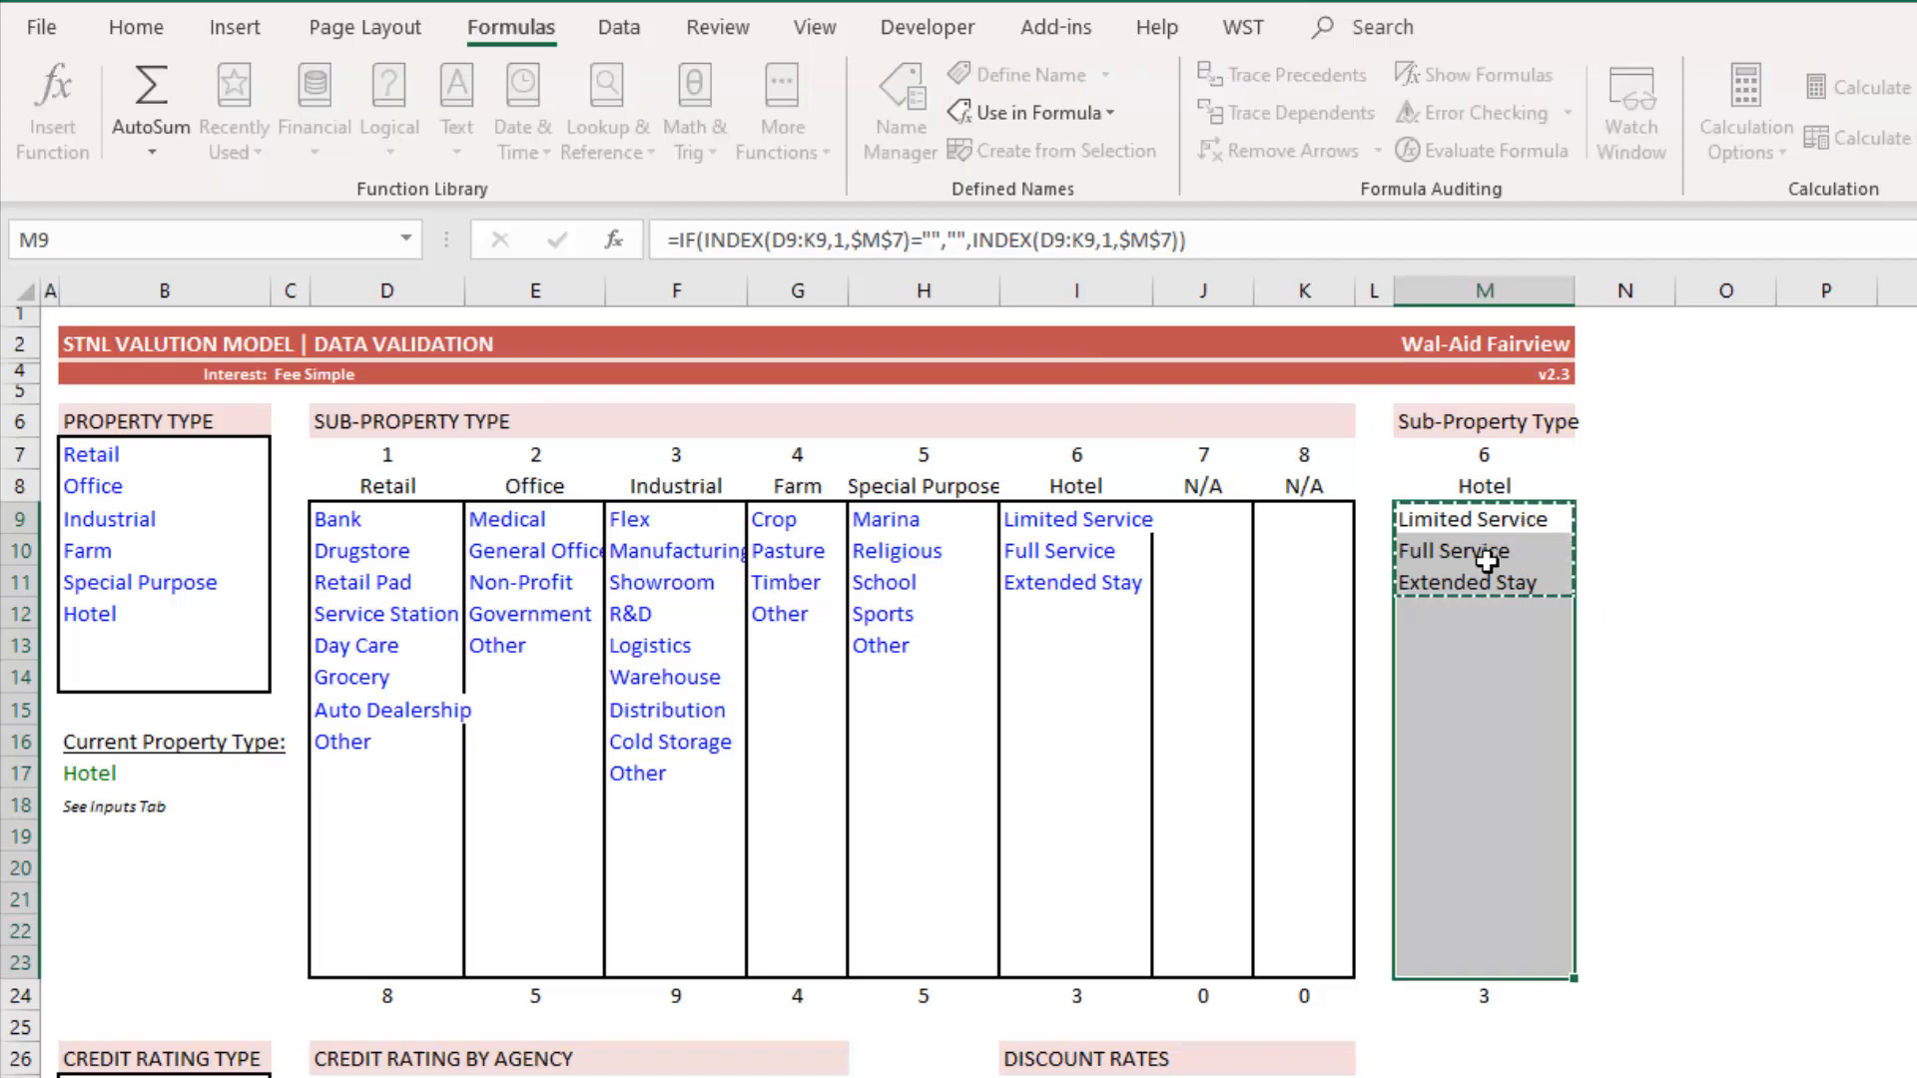
mouse_move(1556, 563)
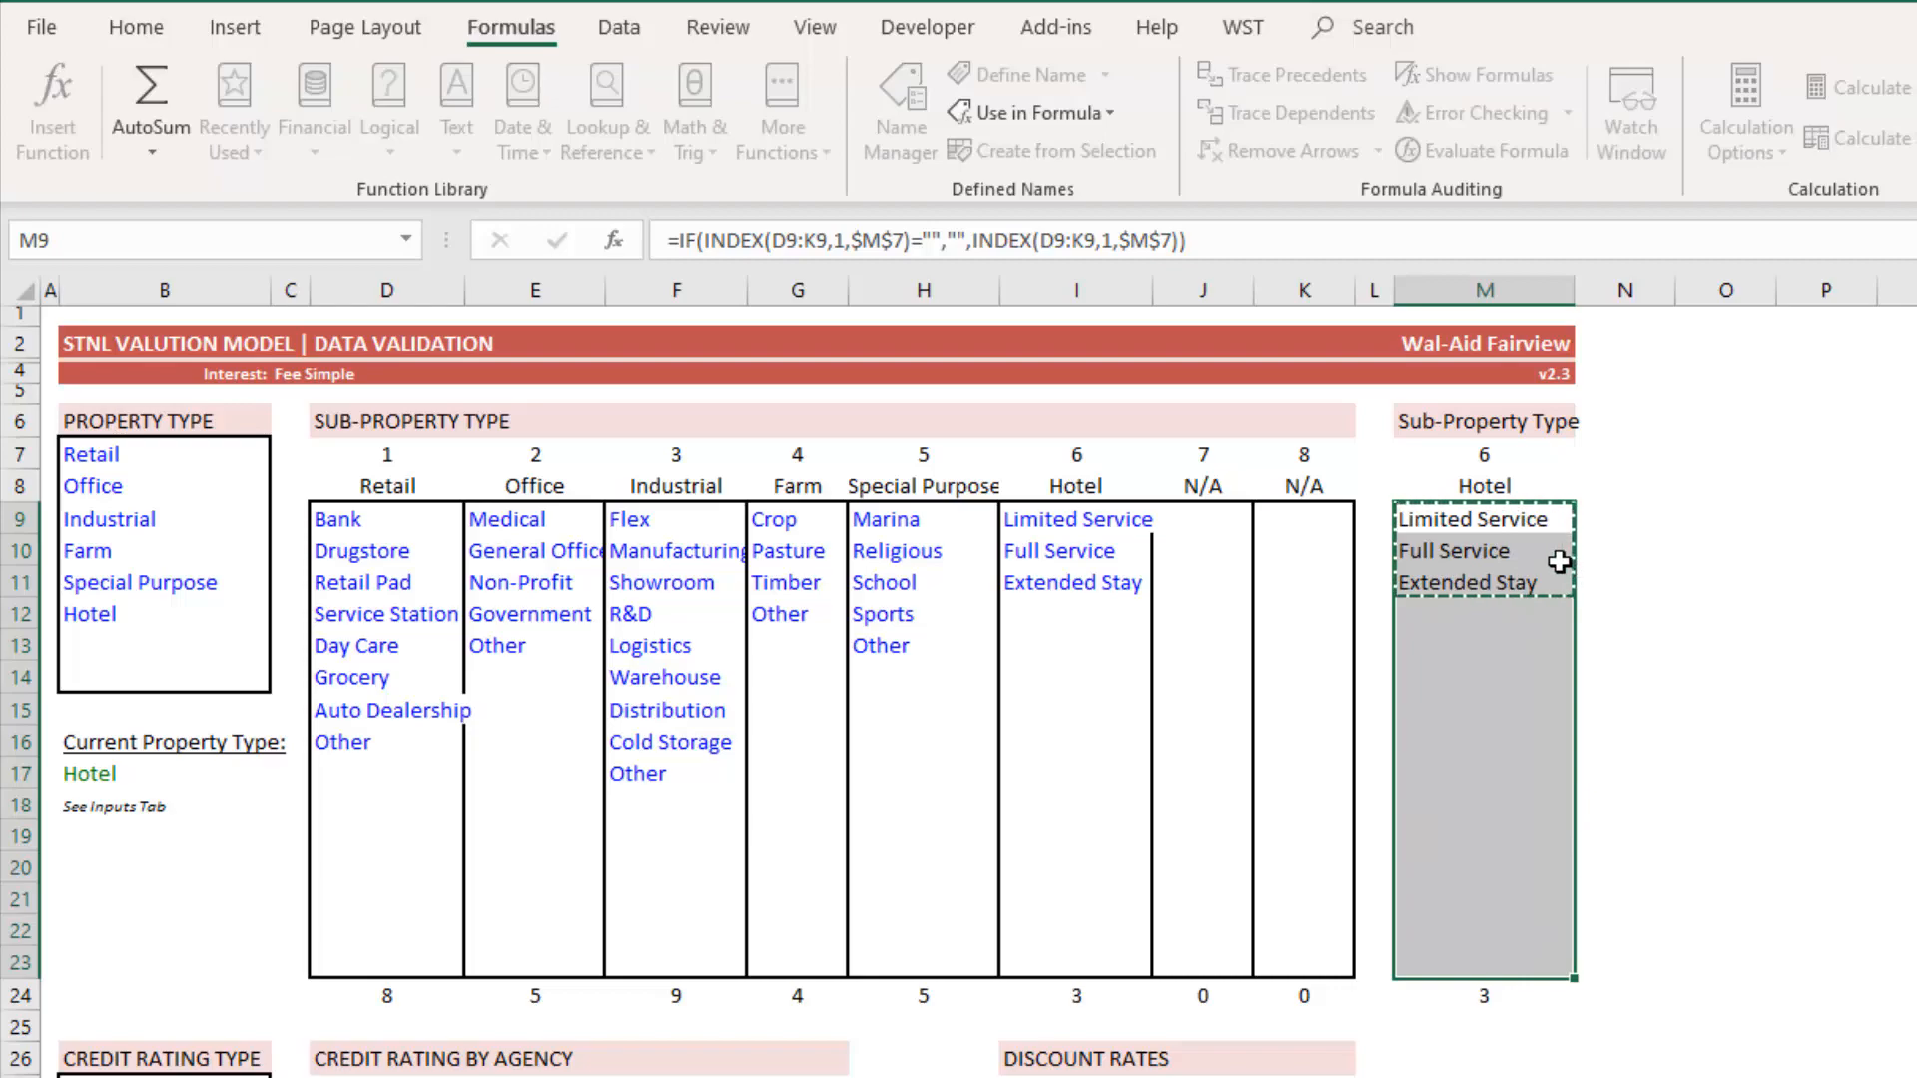
mouse_move(1431, 611)
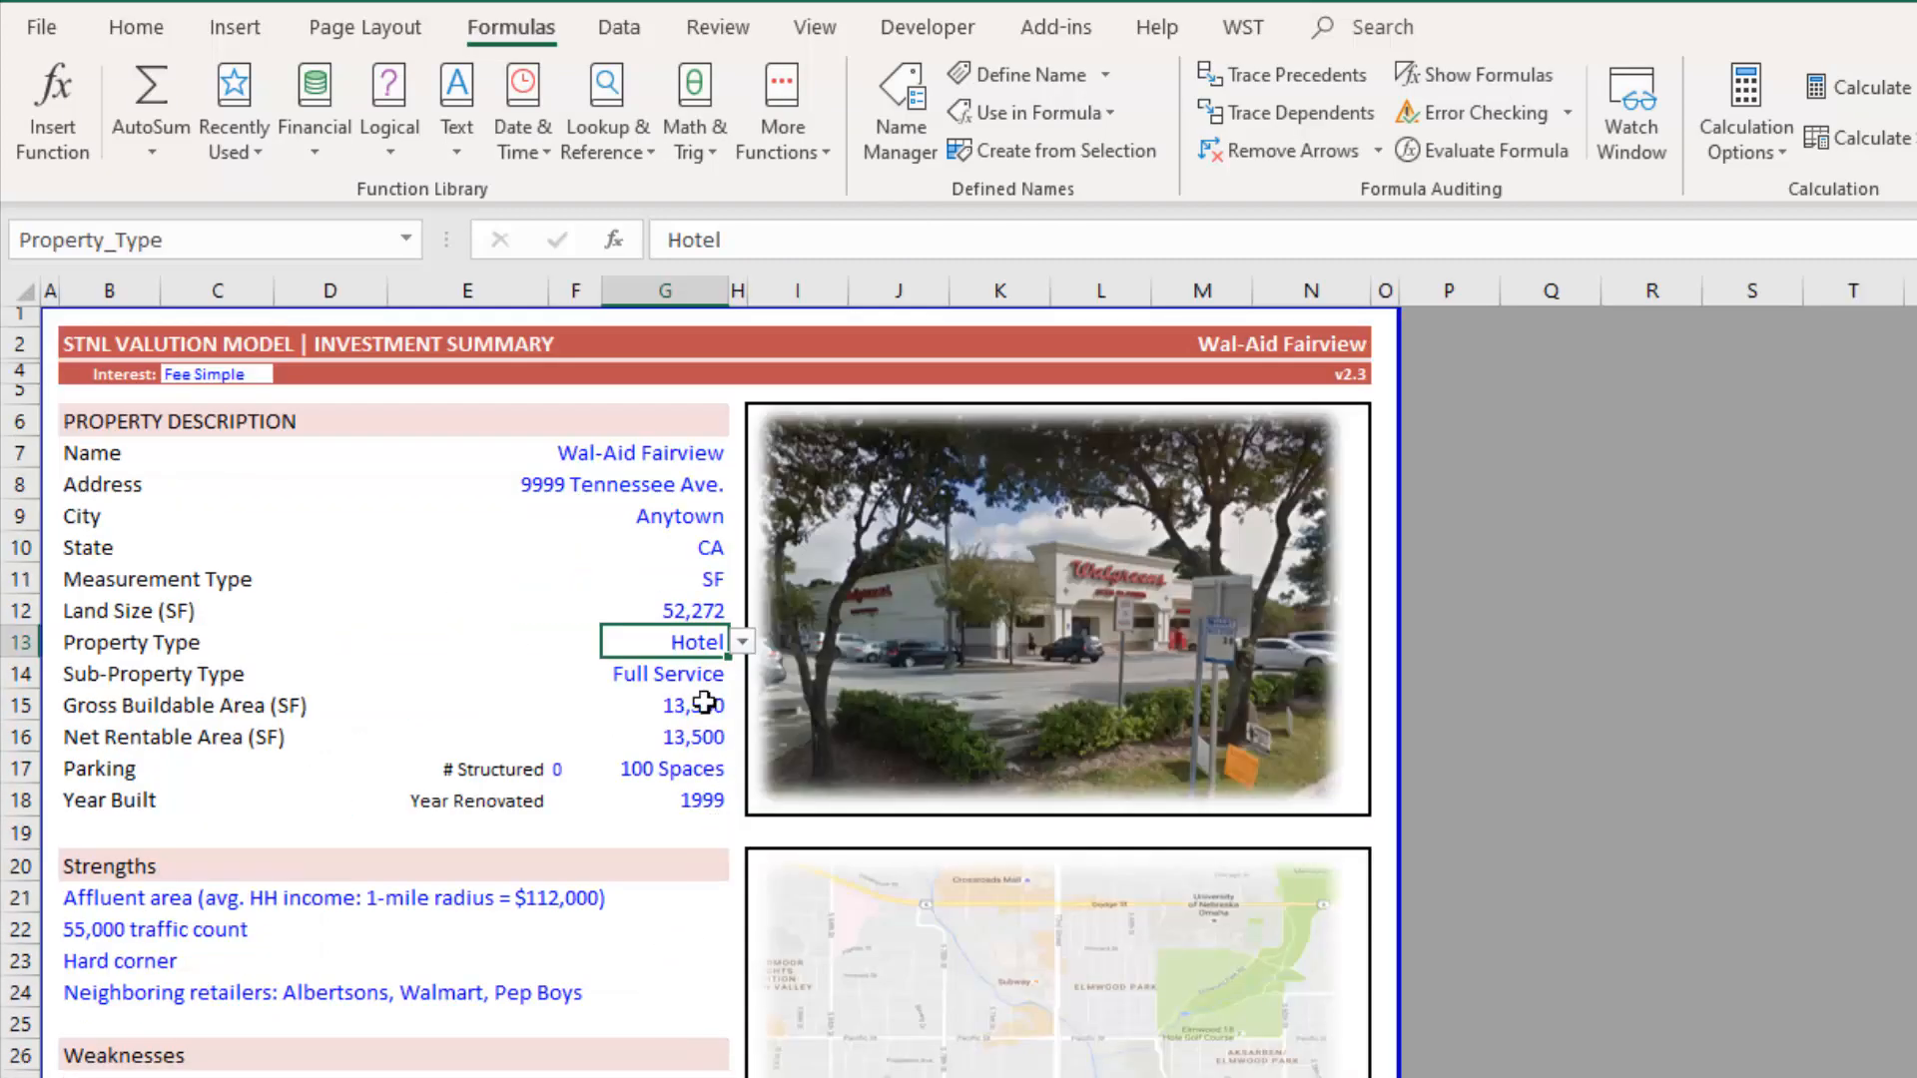
- Select Sub-Property Type cell G14 and open its Data Validation list settings
click(666, 674)
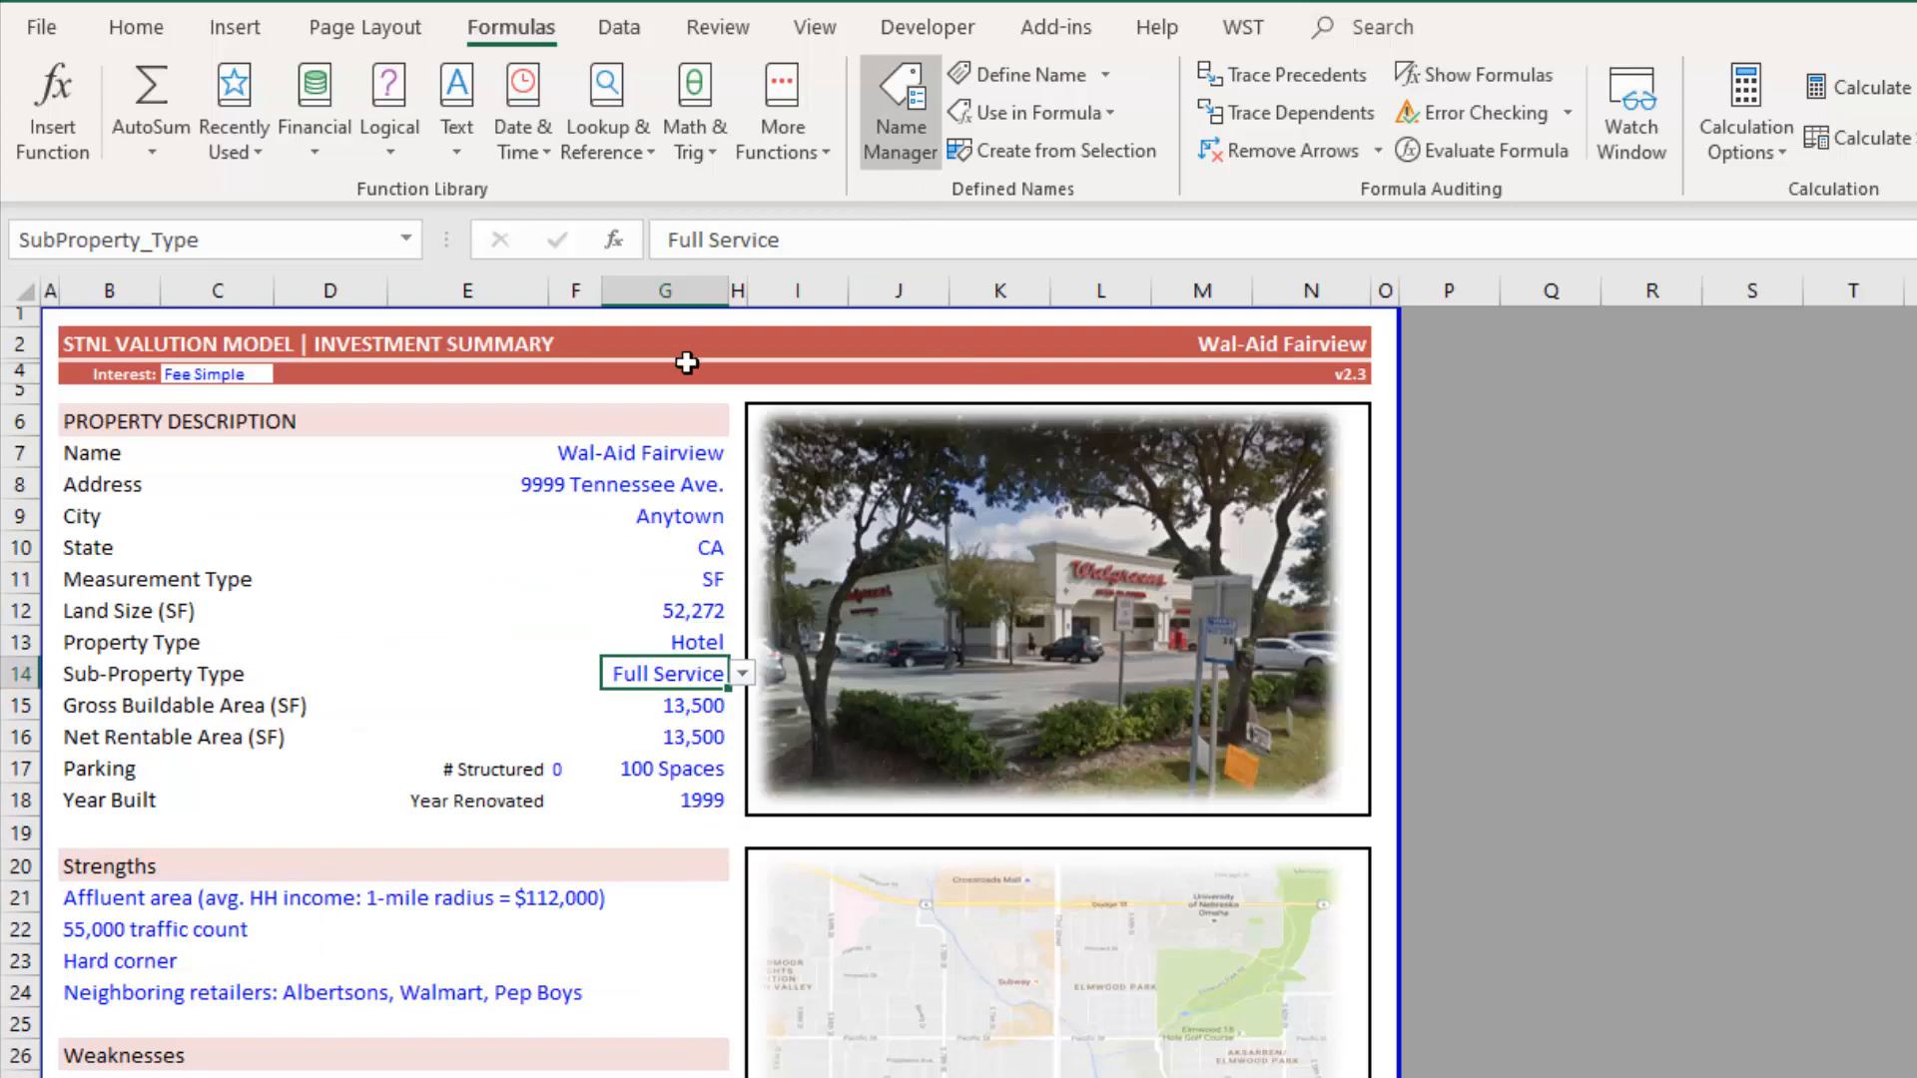
click(135, 26)
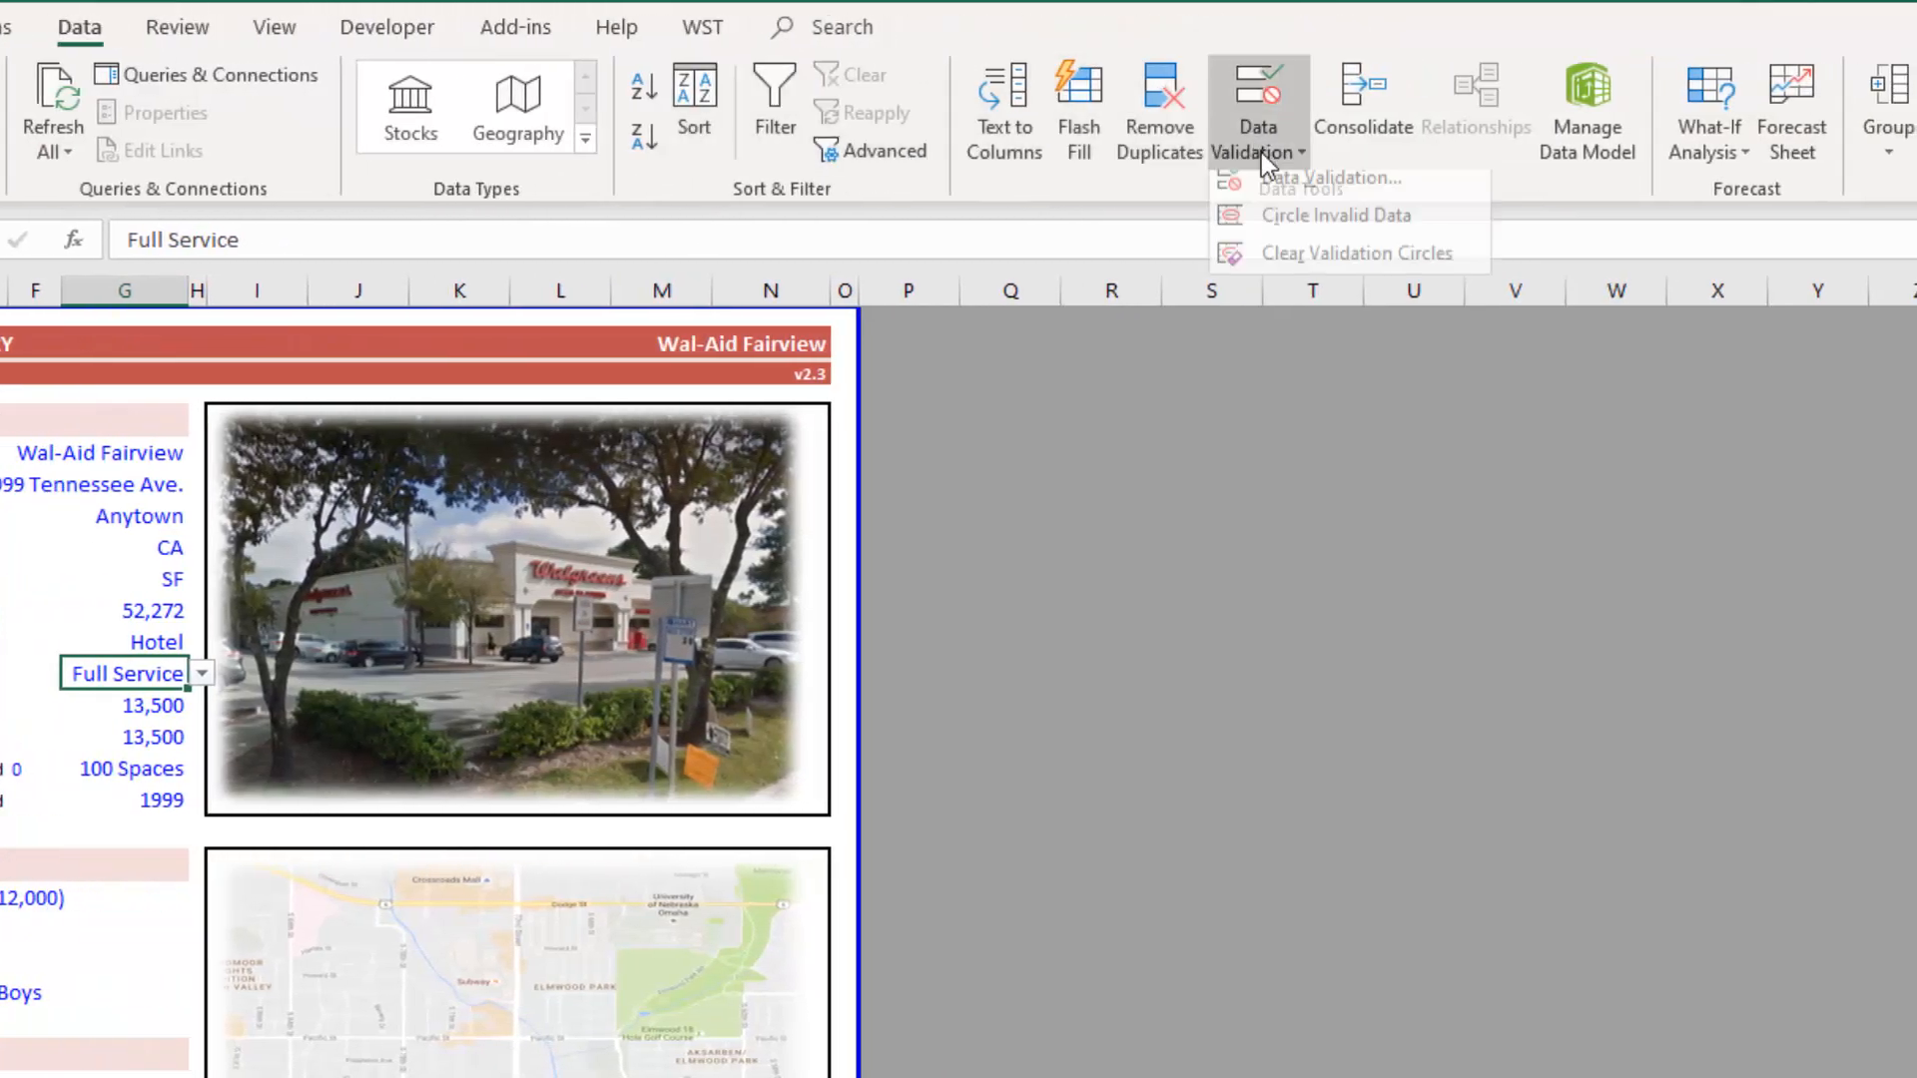
click(1327, 178)
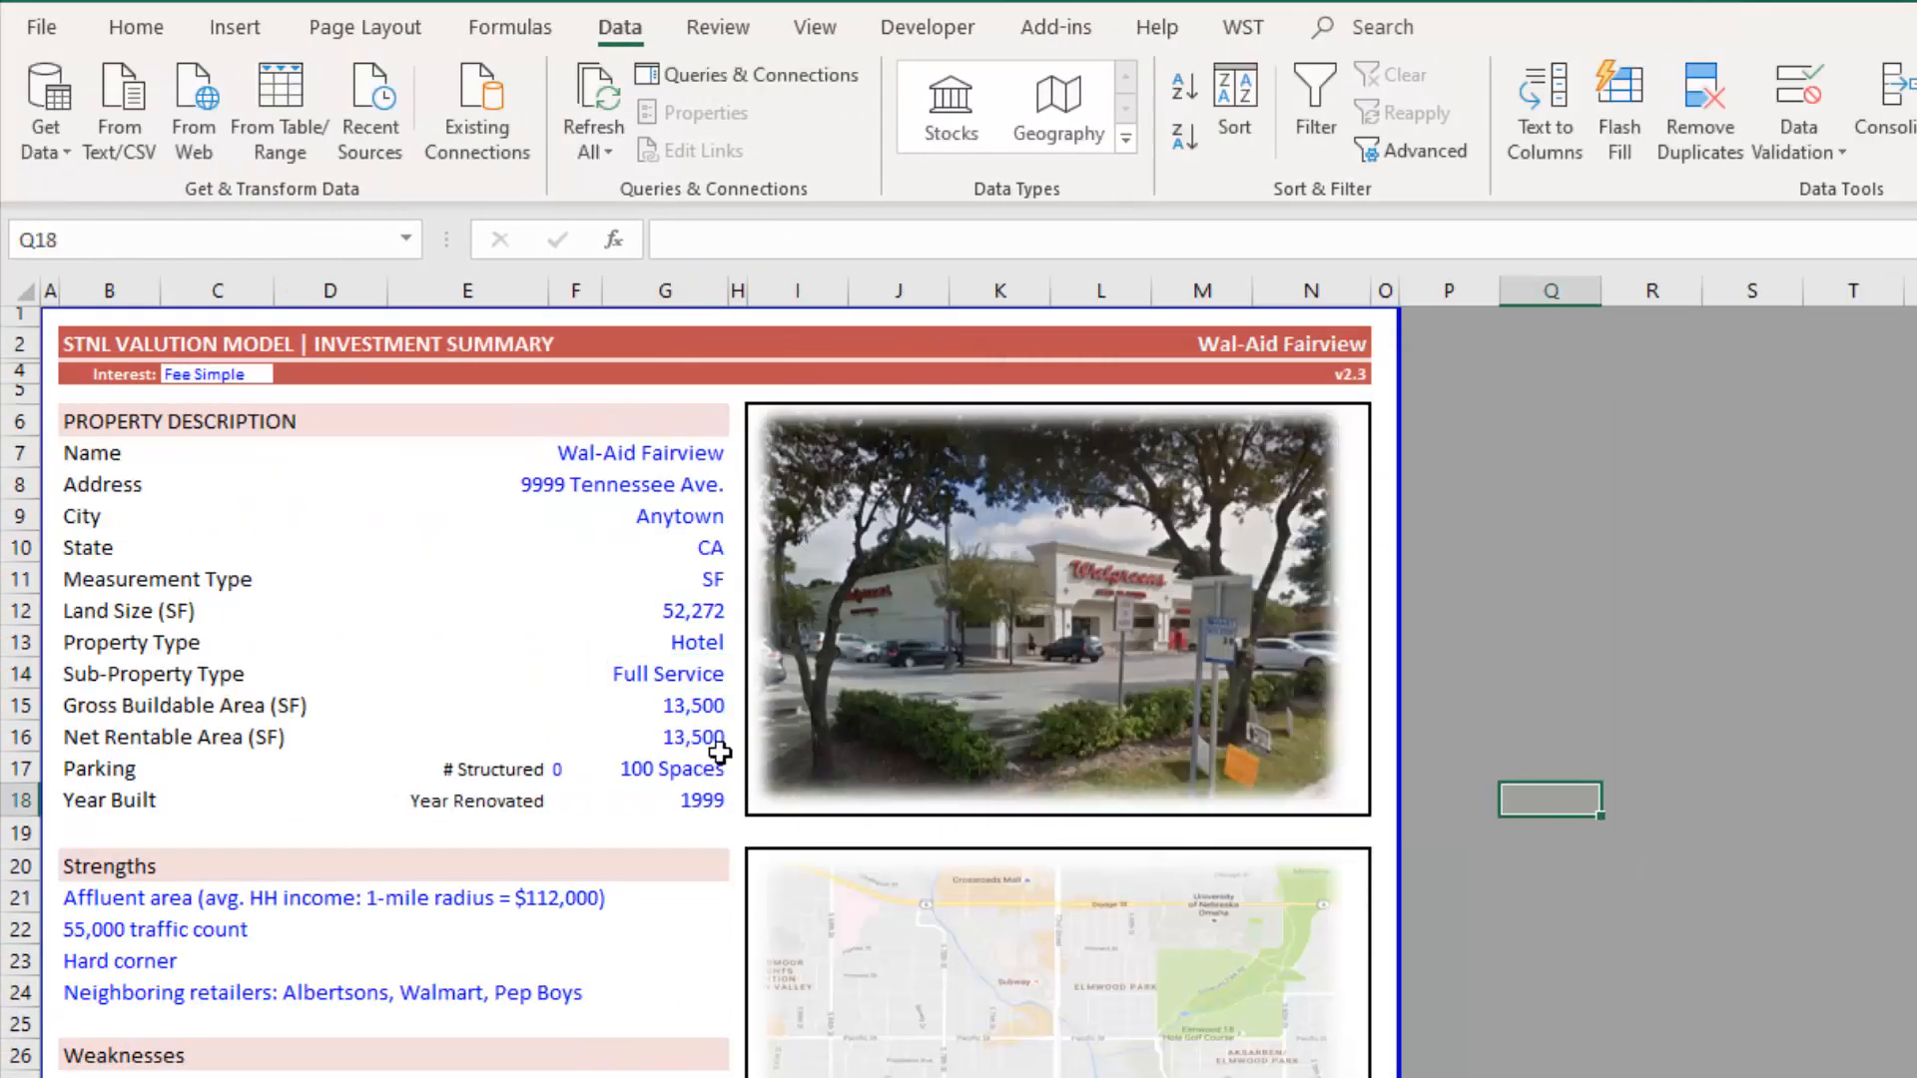
- Pick Industrial in the G13 dropdown and R&D in G14
click(742, 641)
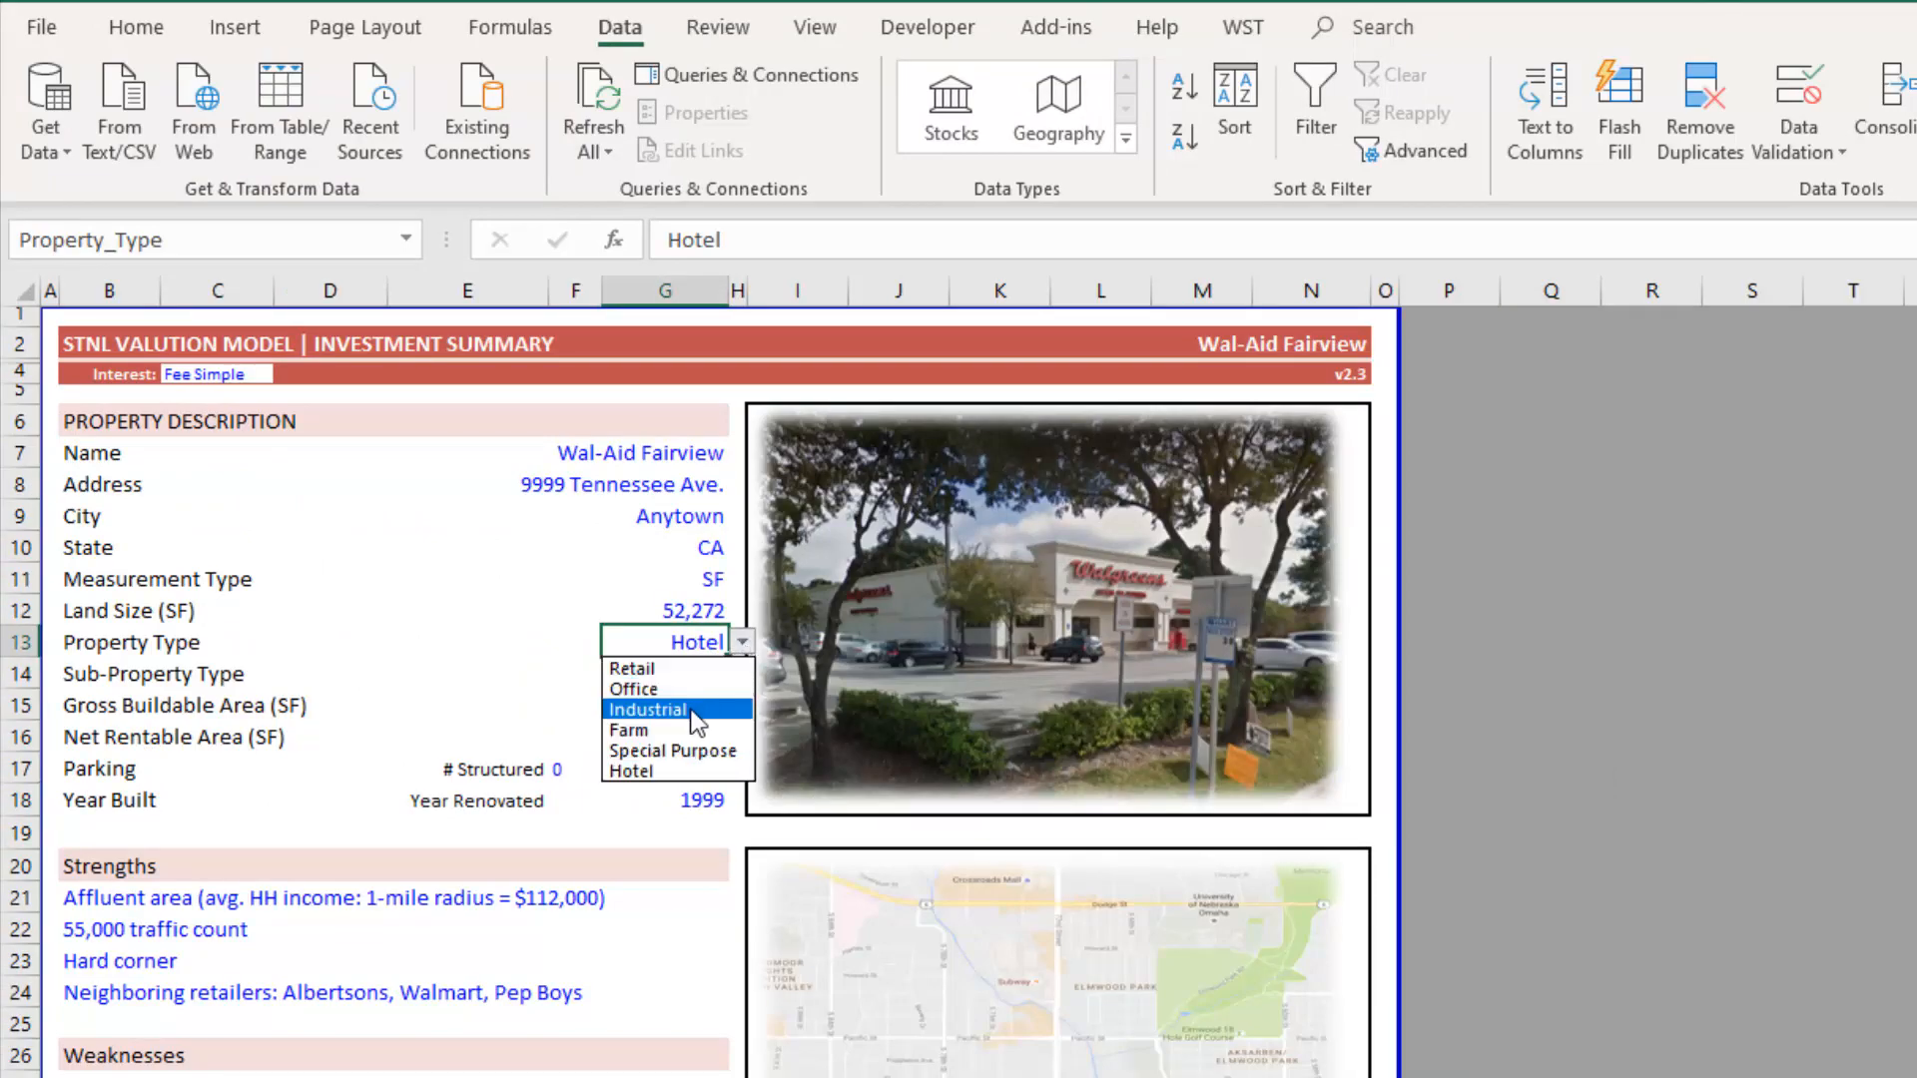
click(649, 709)
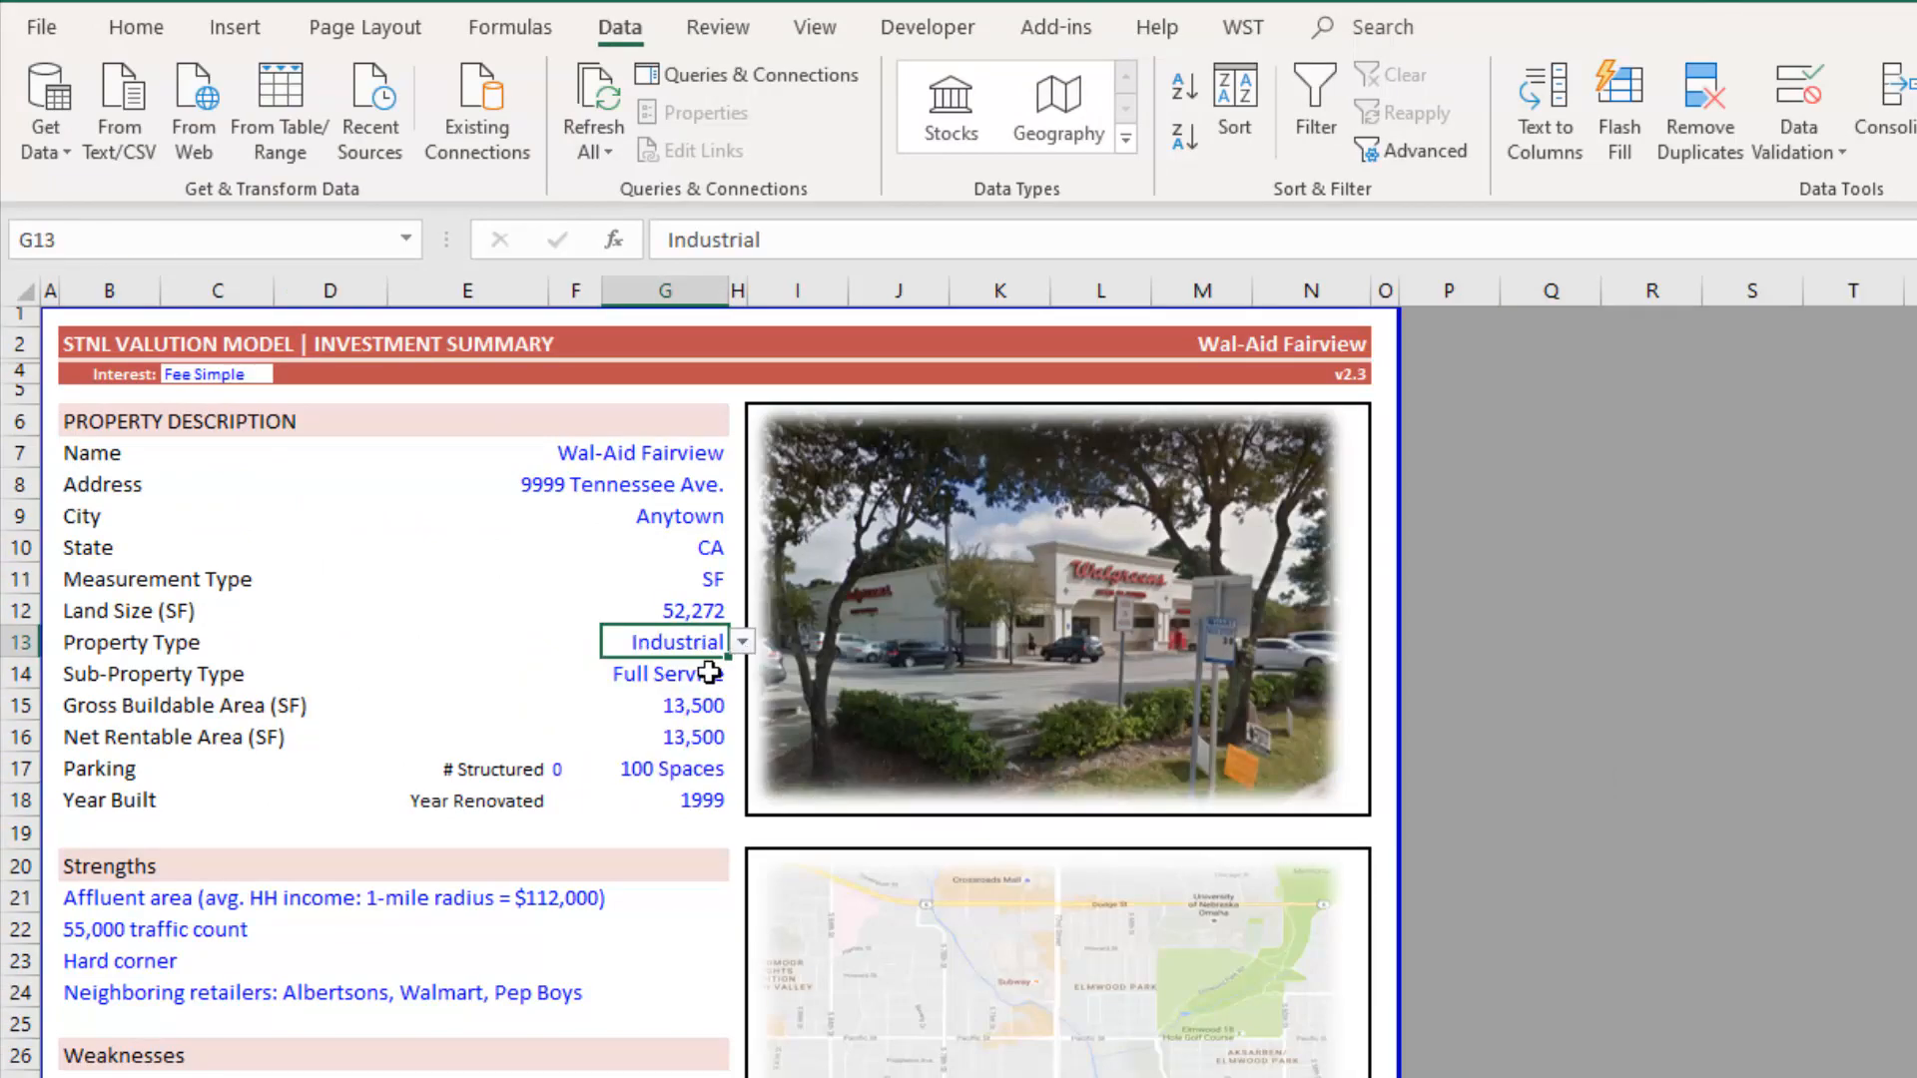
click(679, 674)
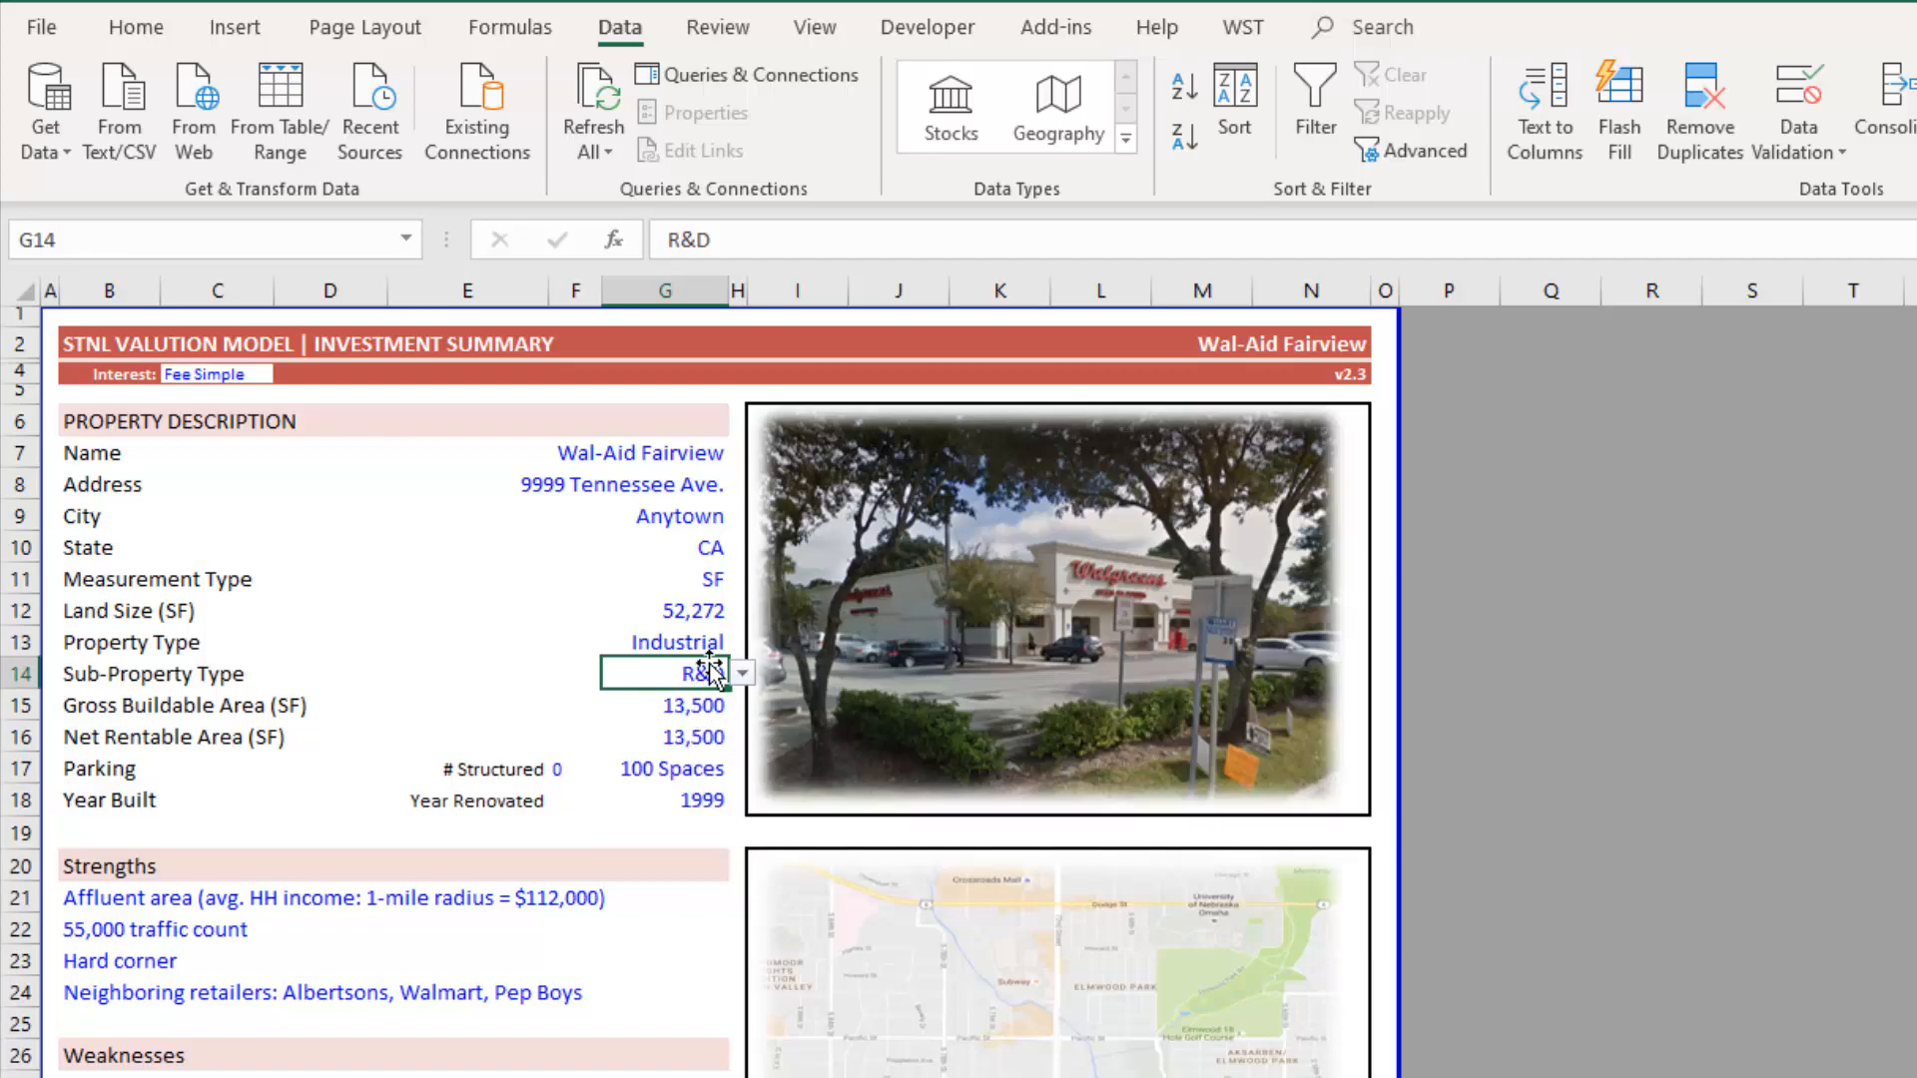